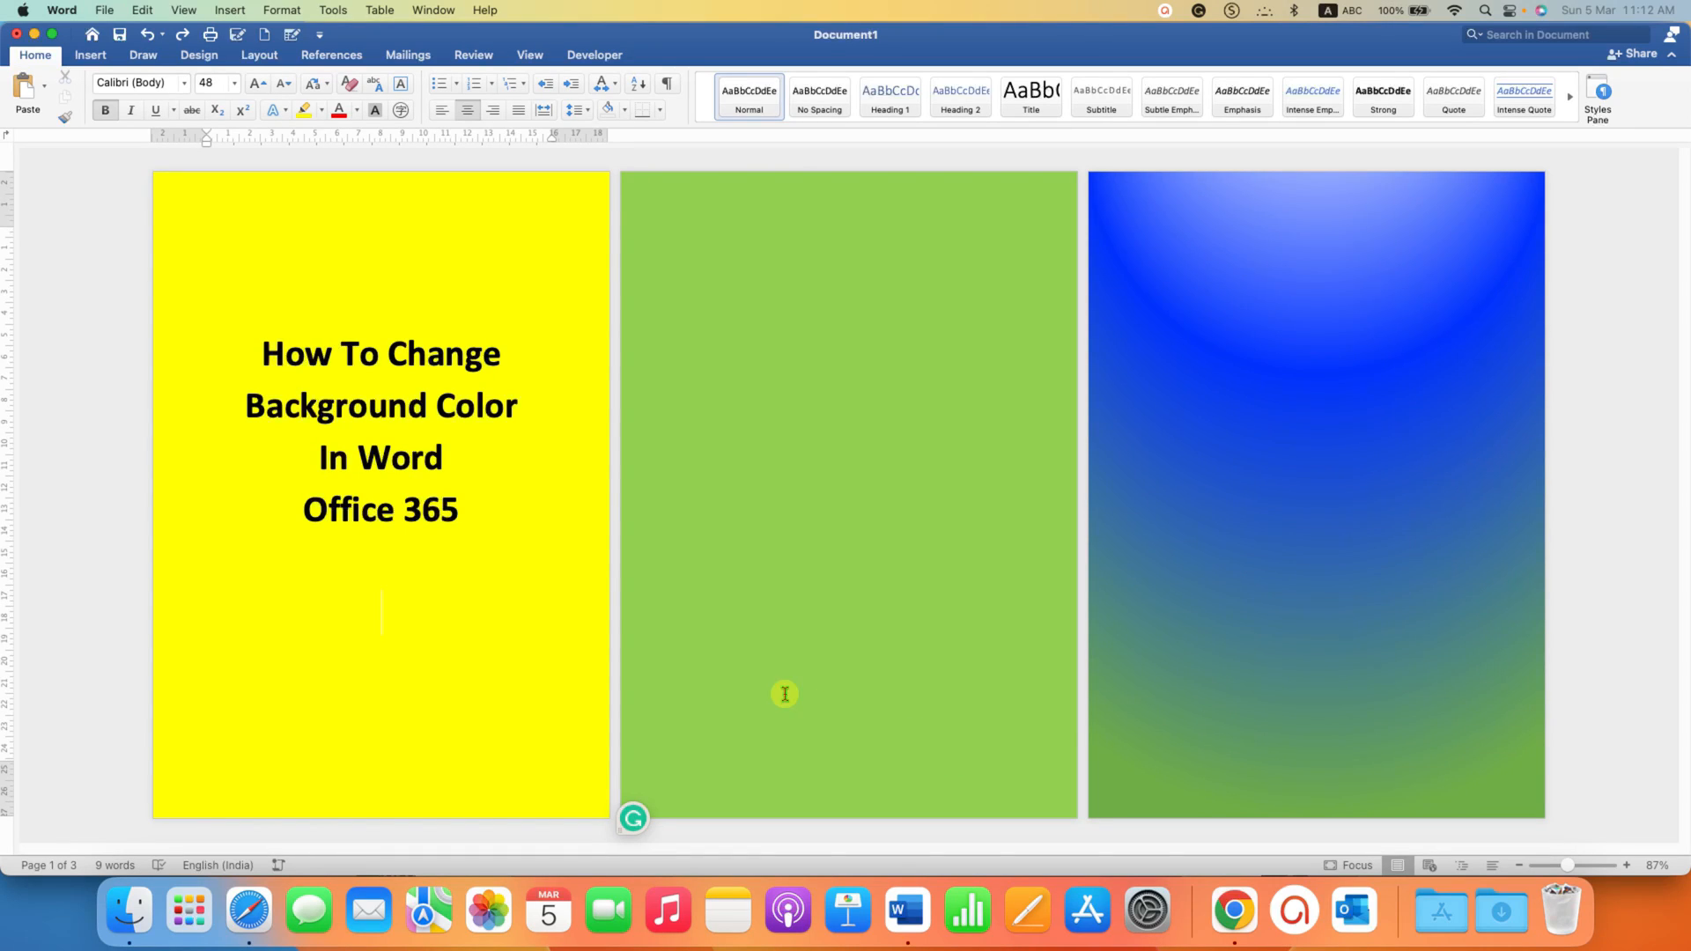
pyautogui.moveTo(582, 559)
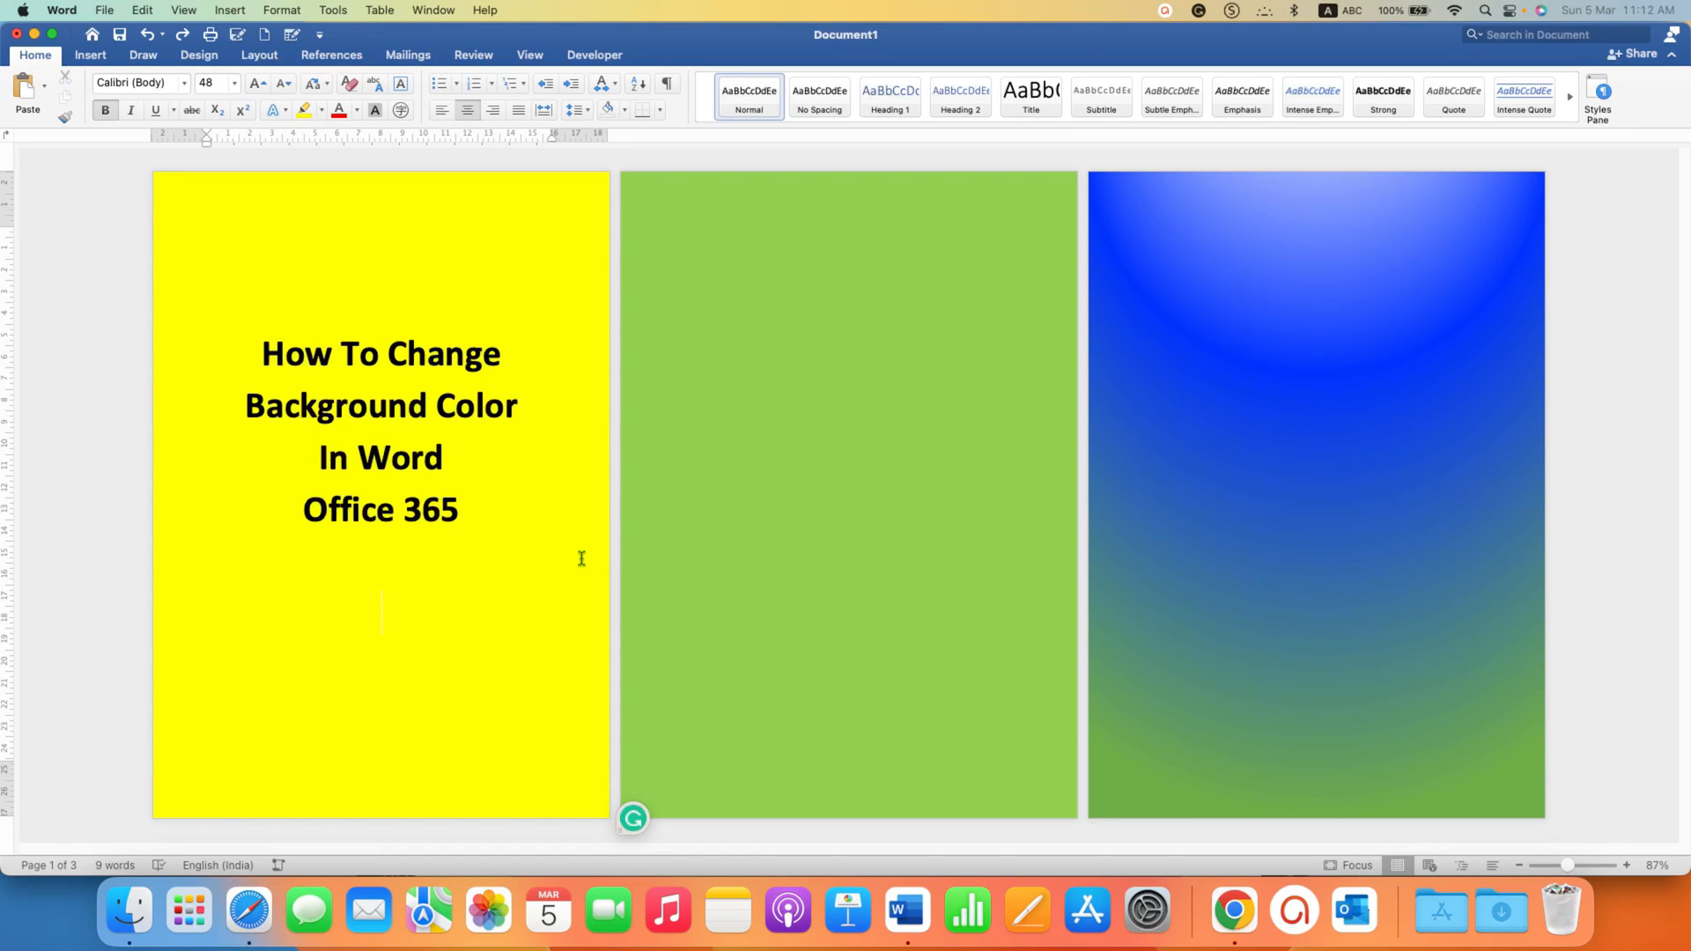
pyautogui.moveTo(529, 481)
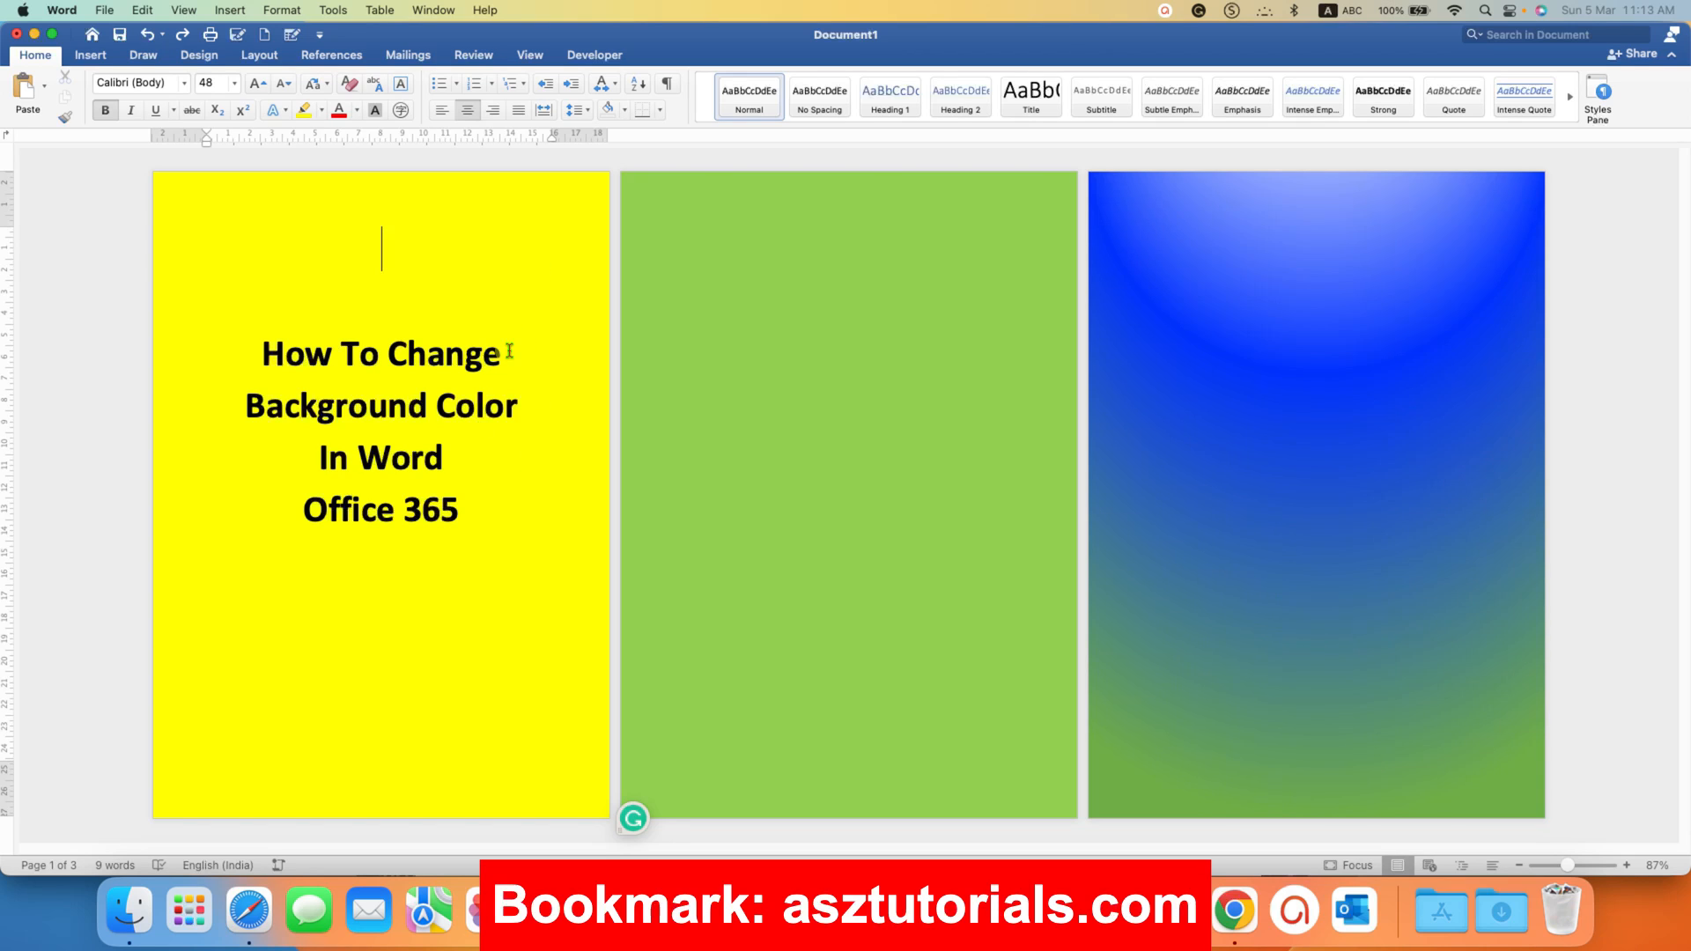
pyautogui.moveTo(814, 393)
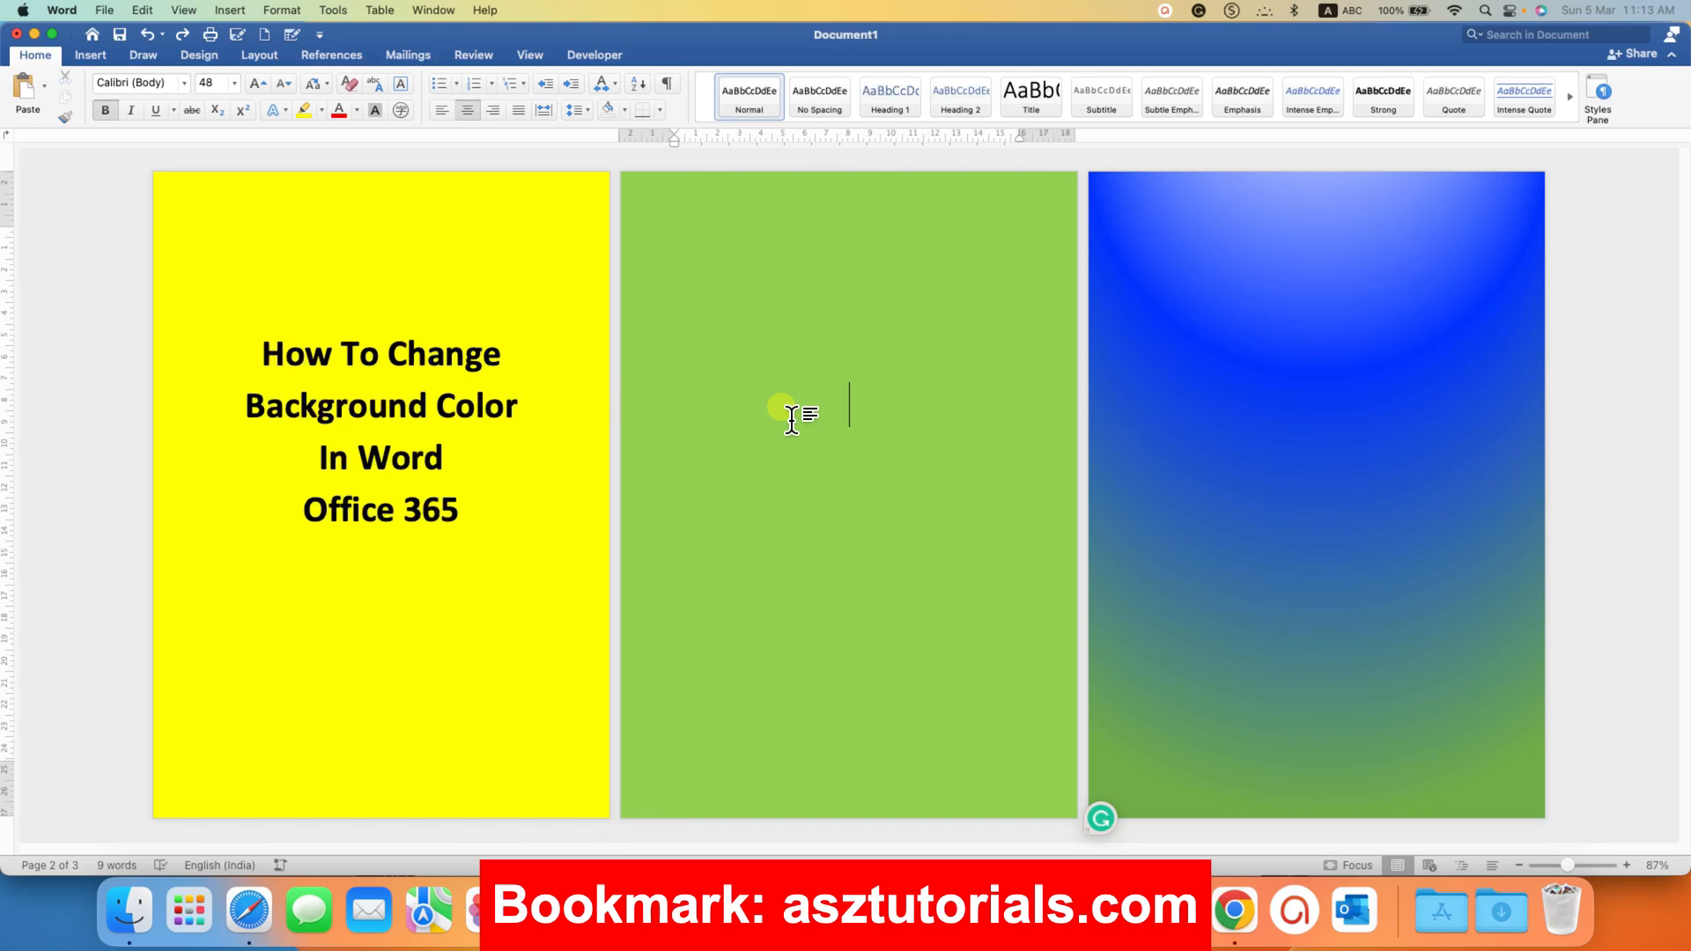
pyautogui.moveTo(1387, 453)
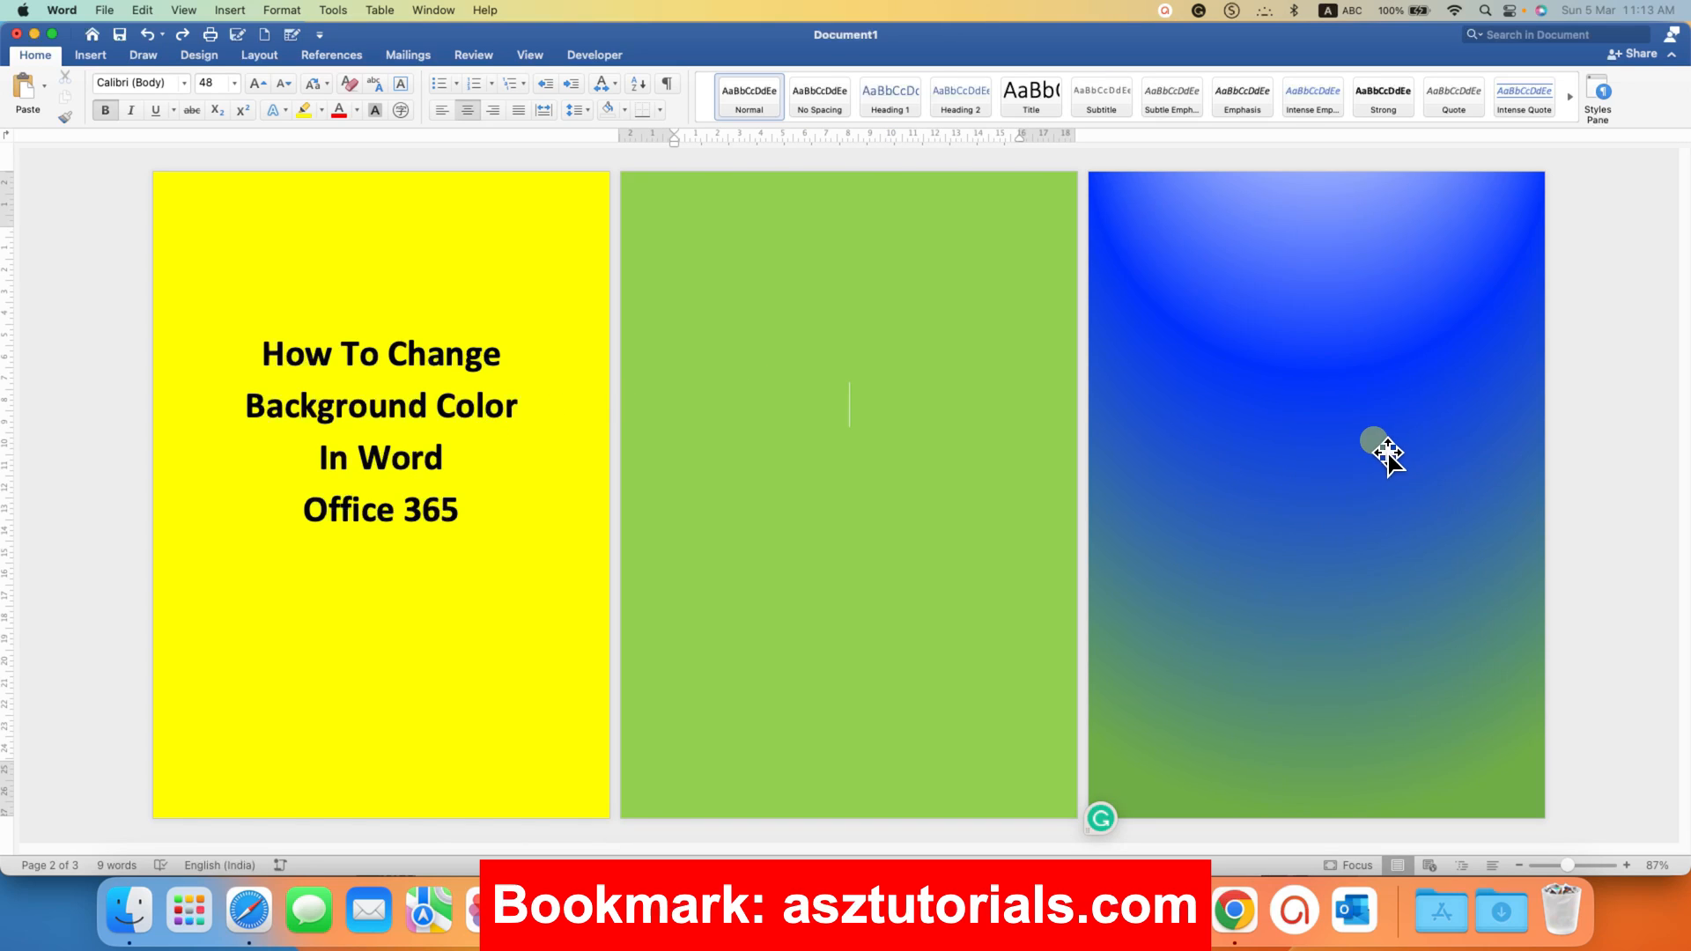
pyautogui.moveTo(1382, 512)
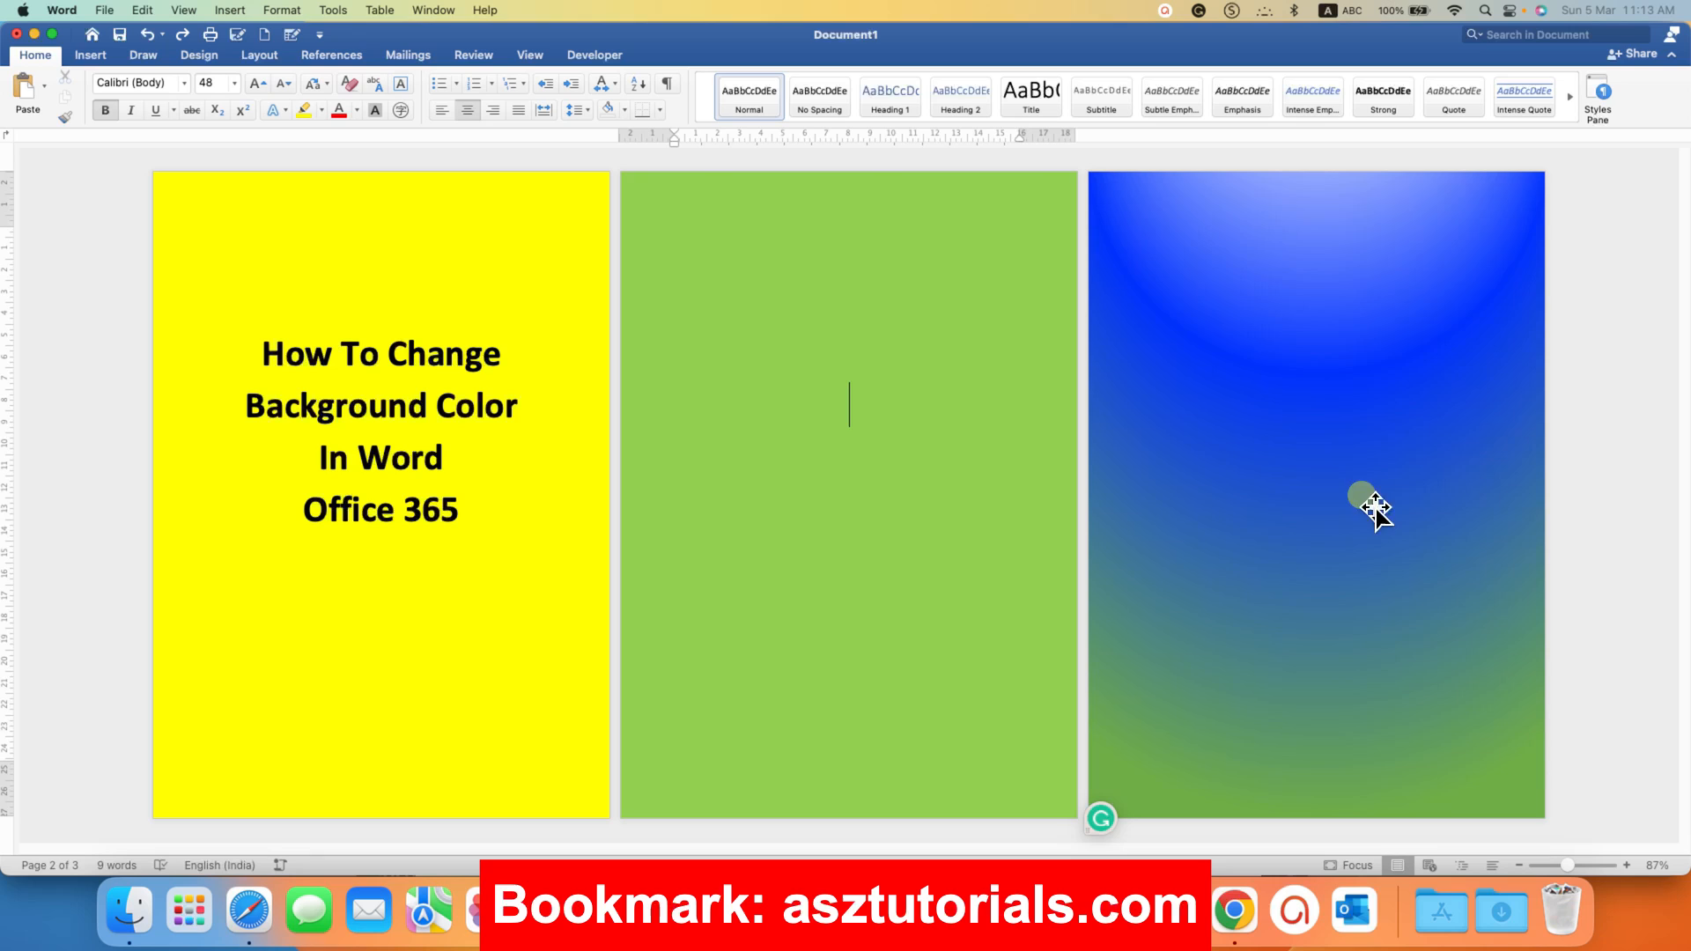
pyautogui.moveTo(1387, 588)
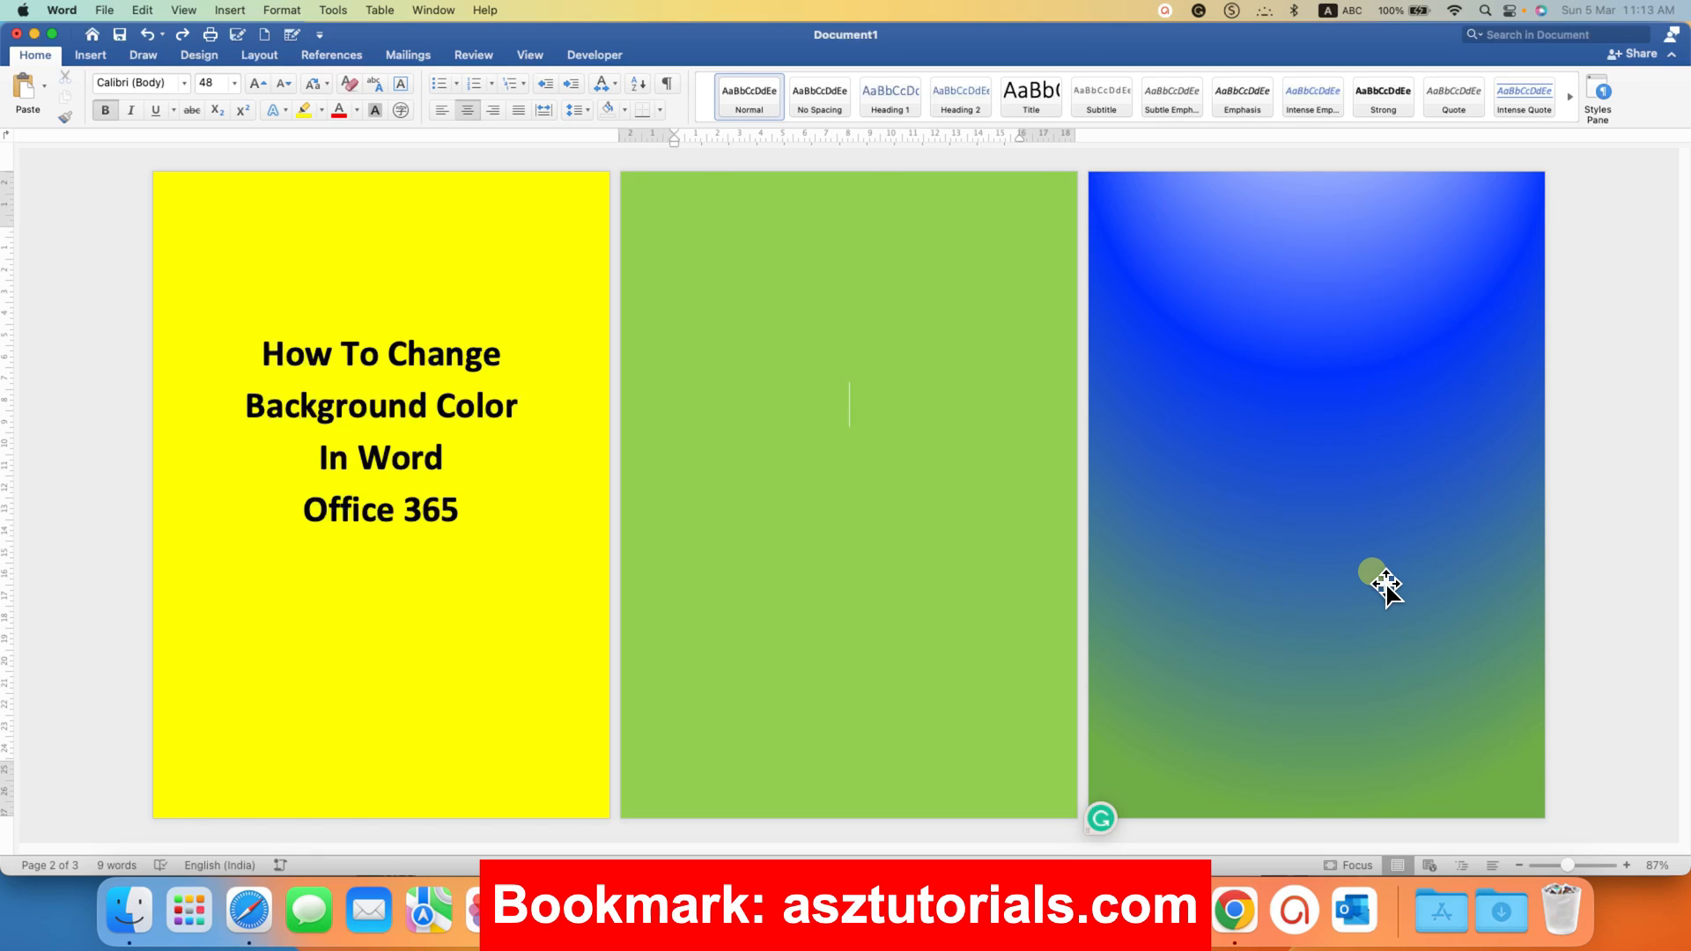
pyautogui.moveTo(1313, 604)
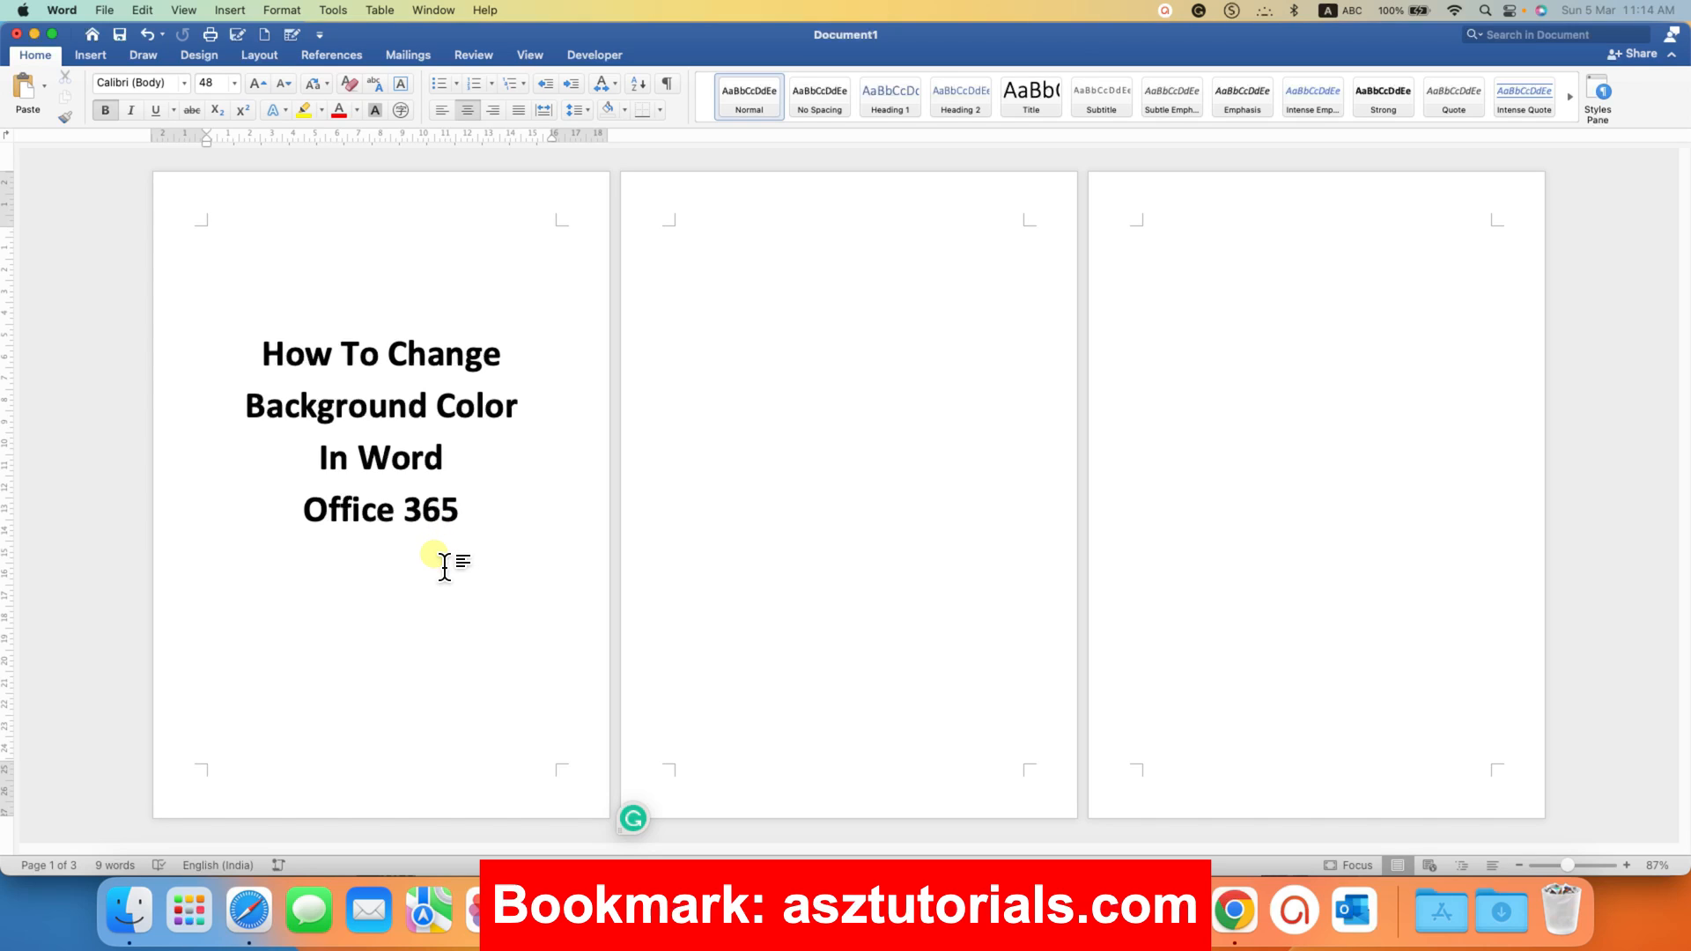
# Step: Show the Design ribbon with its page background options
pyautogui.click(198, 54)
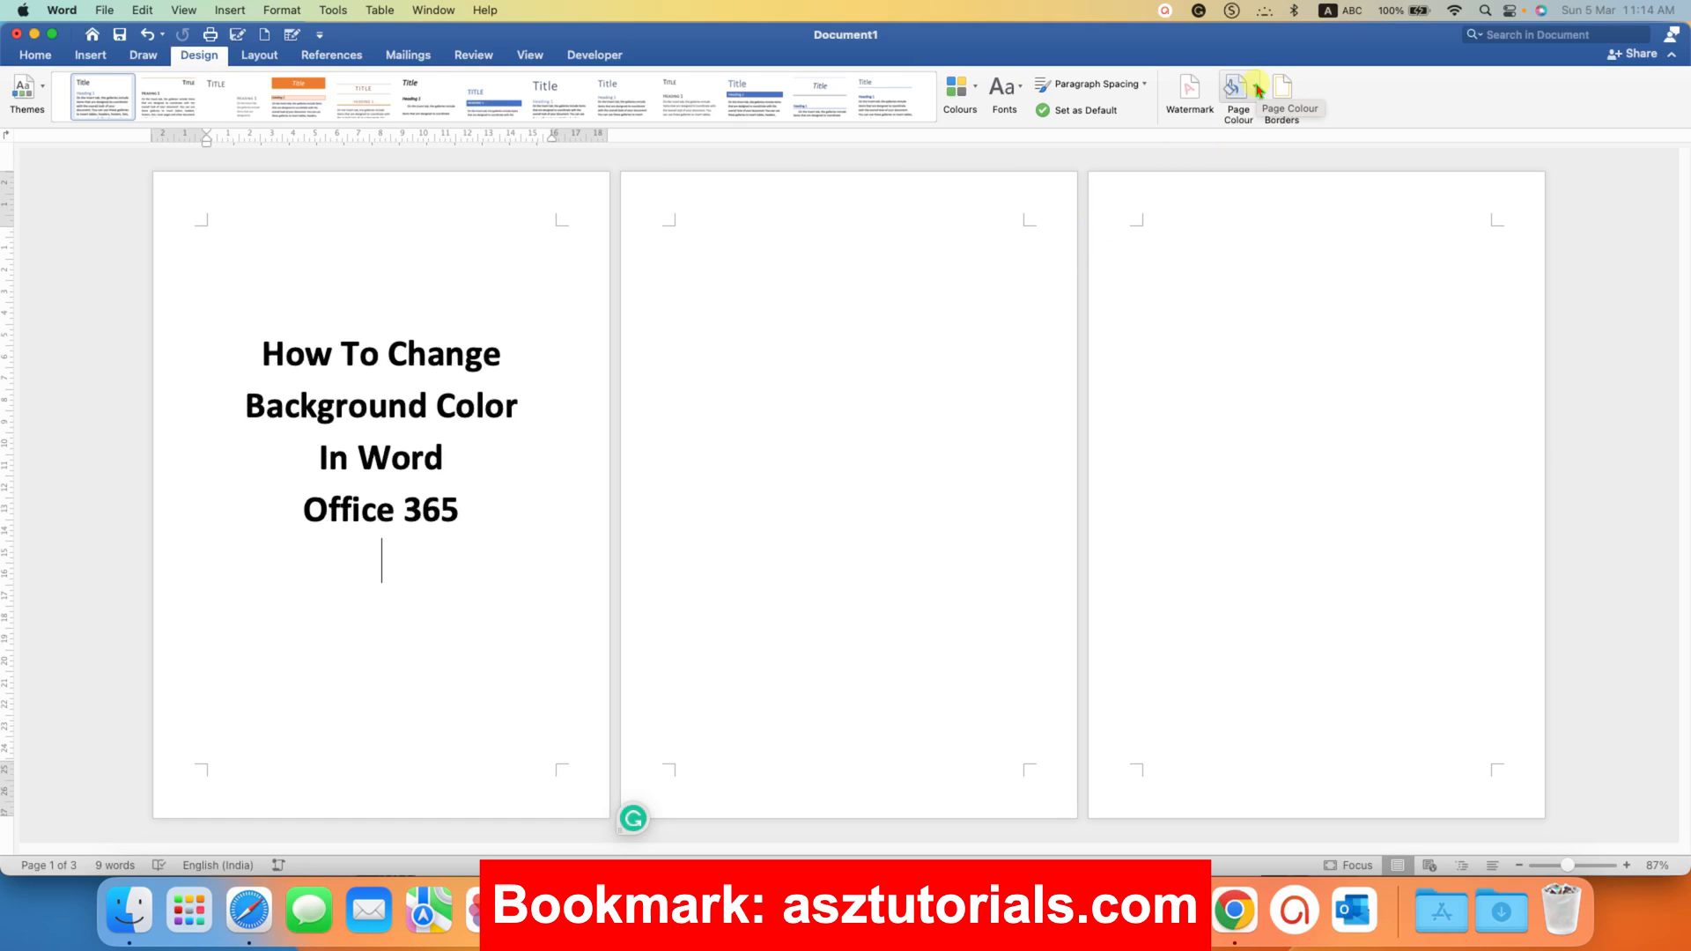
# Step: Set the page colour of all three pages to standard Yellow
pyautogui.click(1236, 89)
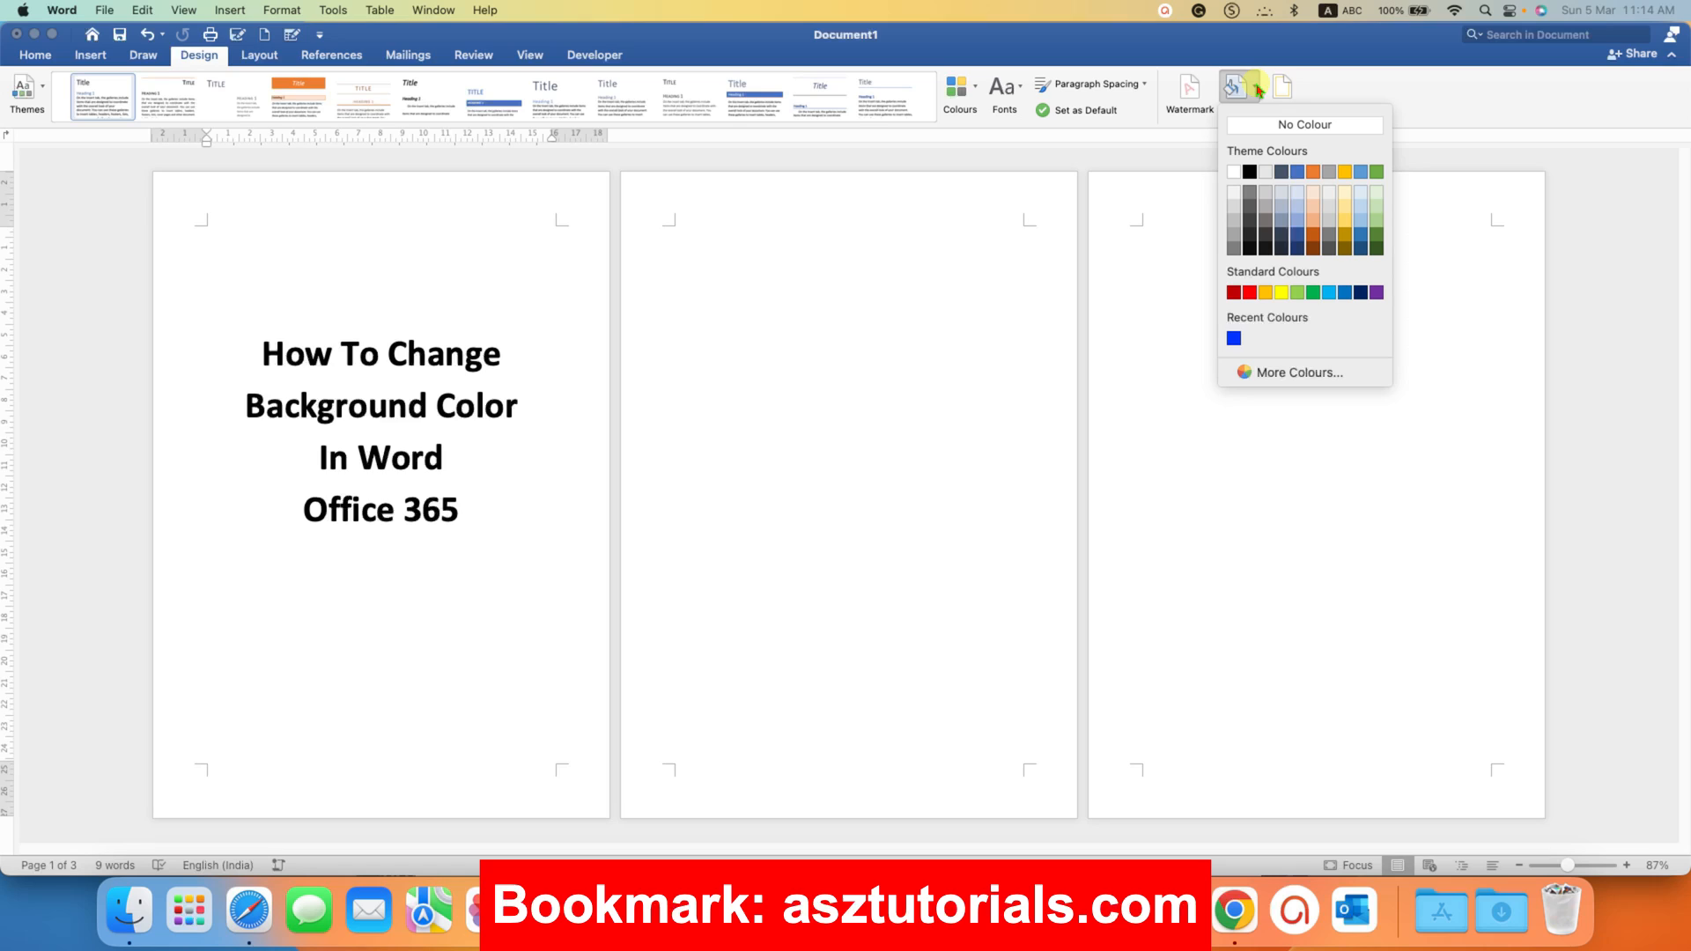
pyautogui.moveTo(1318, 278)
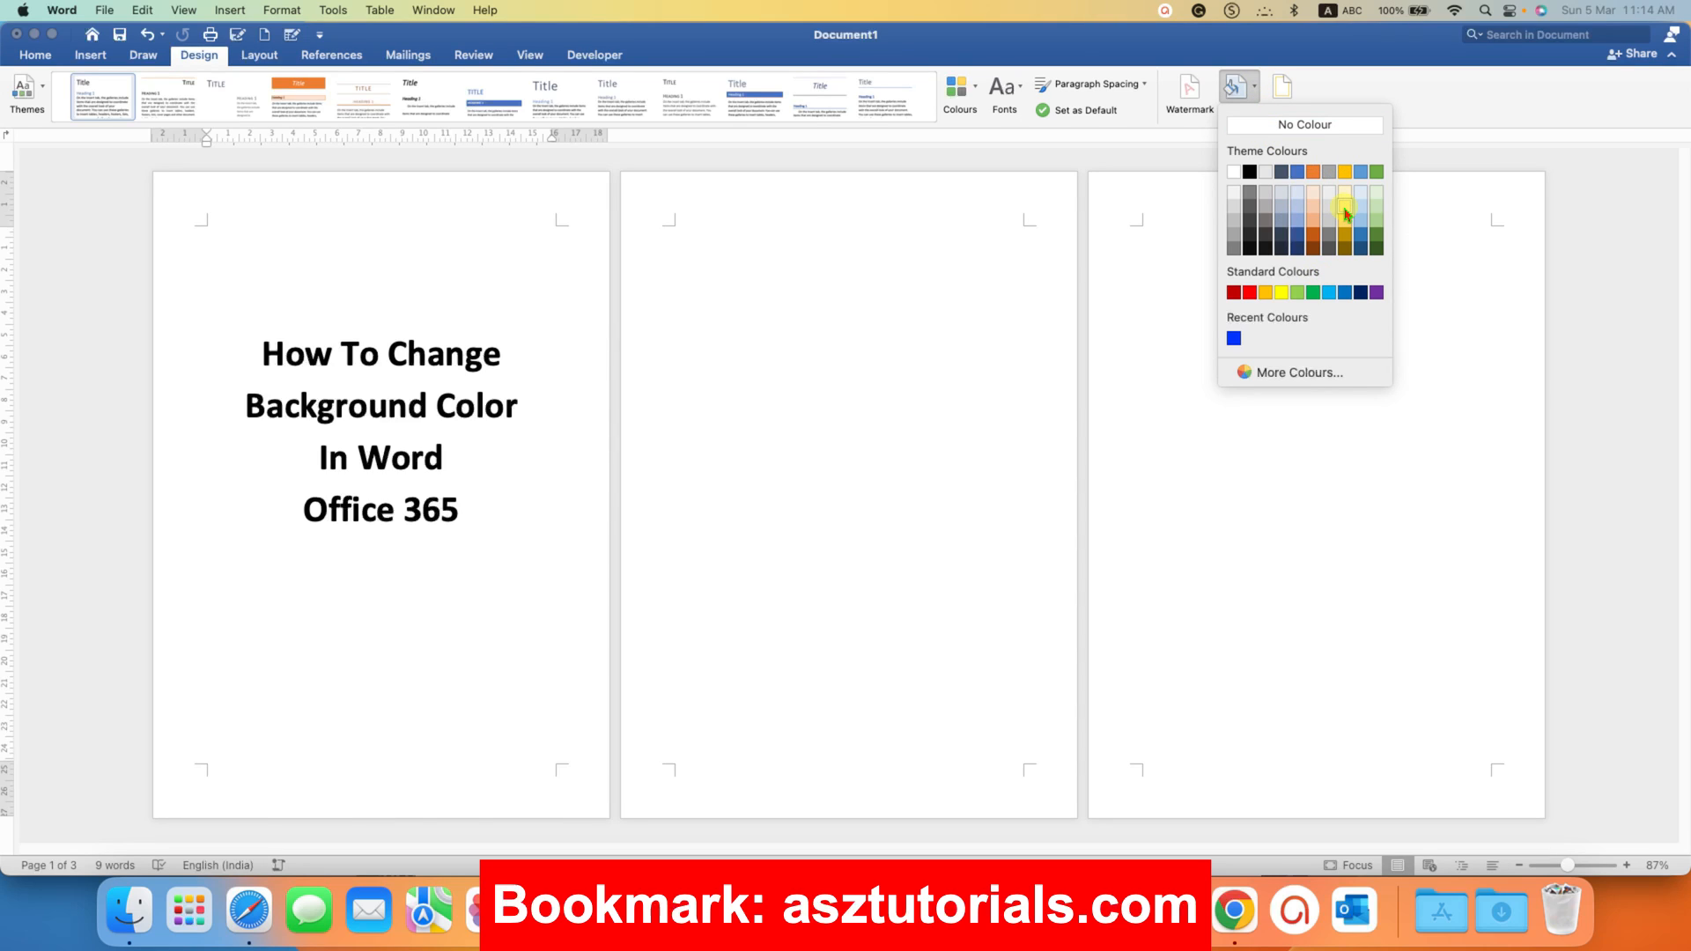
pyautogui.moveTo(1279, 292)
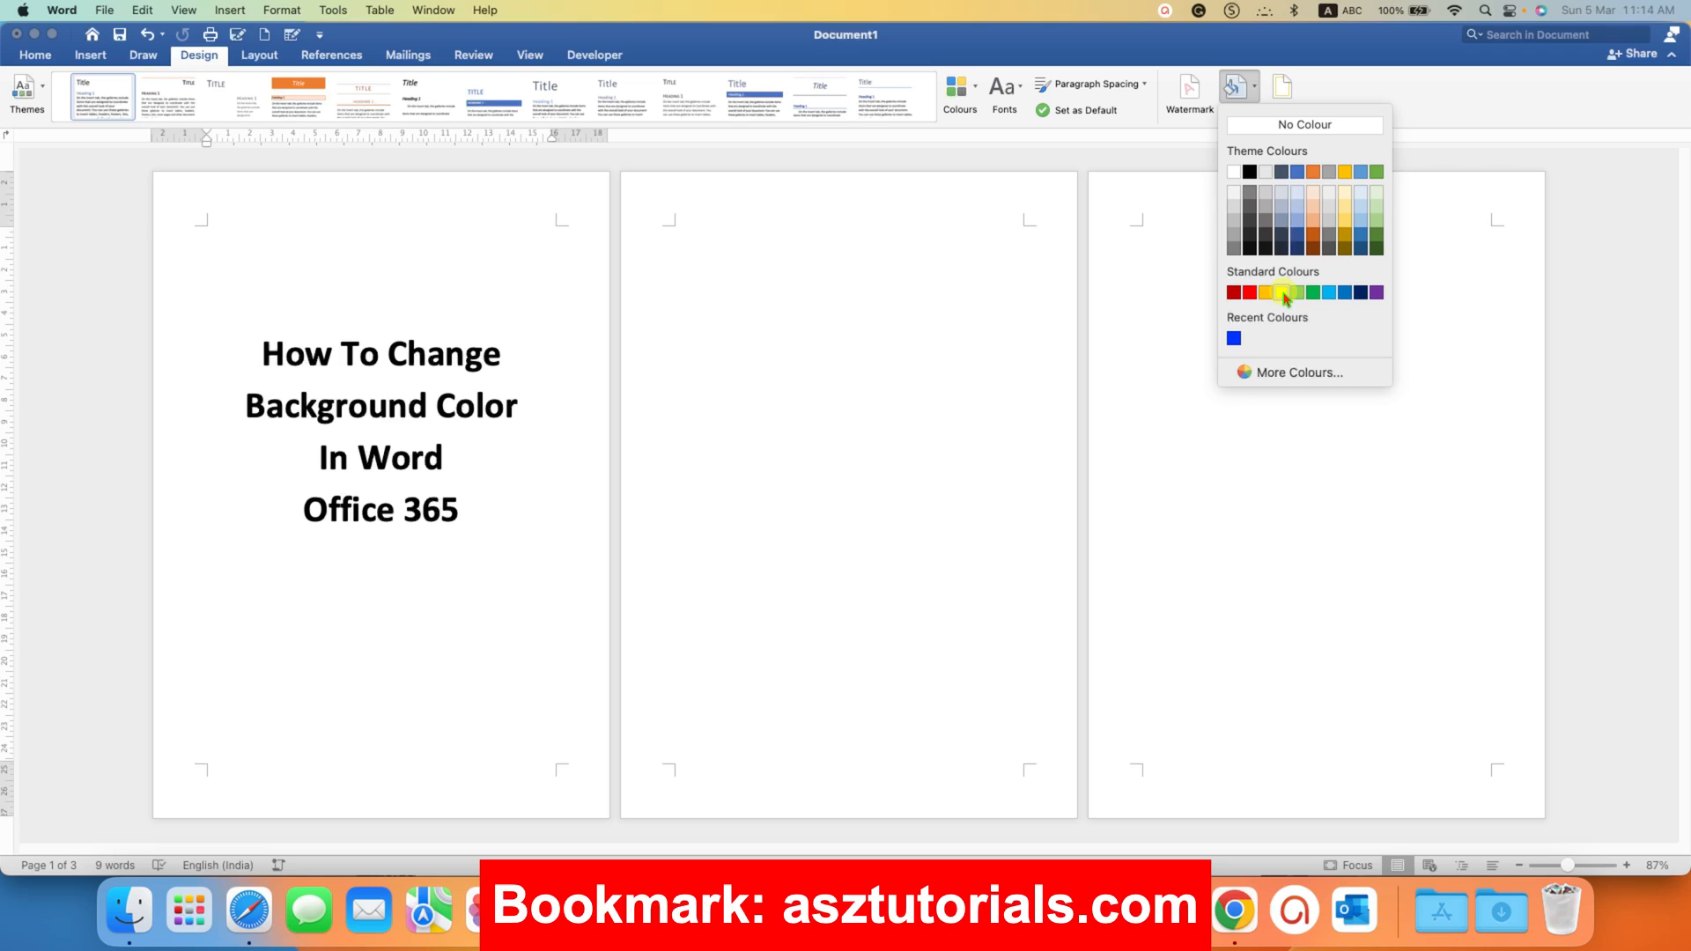
pyautogui.click(1283, 293)
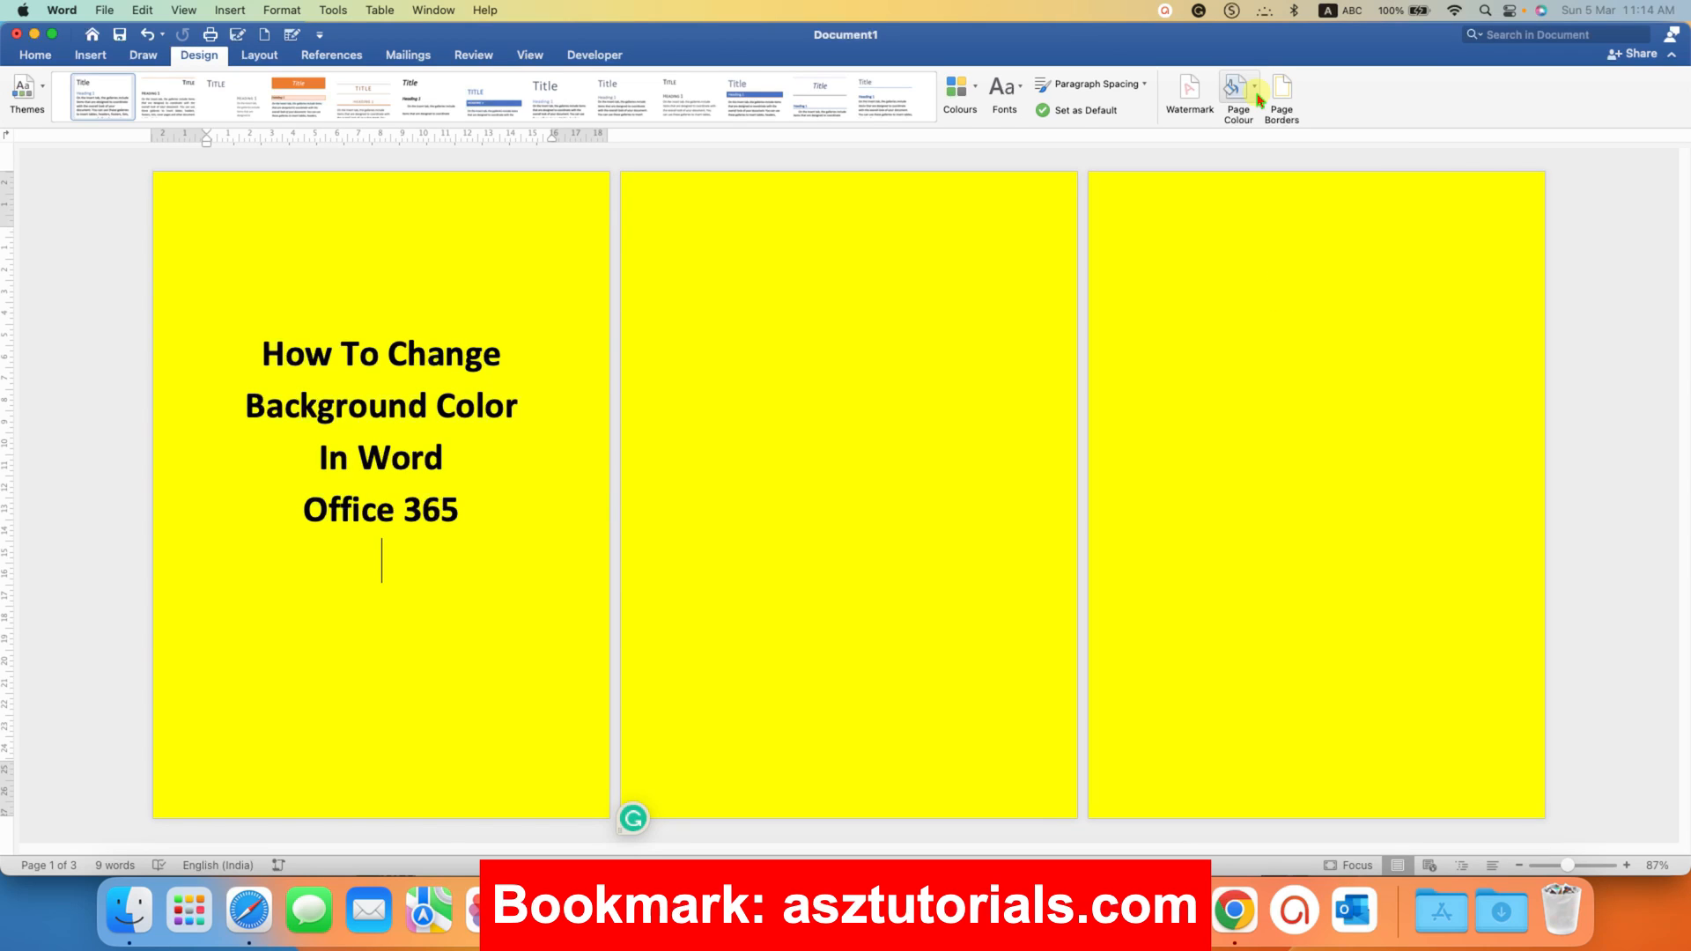
pyautogui.click(1237, 95)
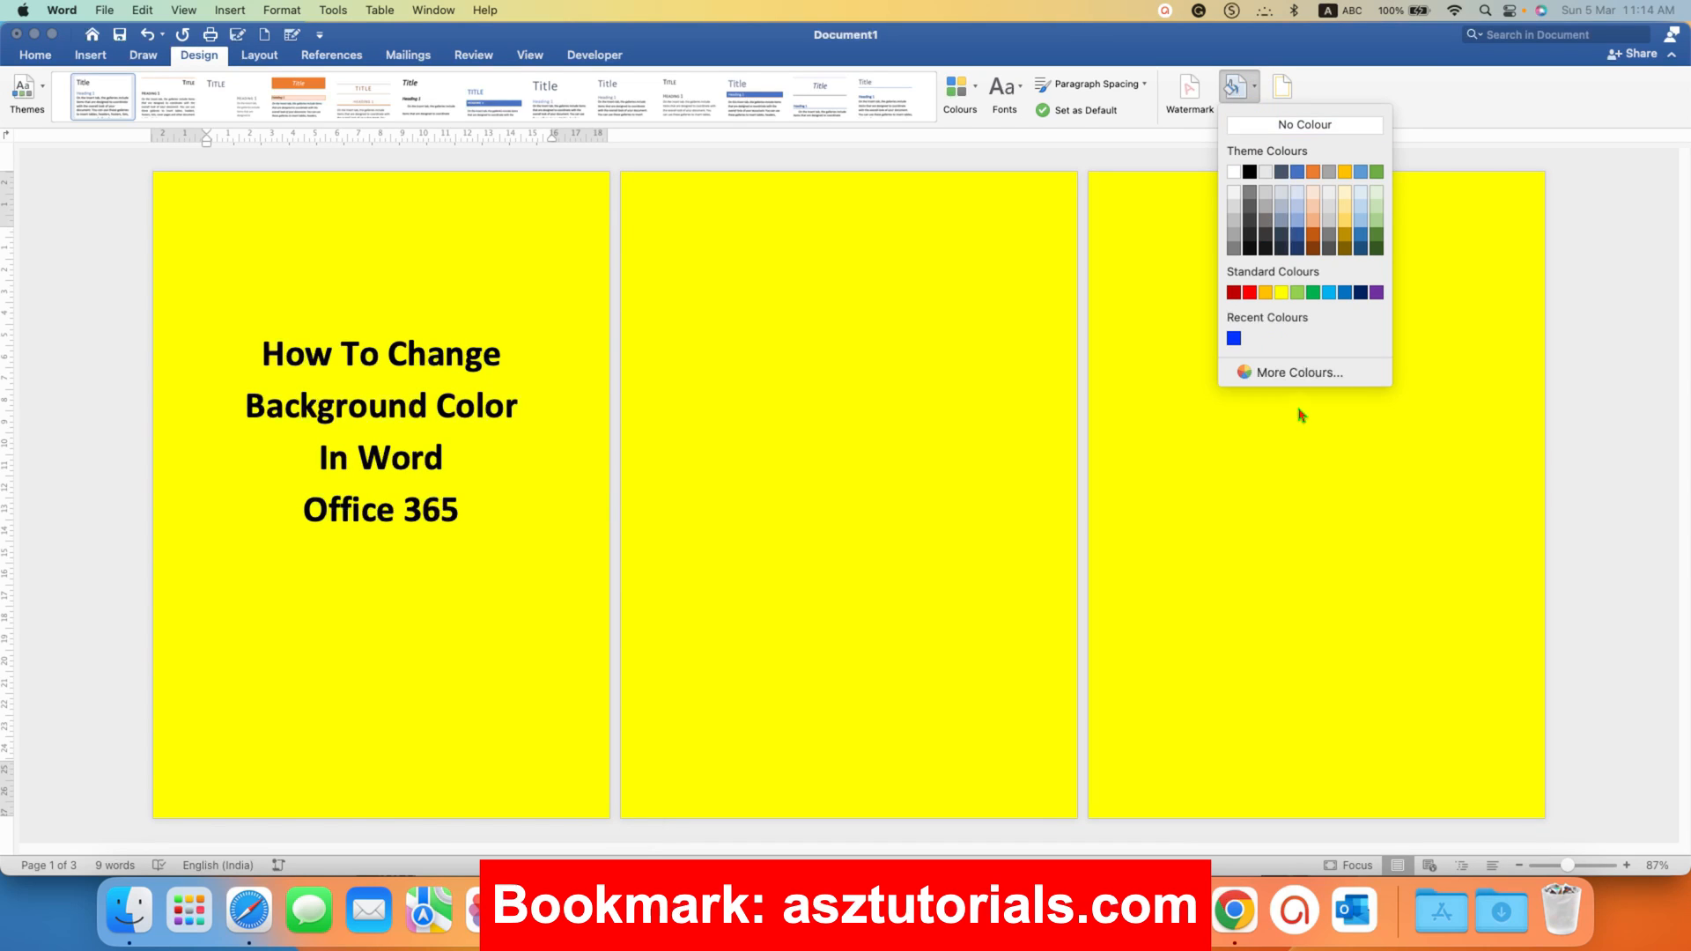
# Step: Replace the yellow page colour with a custom light green from the colour wheel
pyautogui.click(1298, 372)
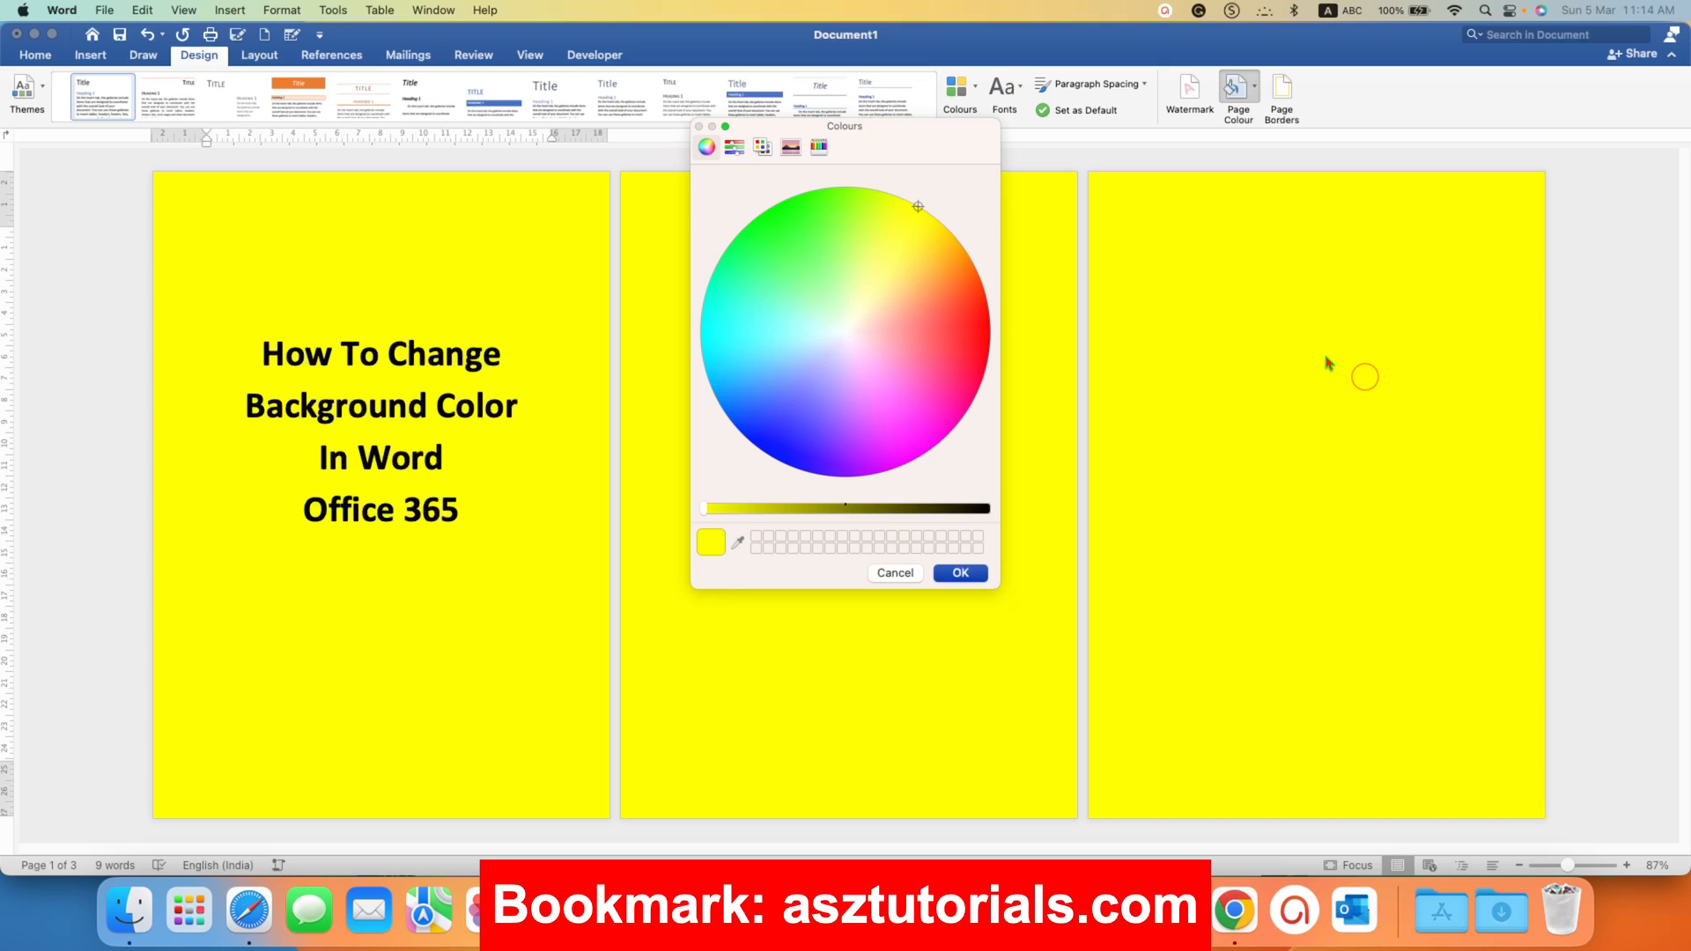
pyautogui.click(814, 281)
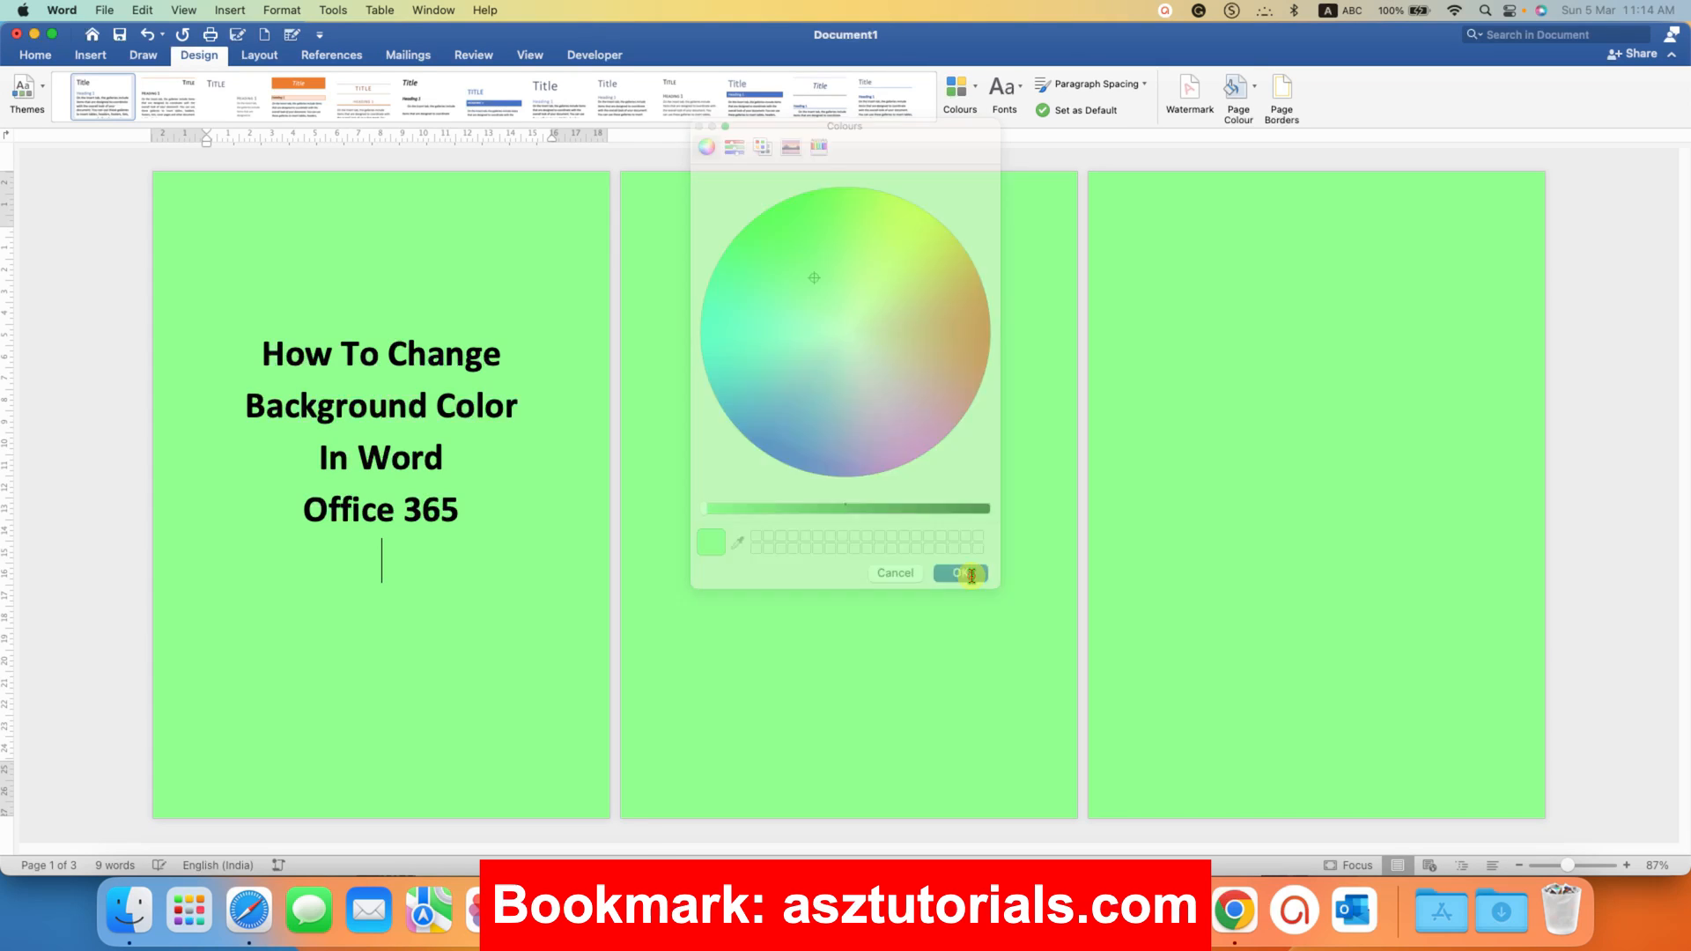
pyautogui.click(958, 573)
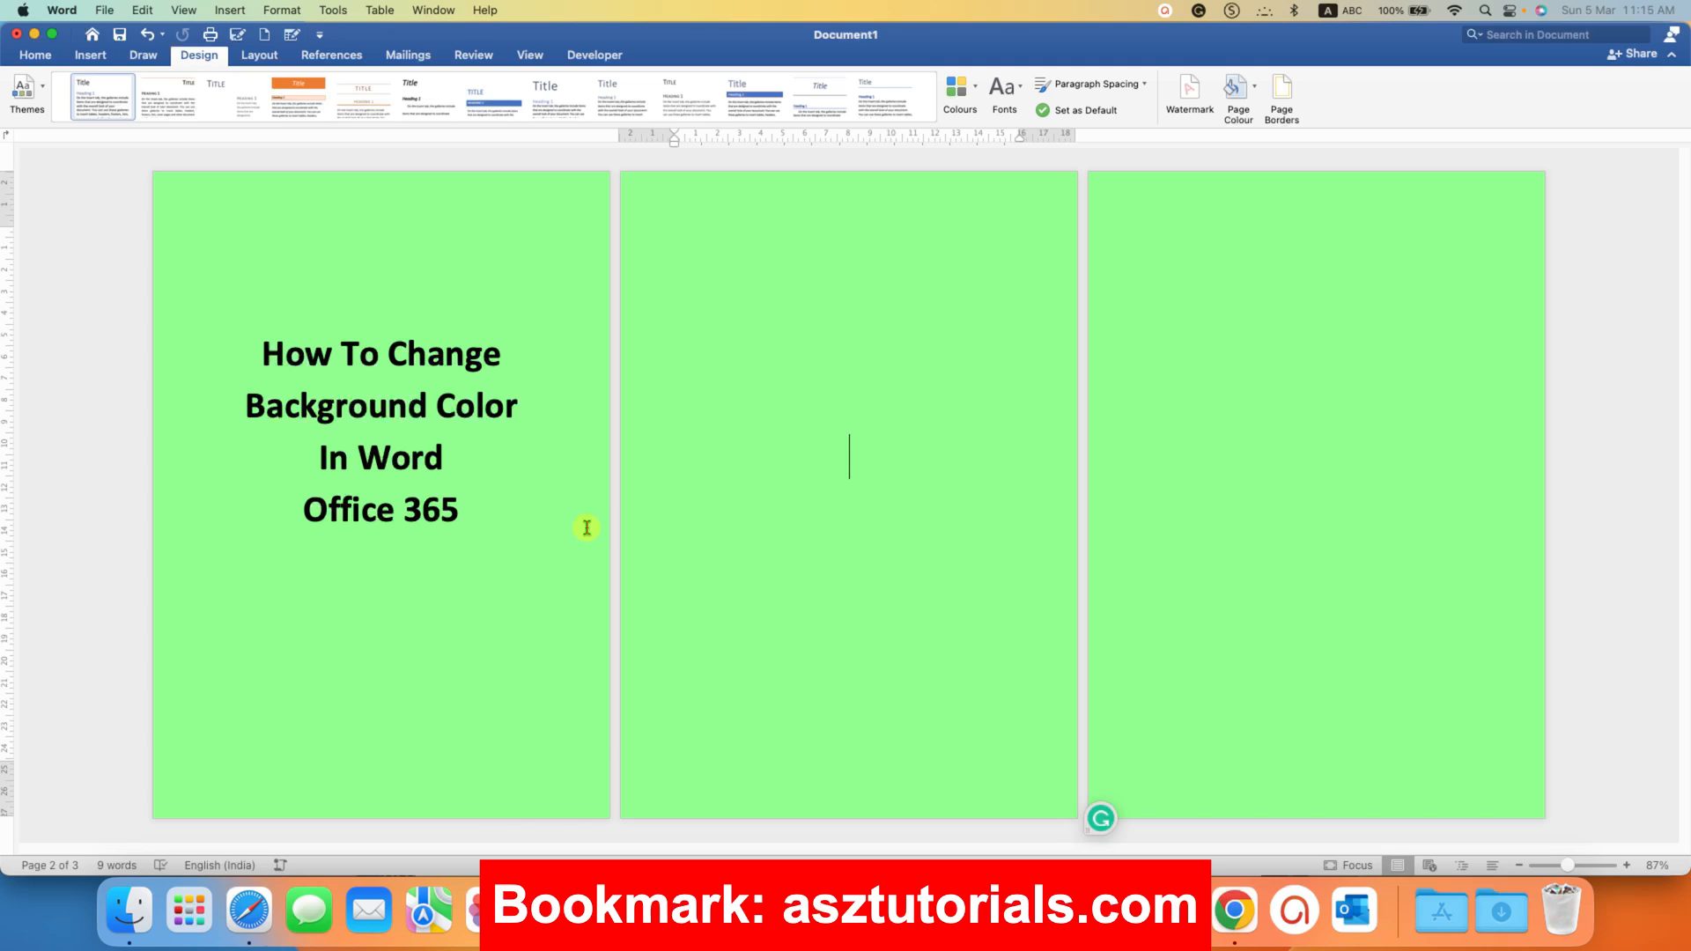
pyautogui.moveTo(796, 412)
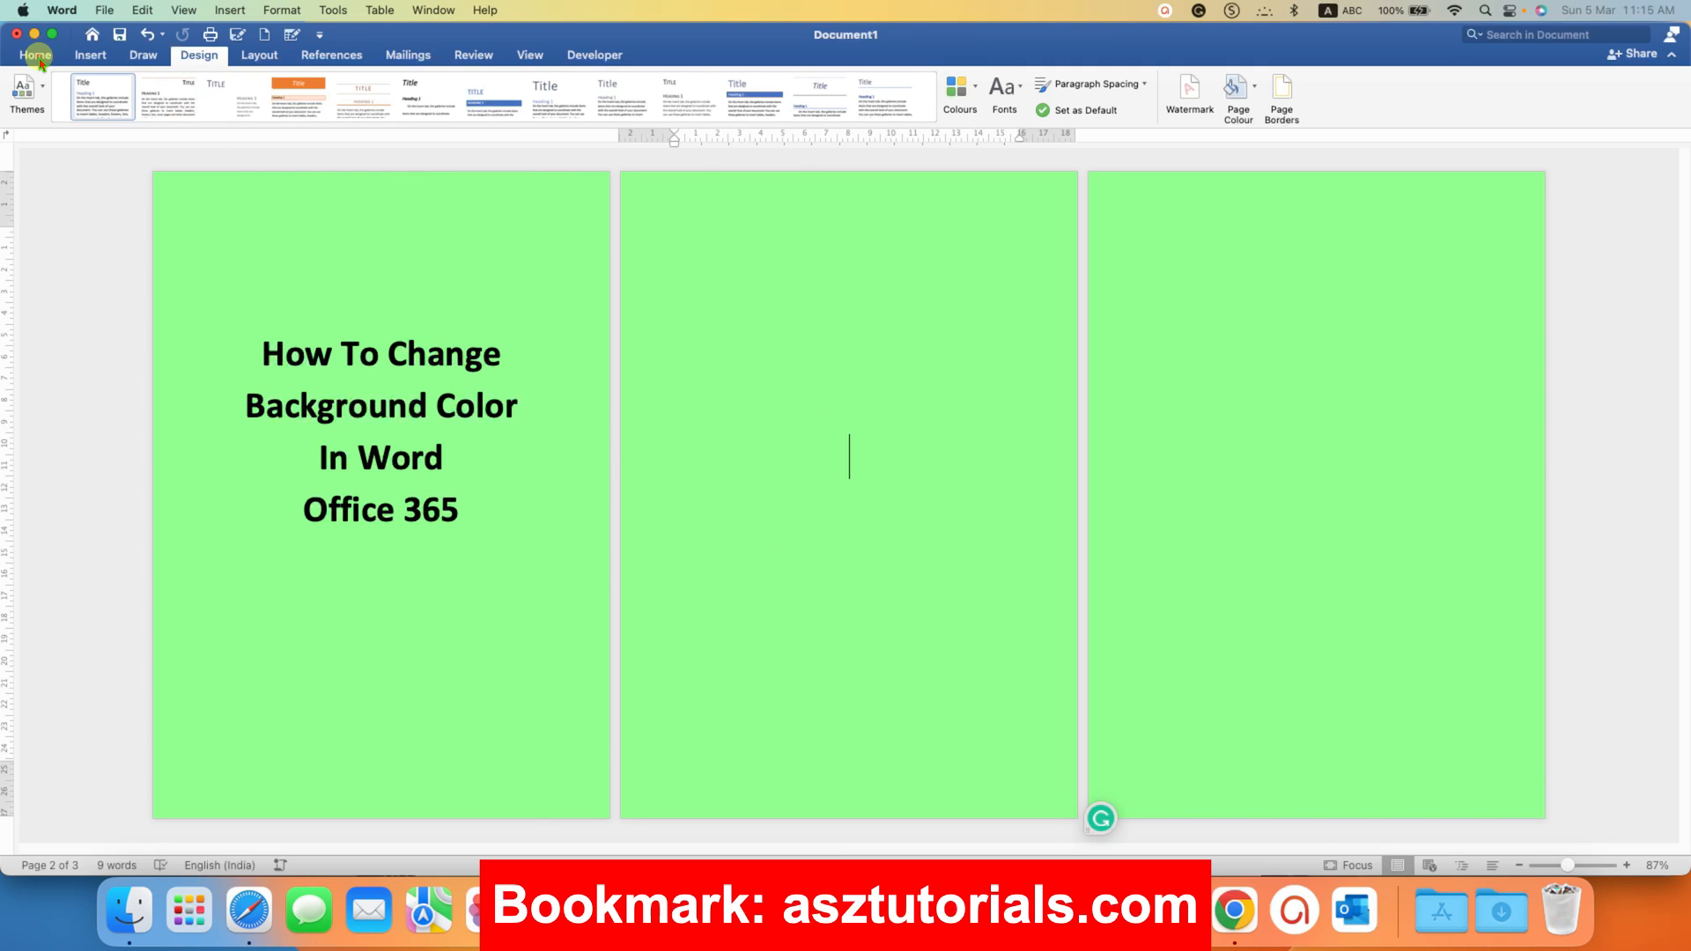
# Step: Draw a rectangle shape covering the entire second page
pyautogui.click(35, 55)
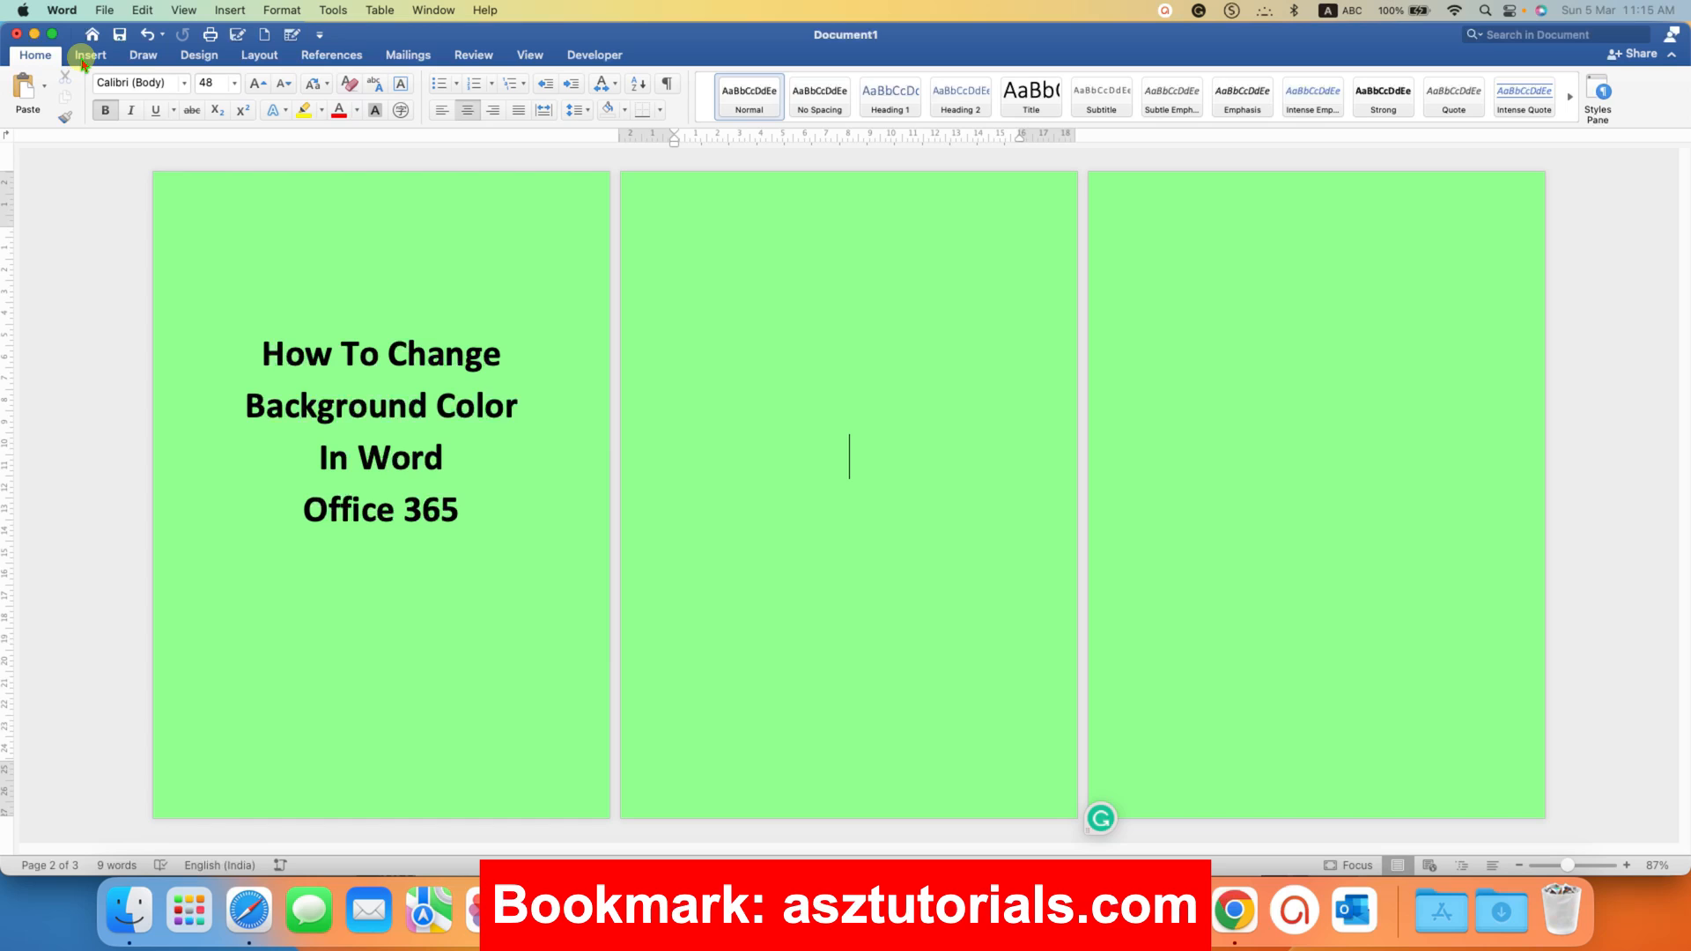
pyautogui.click(90, 55)
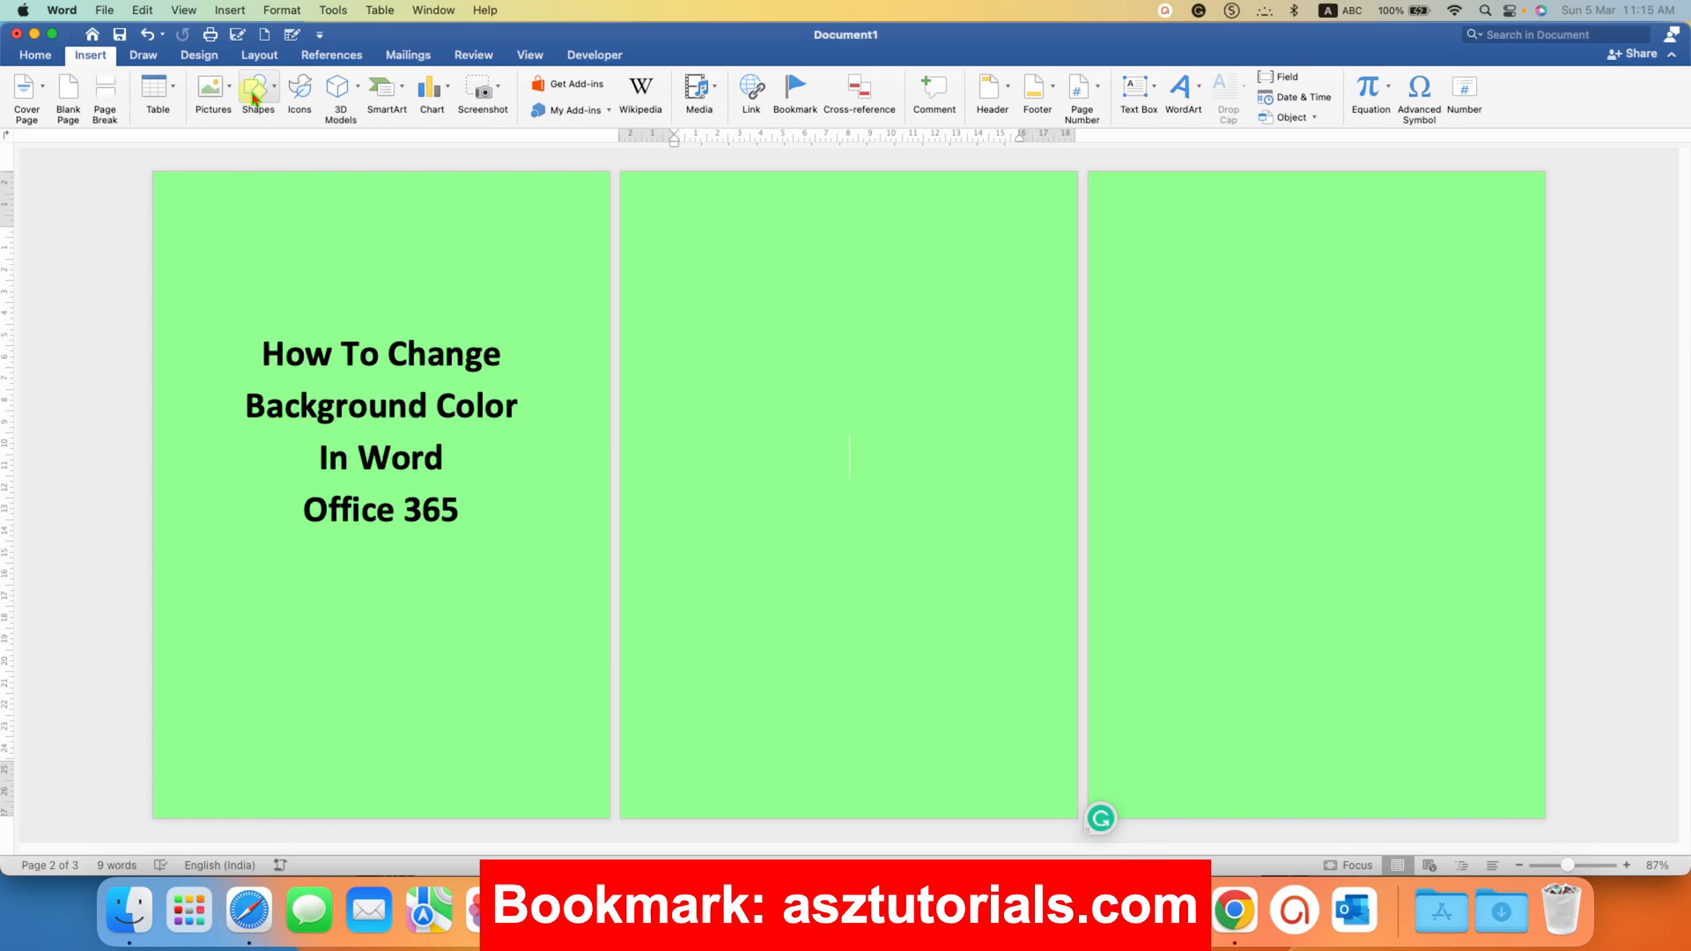
pyautogui.click(257, 92)
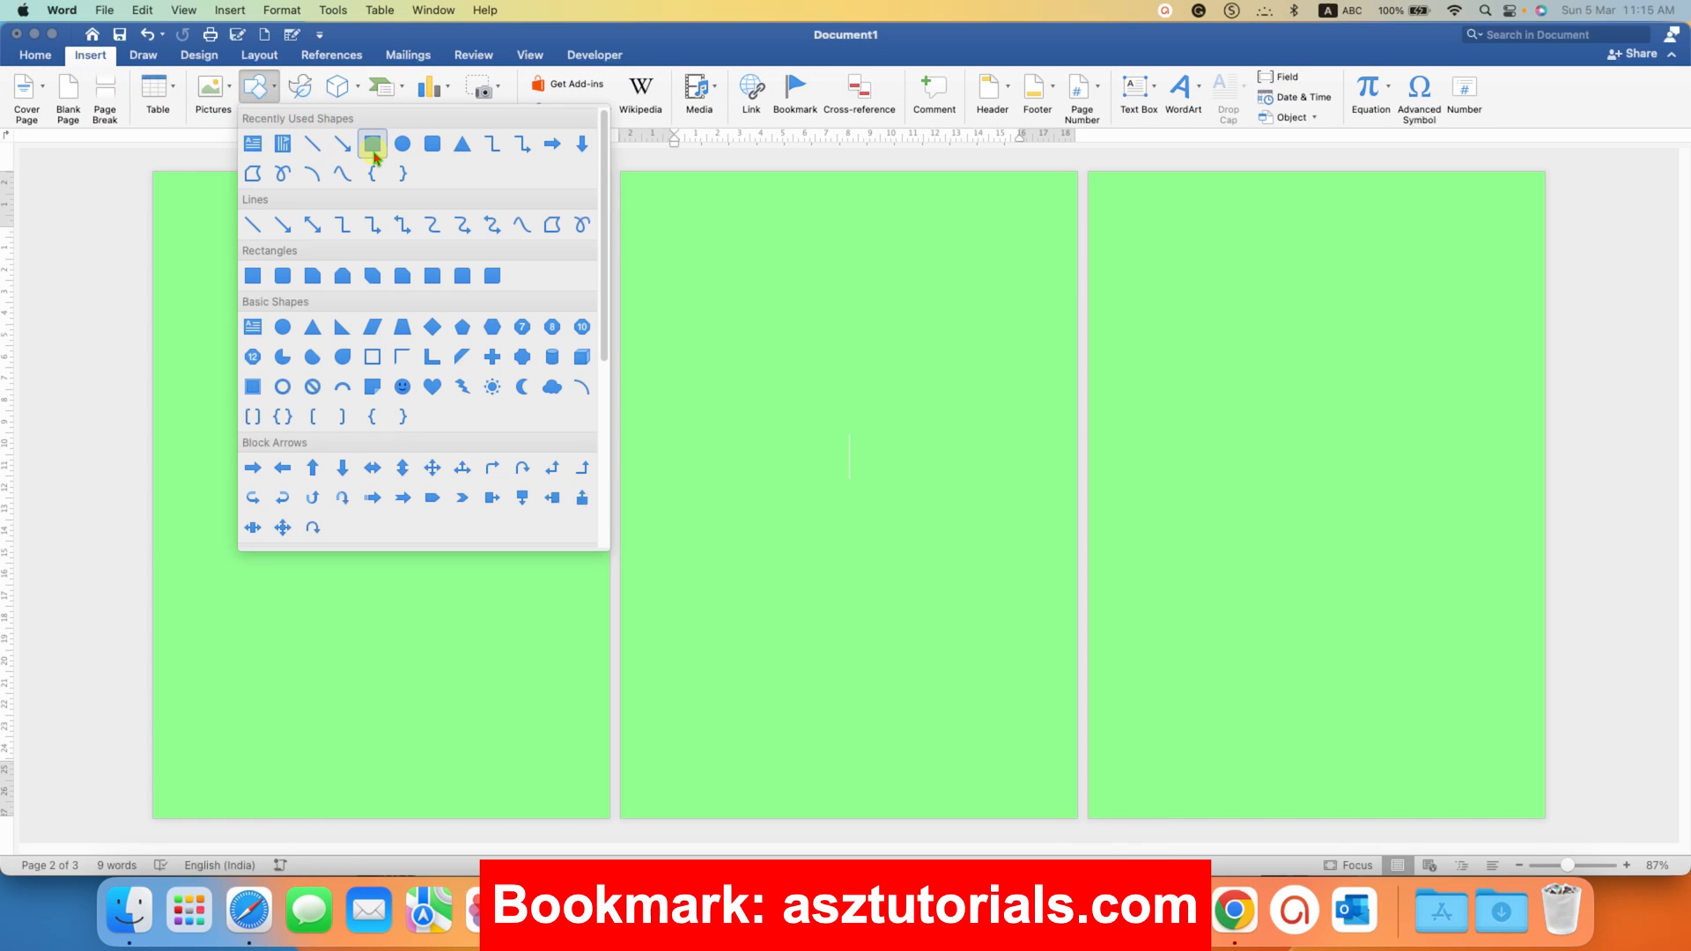
pyautogui.click(372, 143)
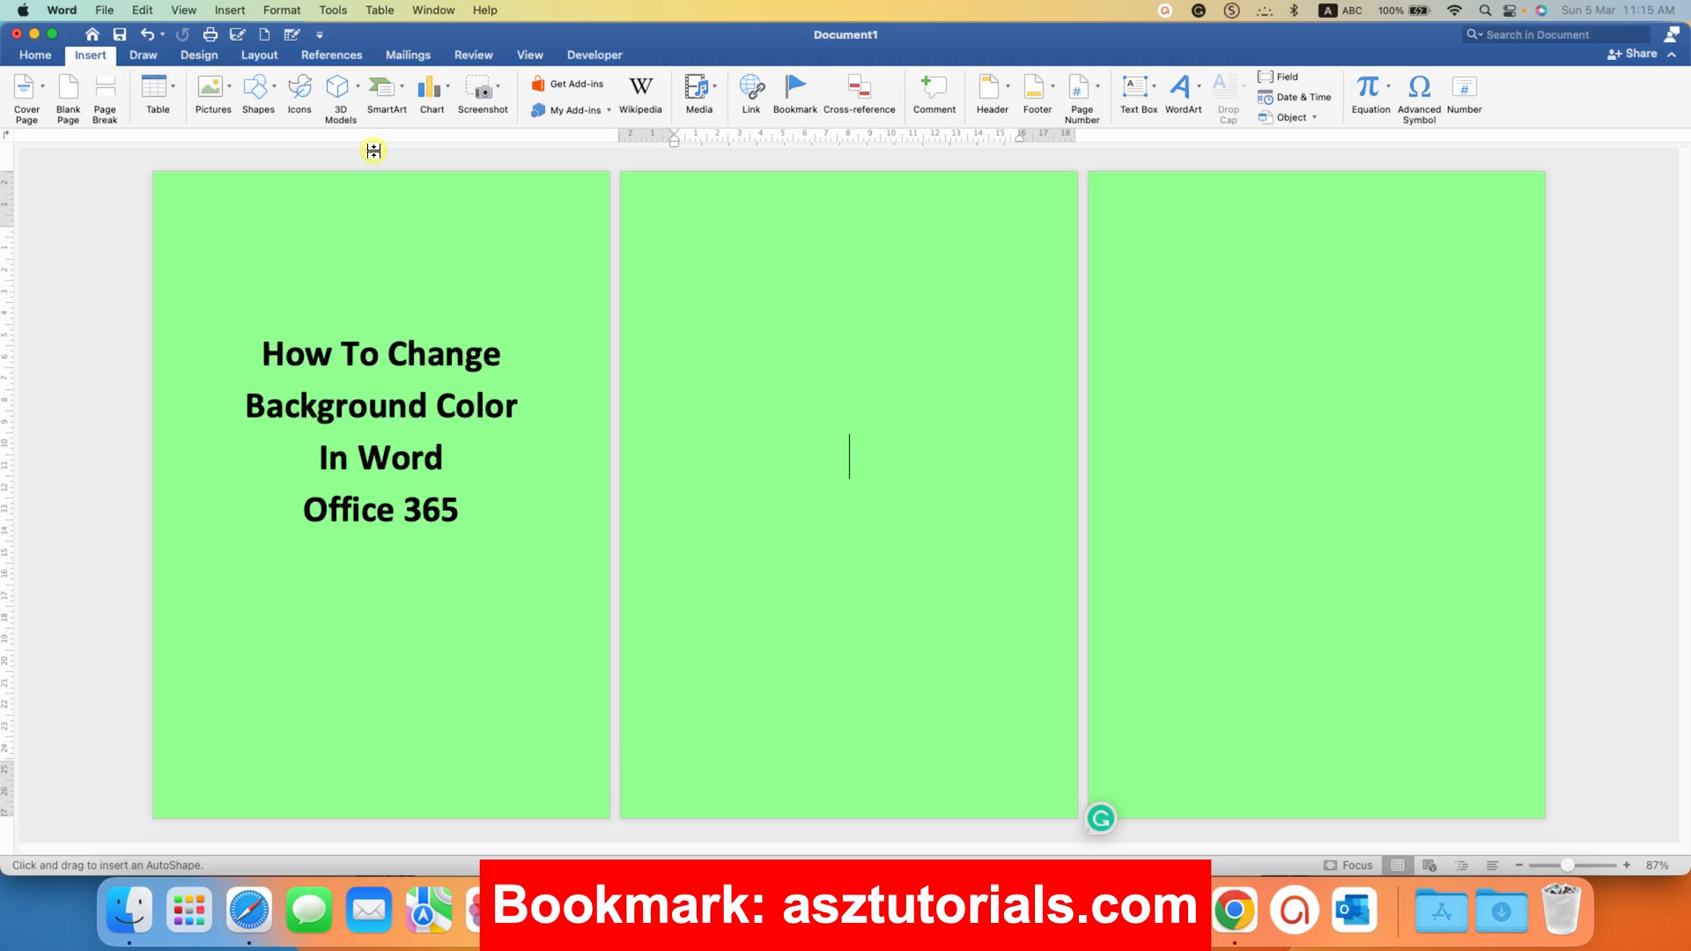
pyautogui.moveTo(636, 187)
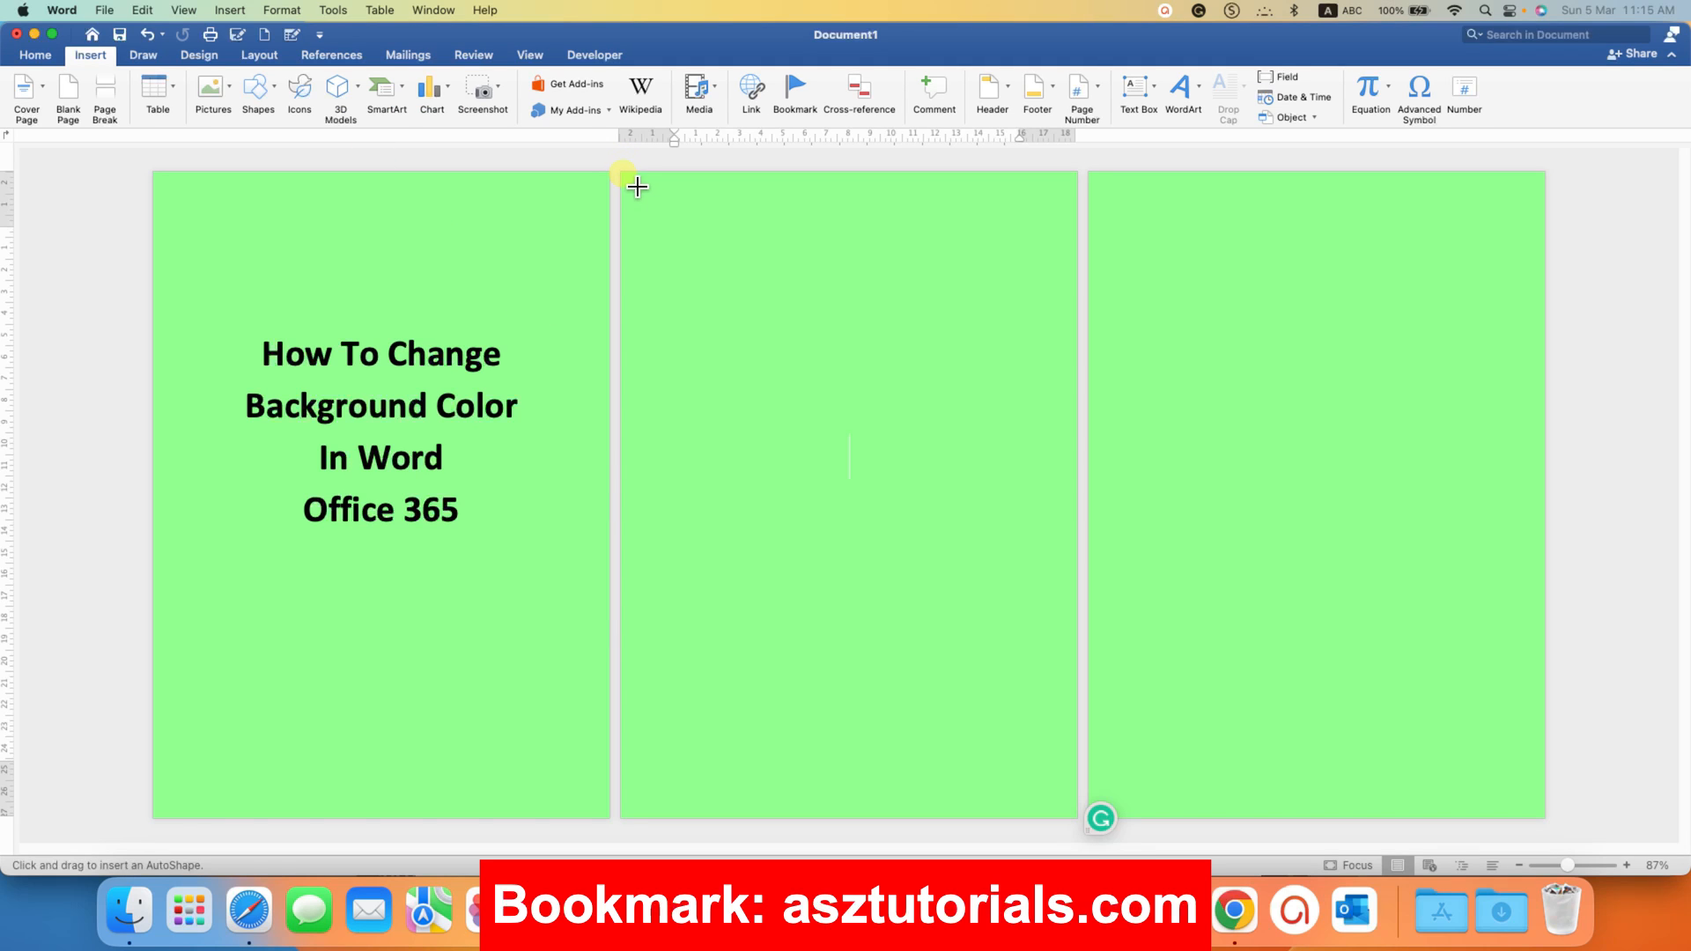
pyautogui.moveTo(636, 187); pyautogui.dragTo(1068, 798)
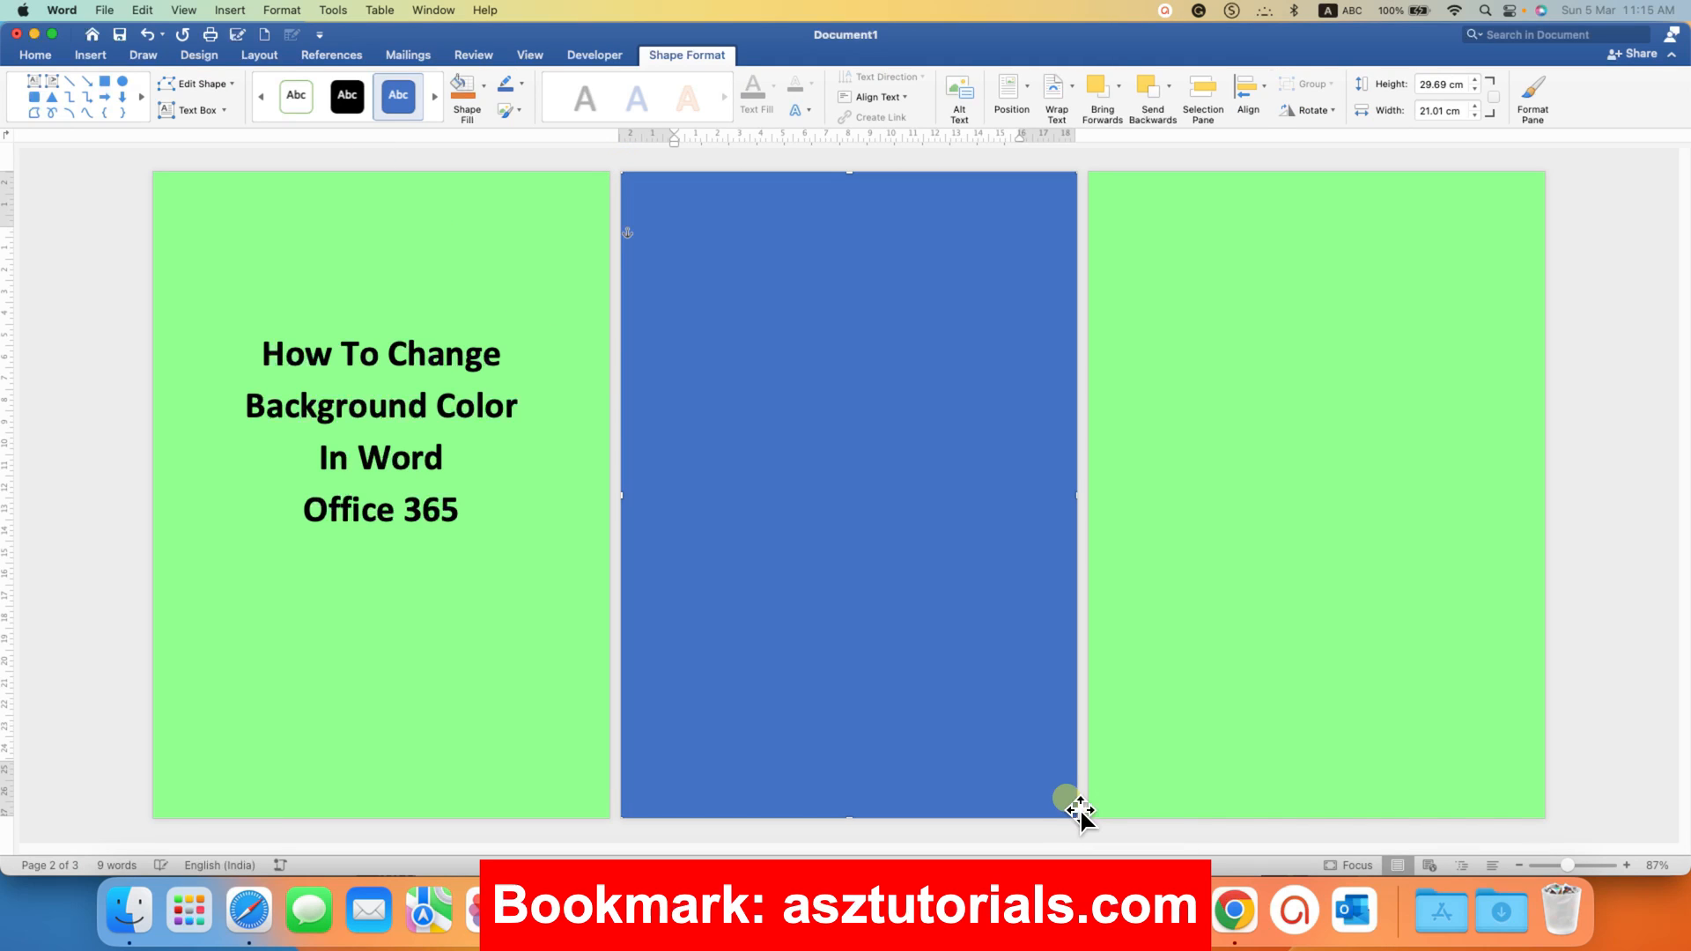
pyautogui.moveTo(955, 458)
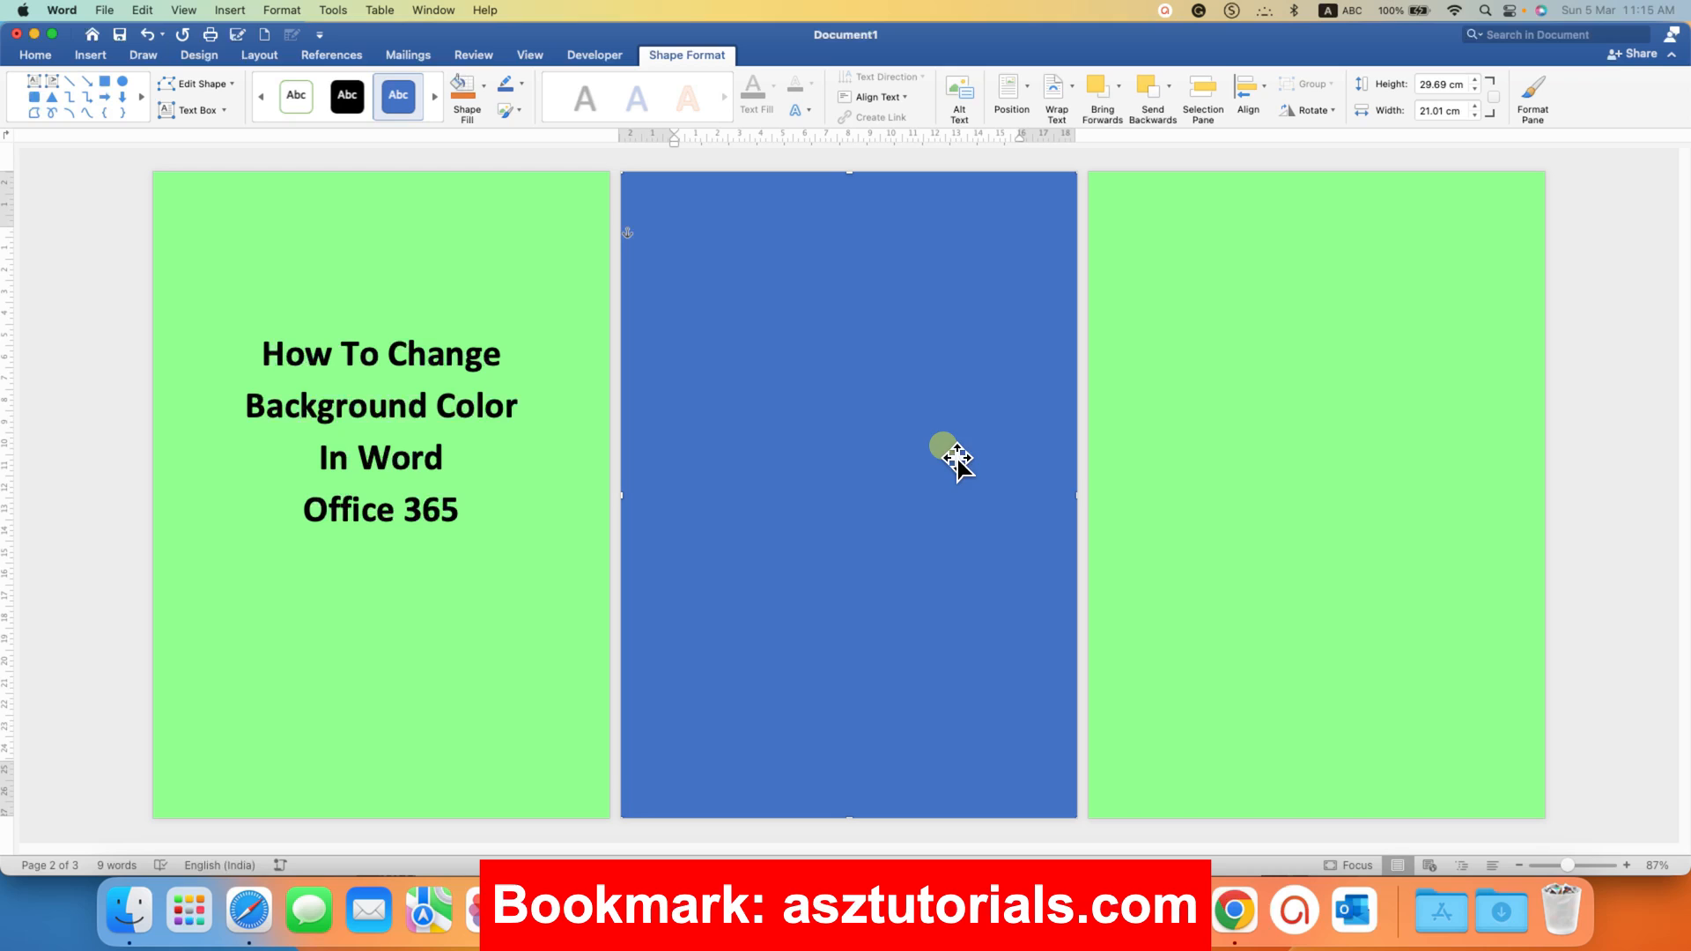
# Step: Give the second-page rectangle no outline and a solid yellow fill via Format Shape
pyautogui.rightClick(953, 453)
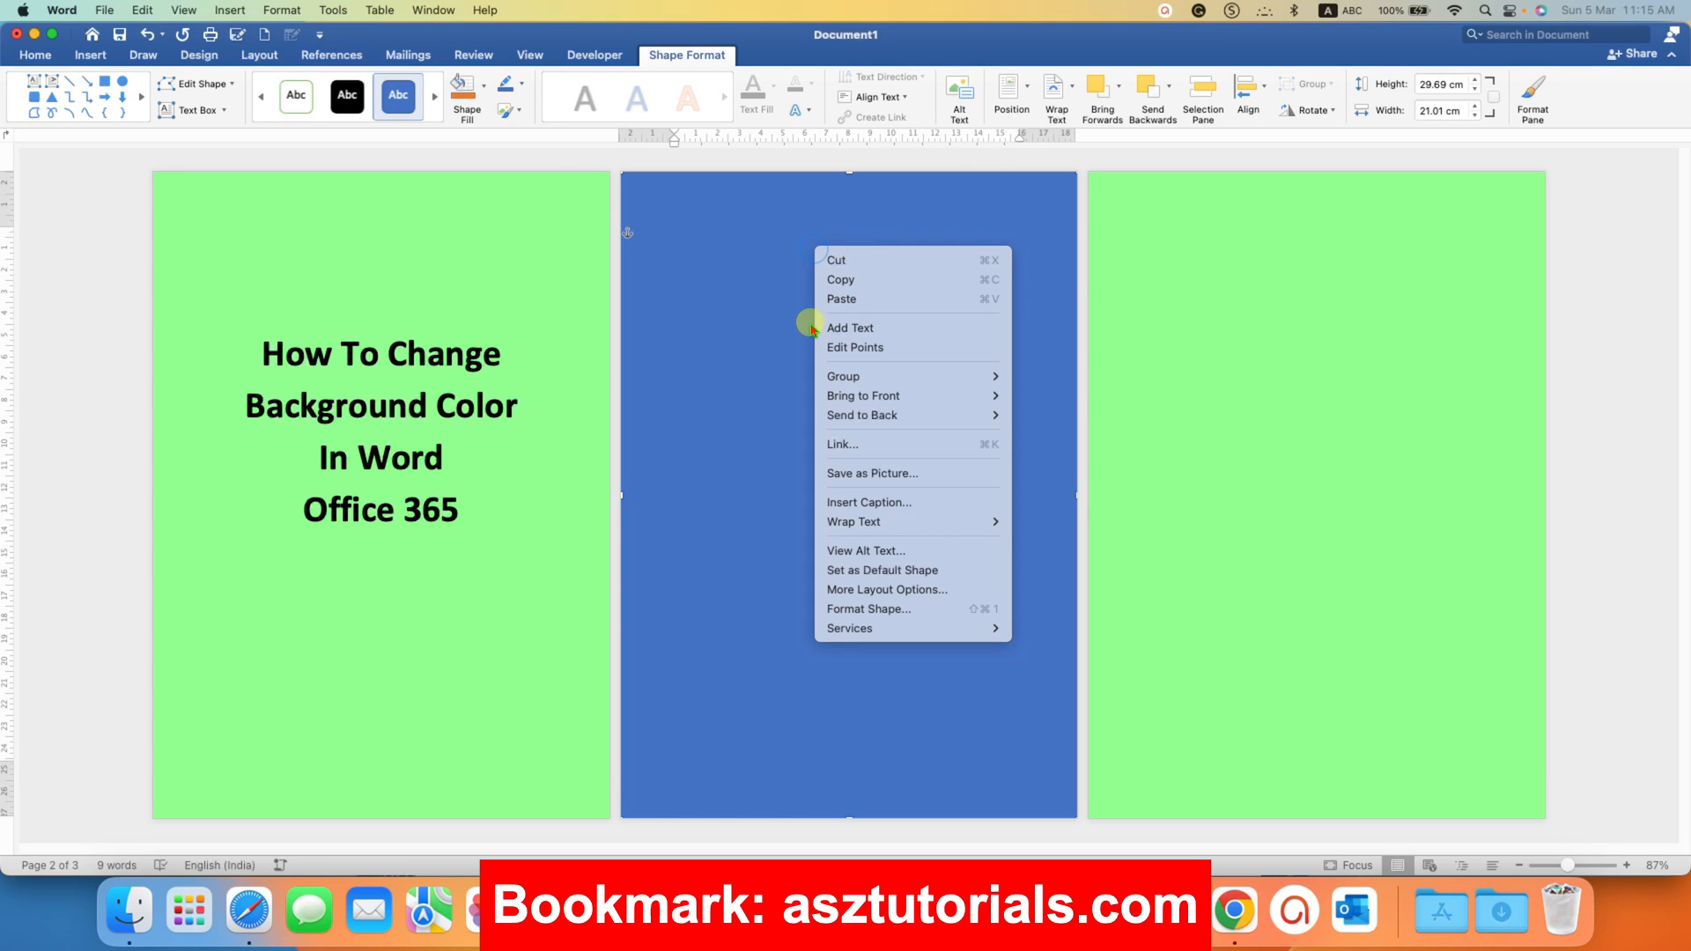
pyautogui.click(869, 608)
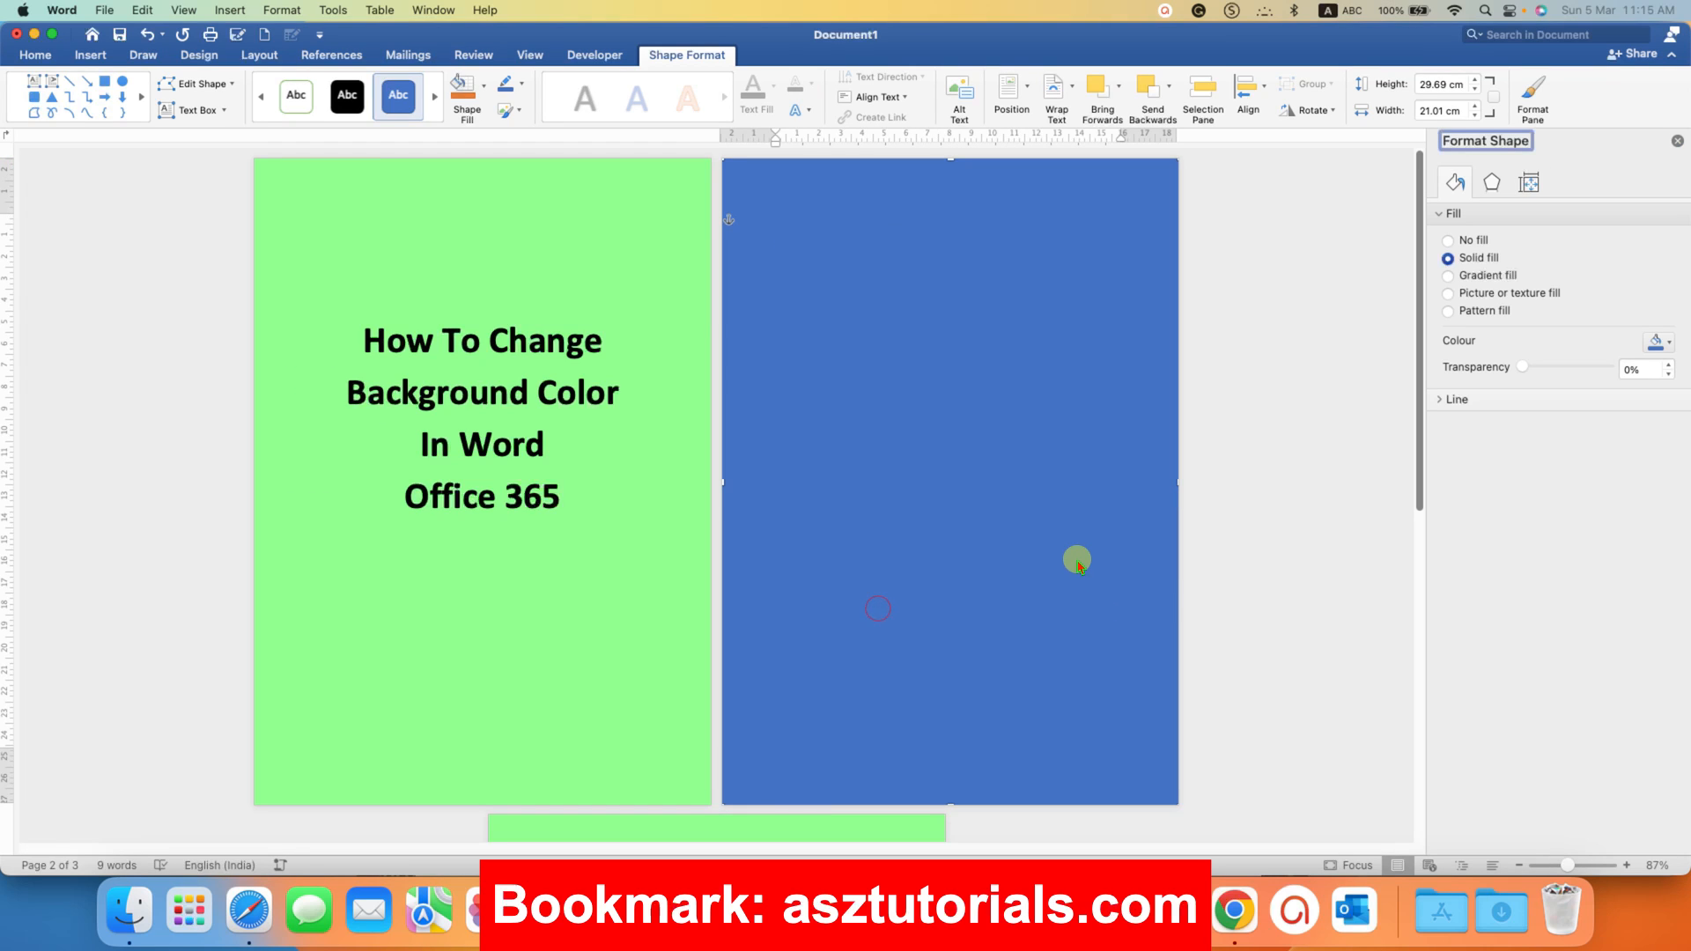
pyautogui.moveTo(1455, 400)
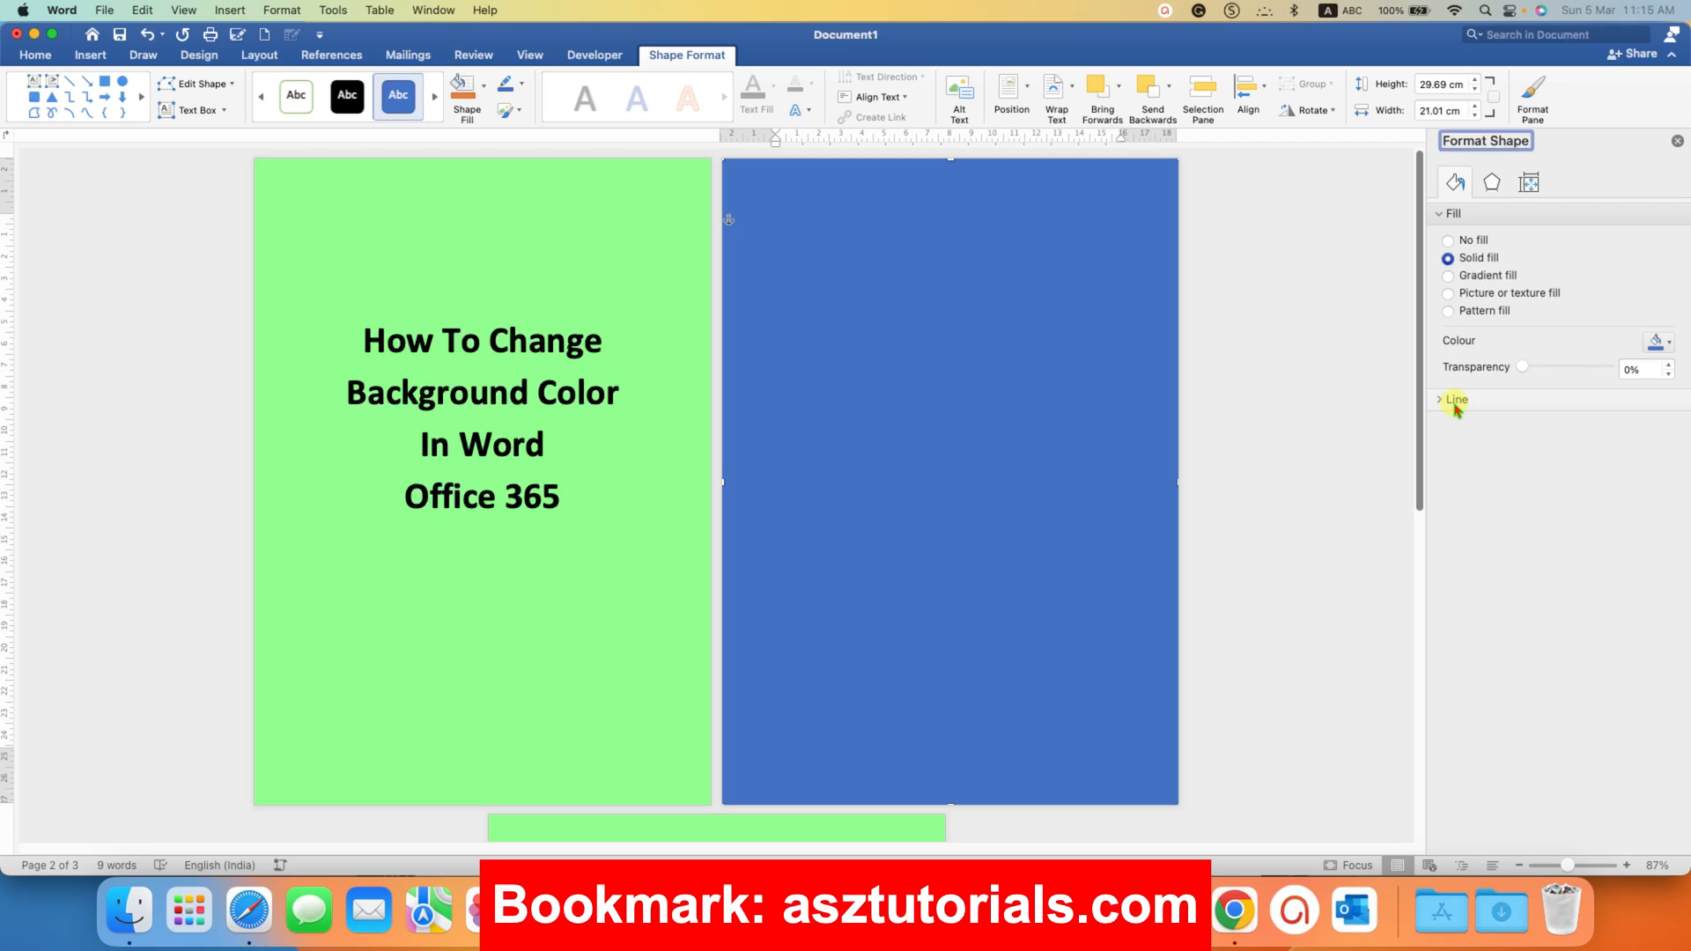
pyautogui.click(1457, 400)
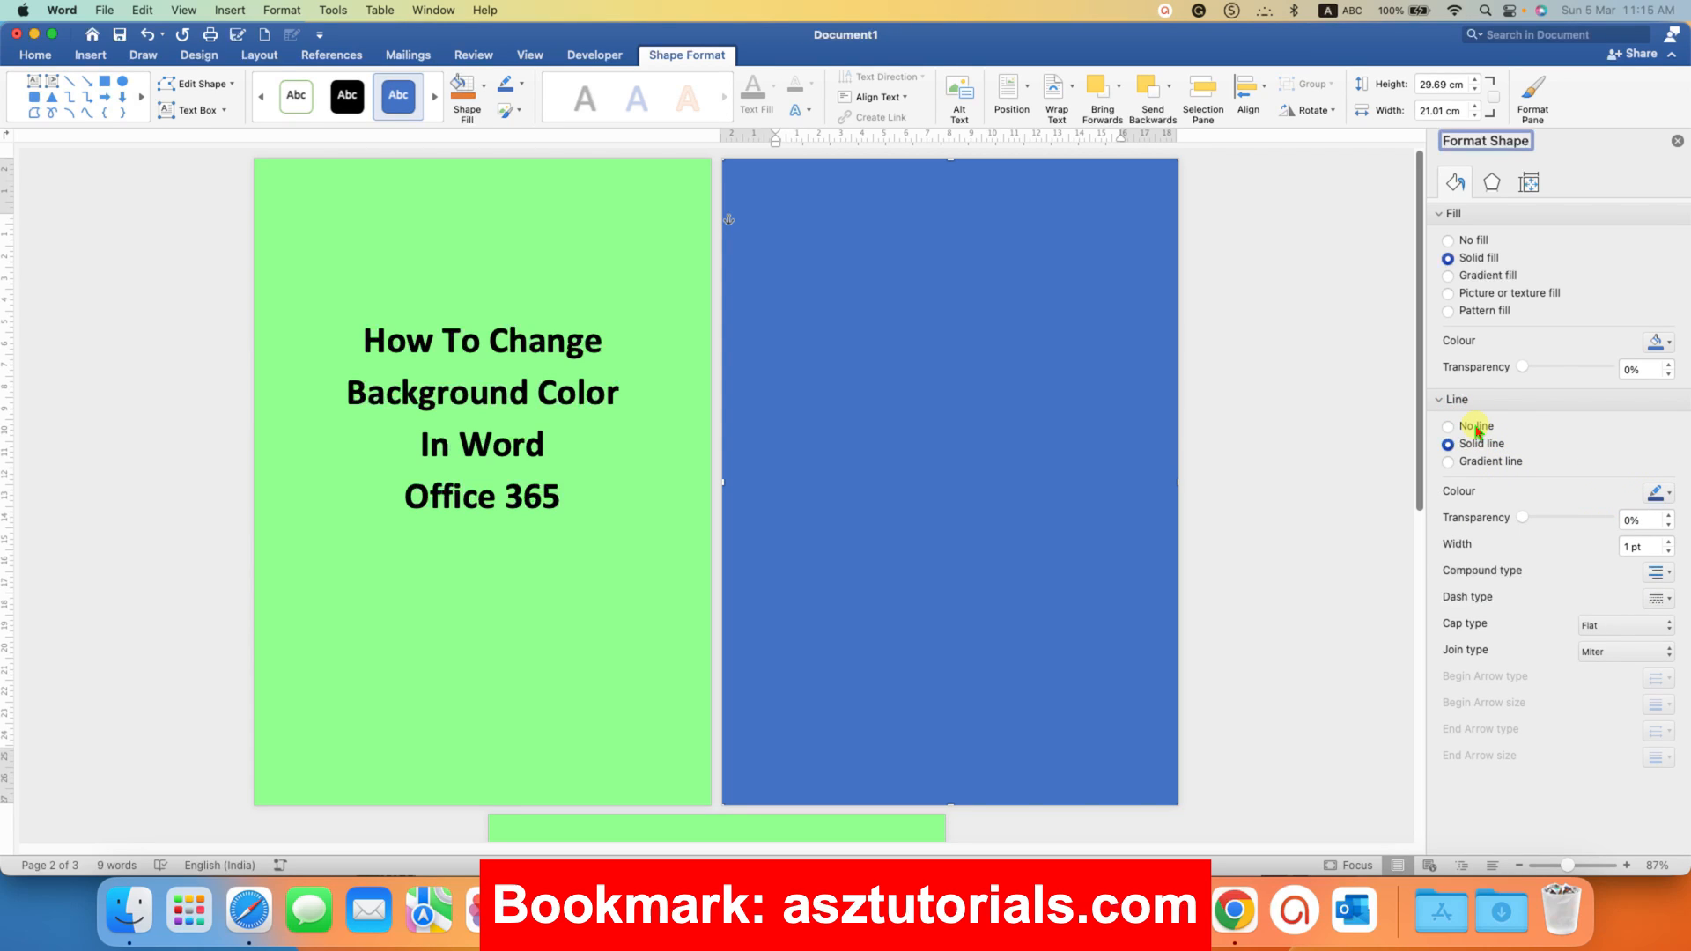
pyautogui.click(1448, 426)
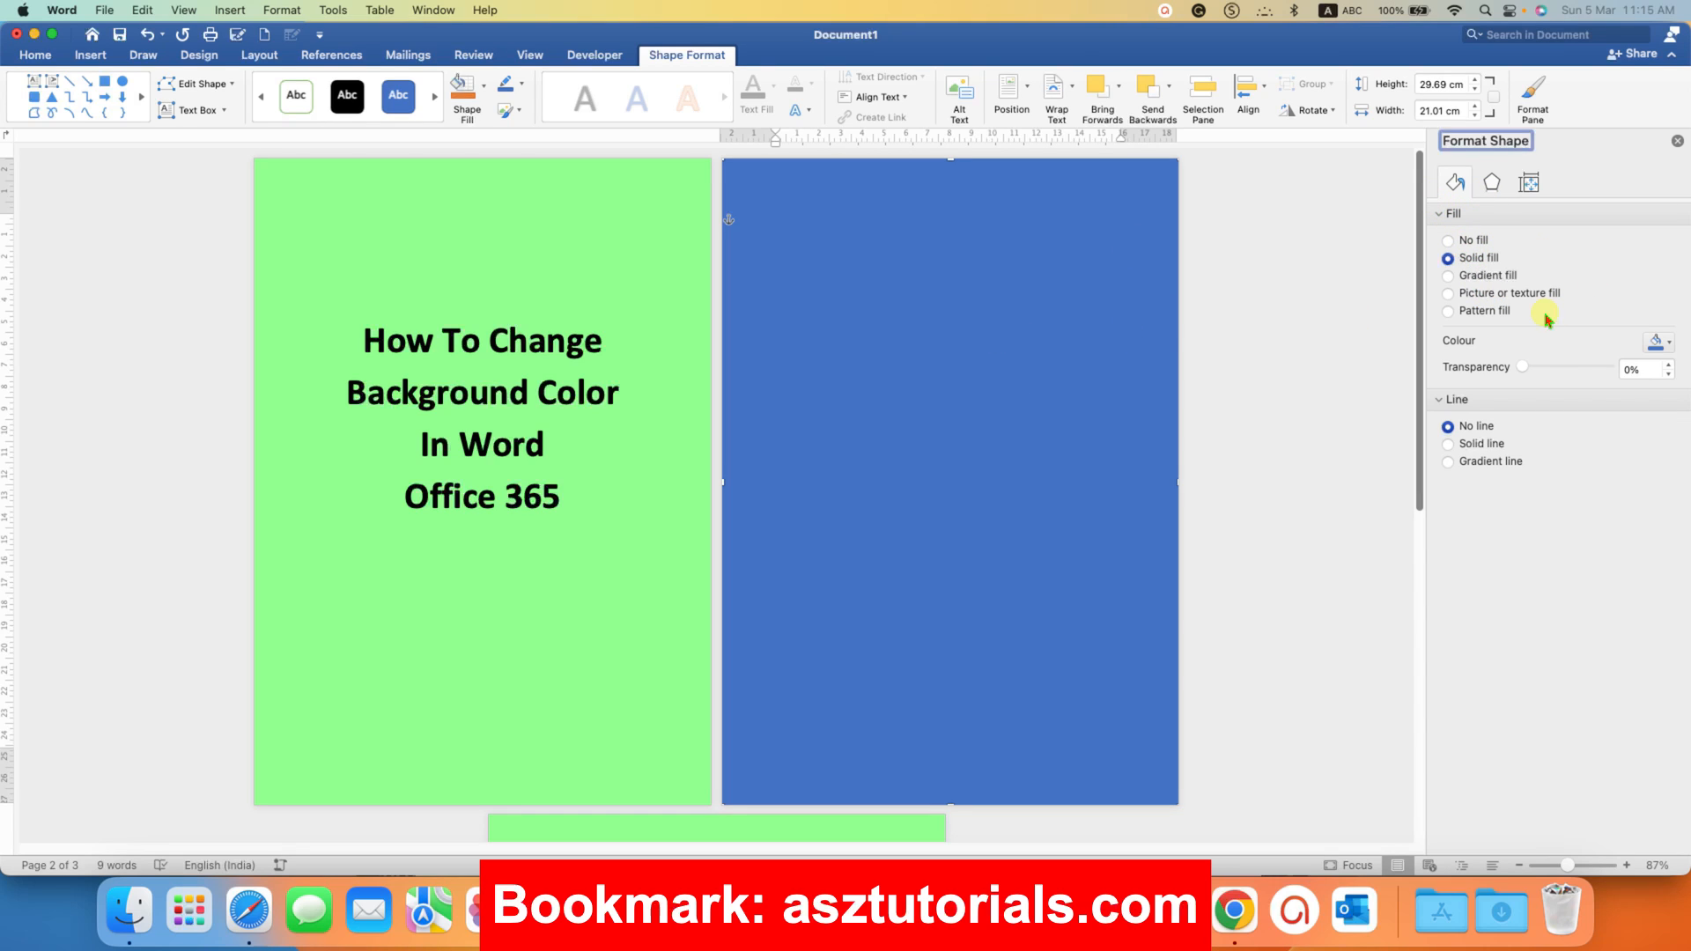
pyautogui.click(1660, 344)
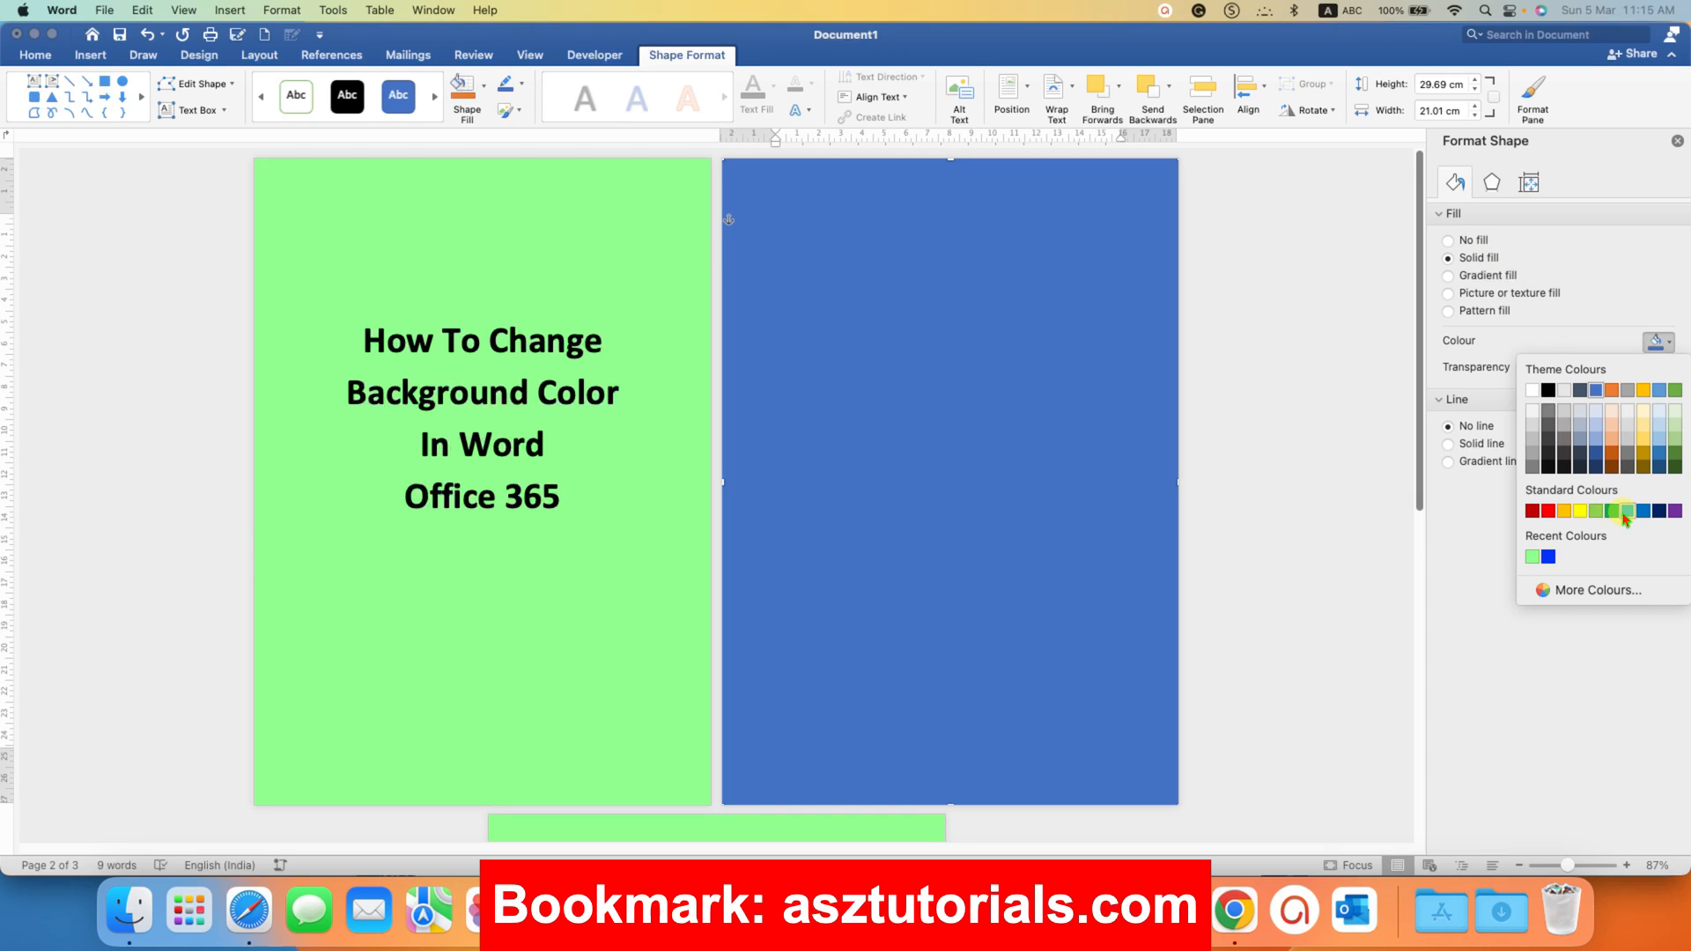
pyautogui.click(1598, 511)
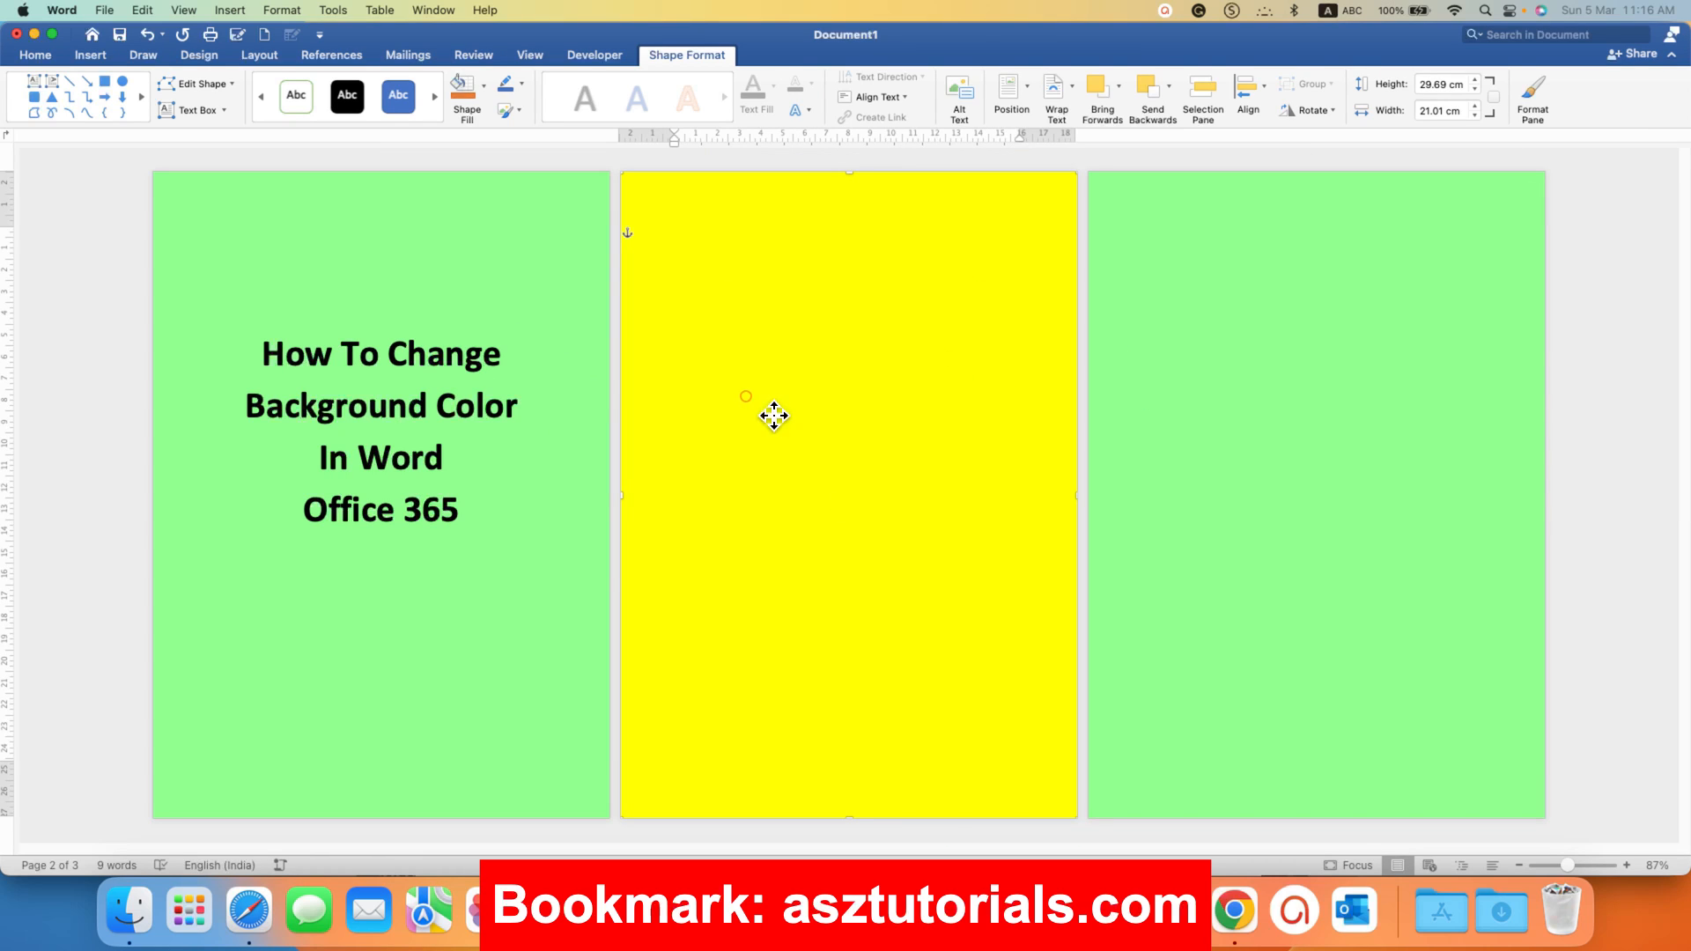
pyautogui.moveTo(811, 365)
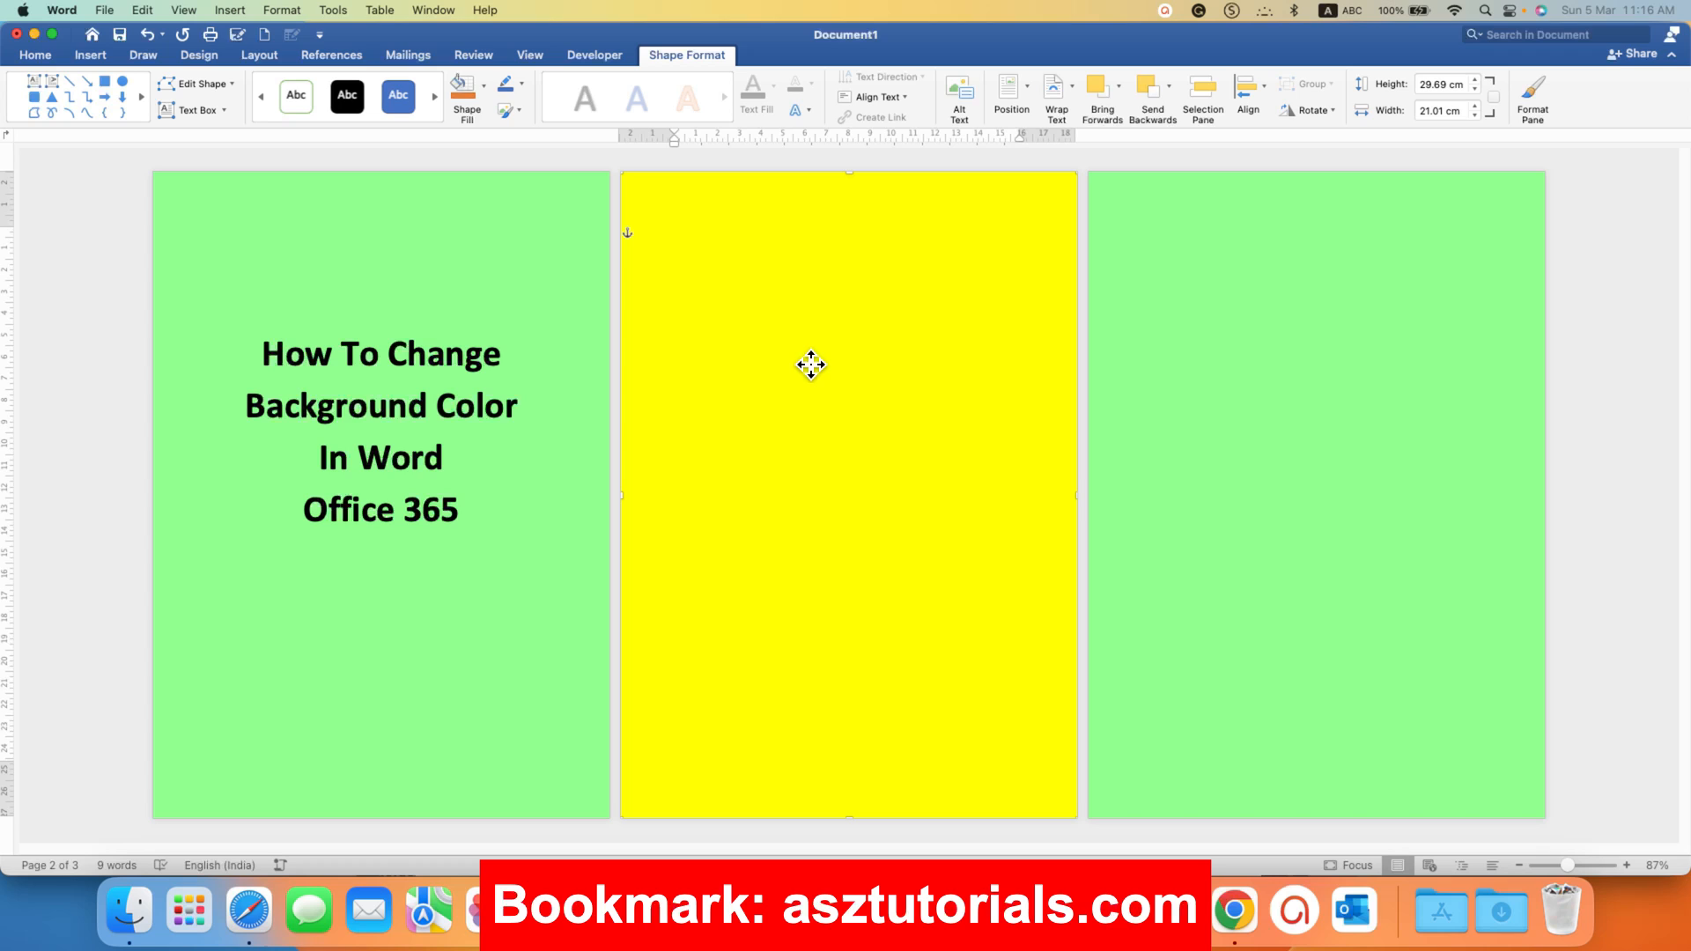
# Step: Bring up the yellow rectangle's context menu for its wrapping and ordering options
pyautogui.rightClick(810, 365)
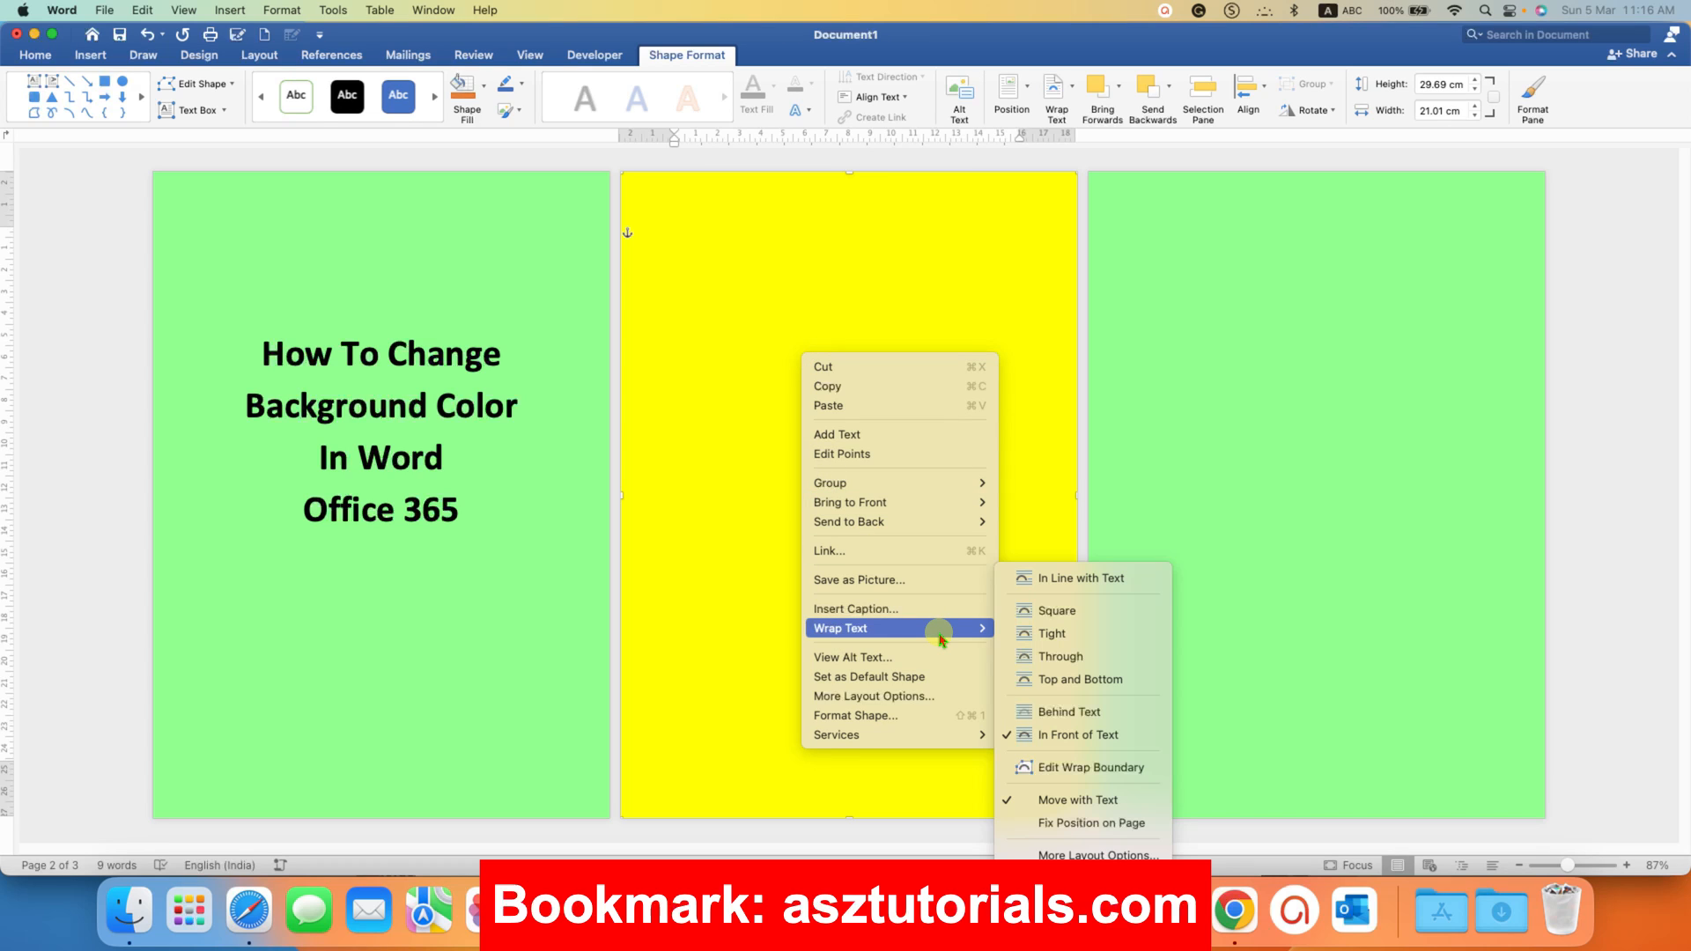
pyautogui.moveTo(1078, 807)
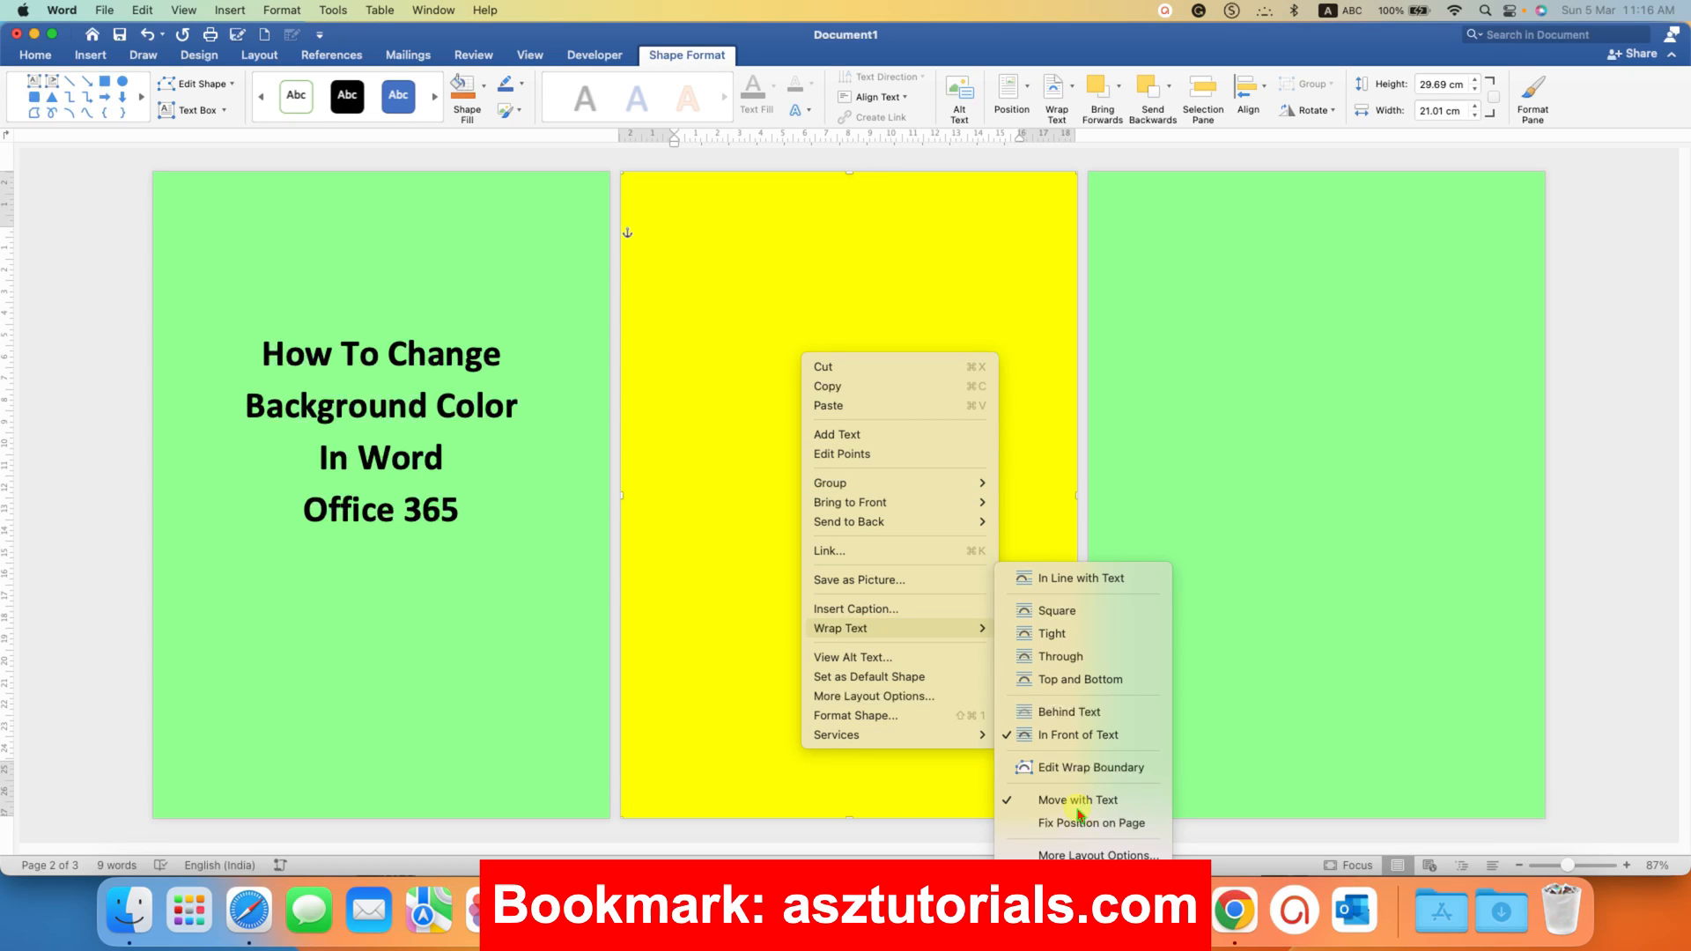
pyautogui.moveTo(1082, 822)
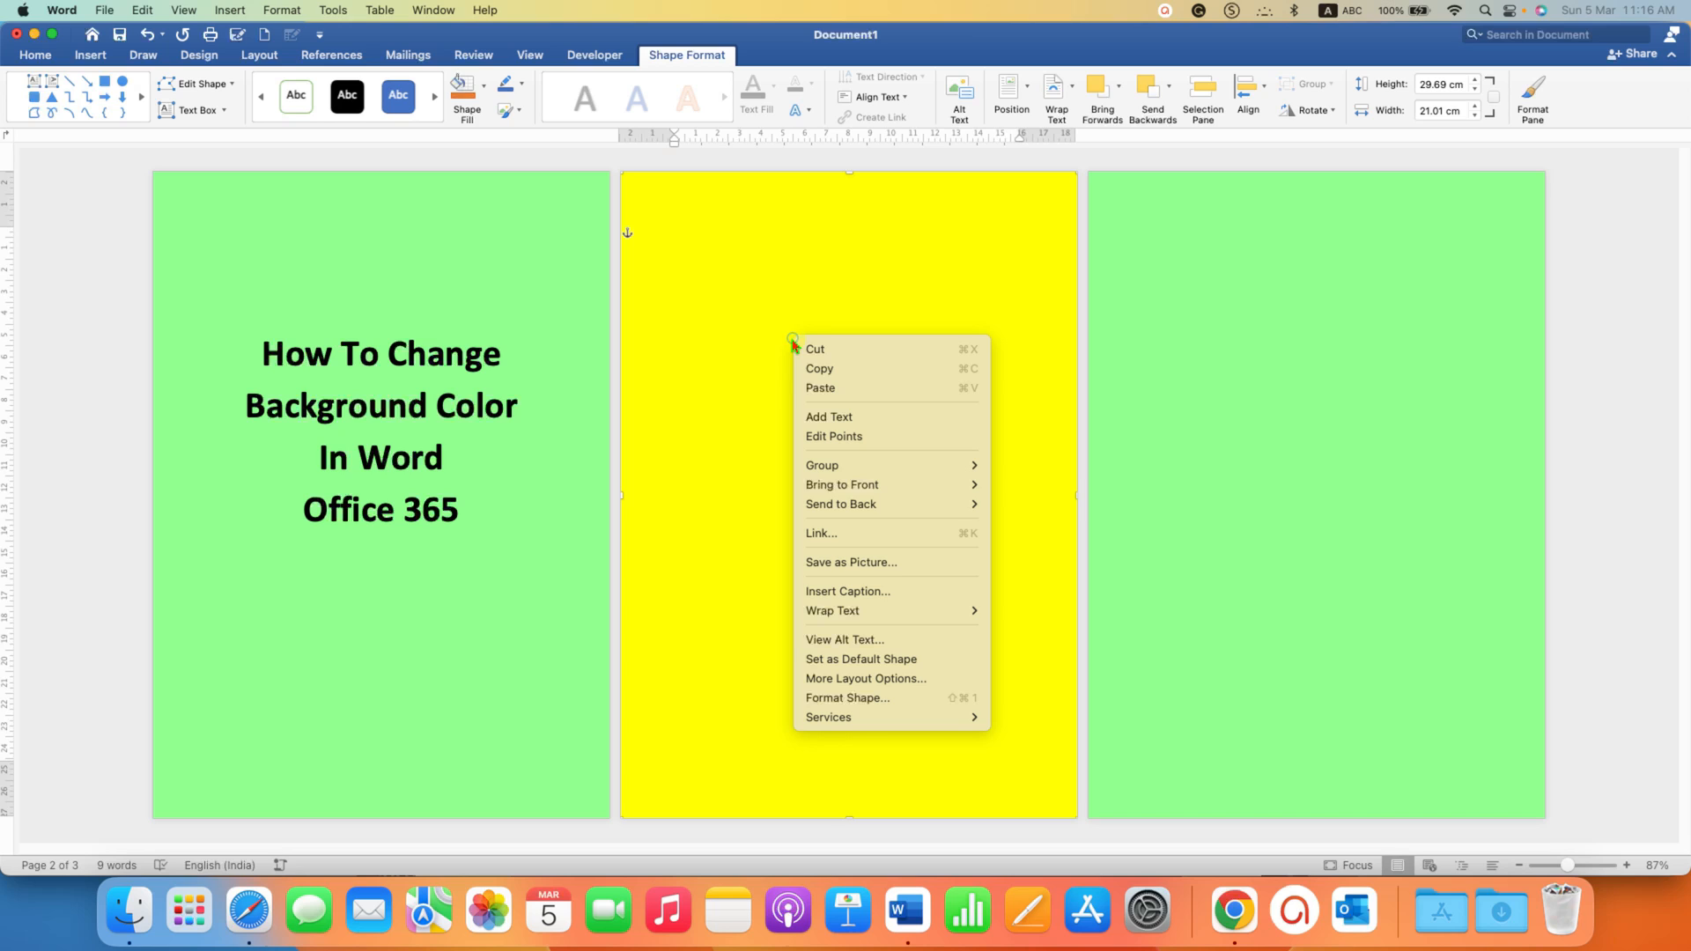
pyautogui.moveTo(842, 611)
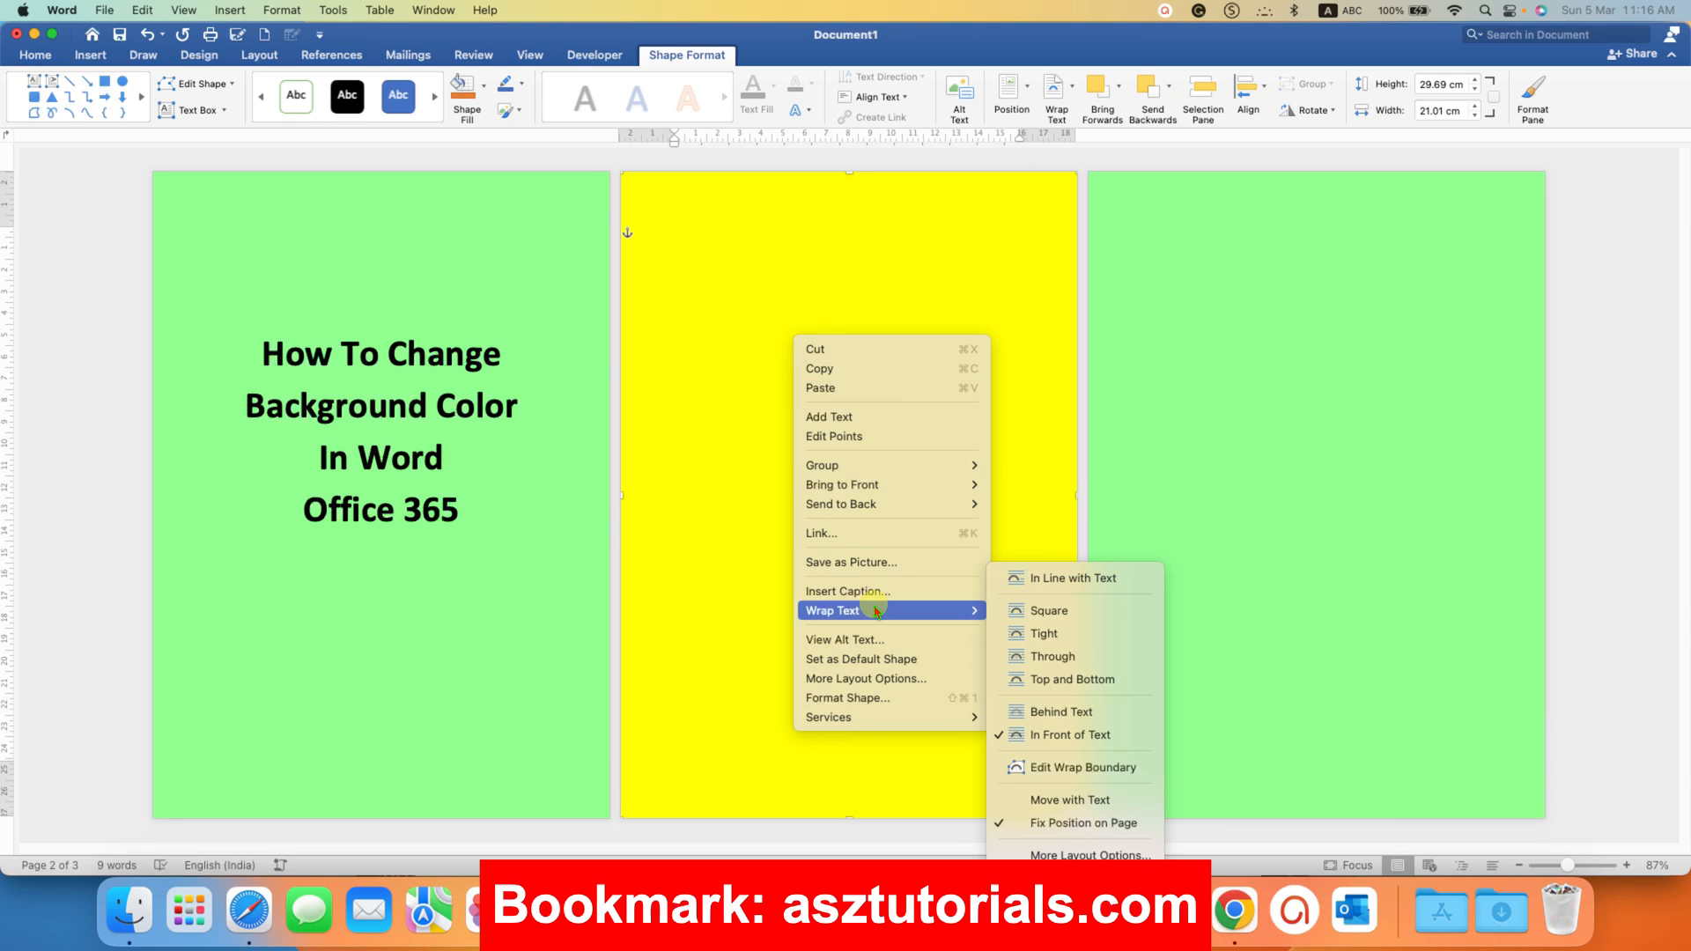
pyautogui.moveTo(1075, 710)
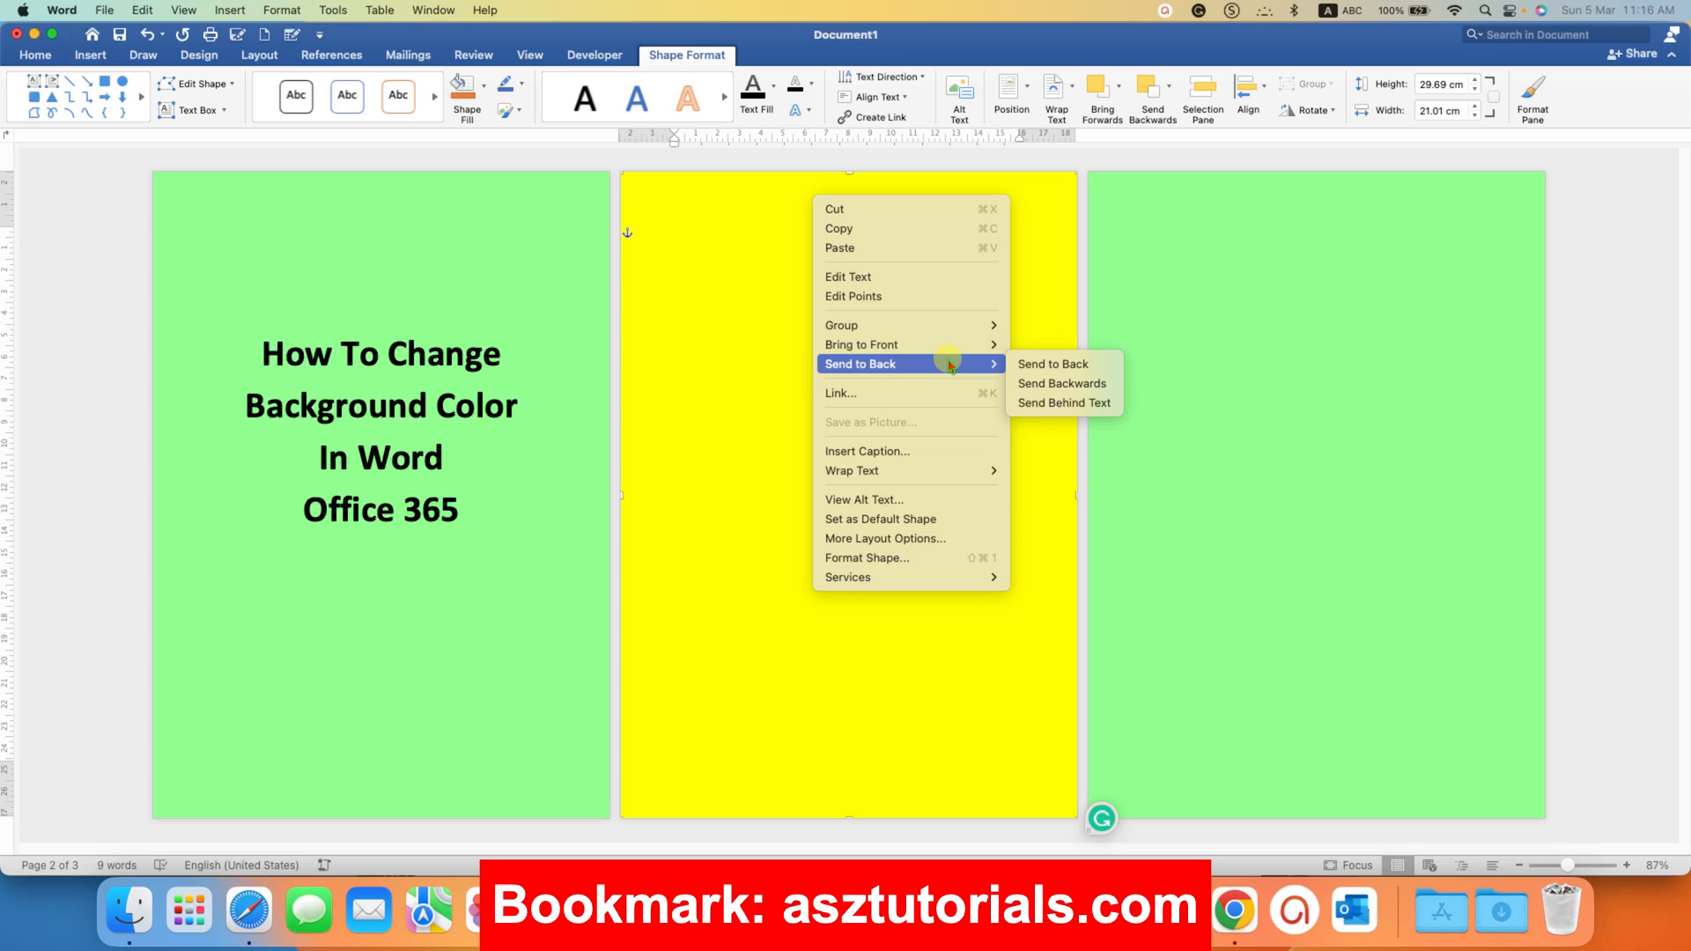
pyautogui.moveTo(1065, 401)
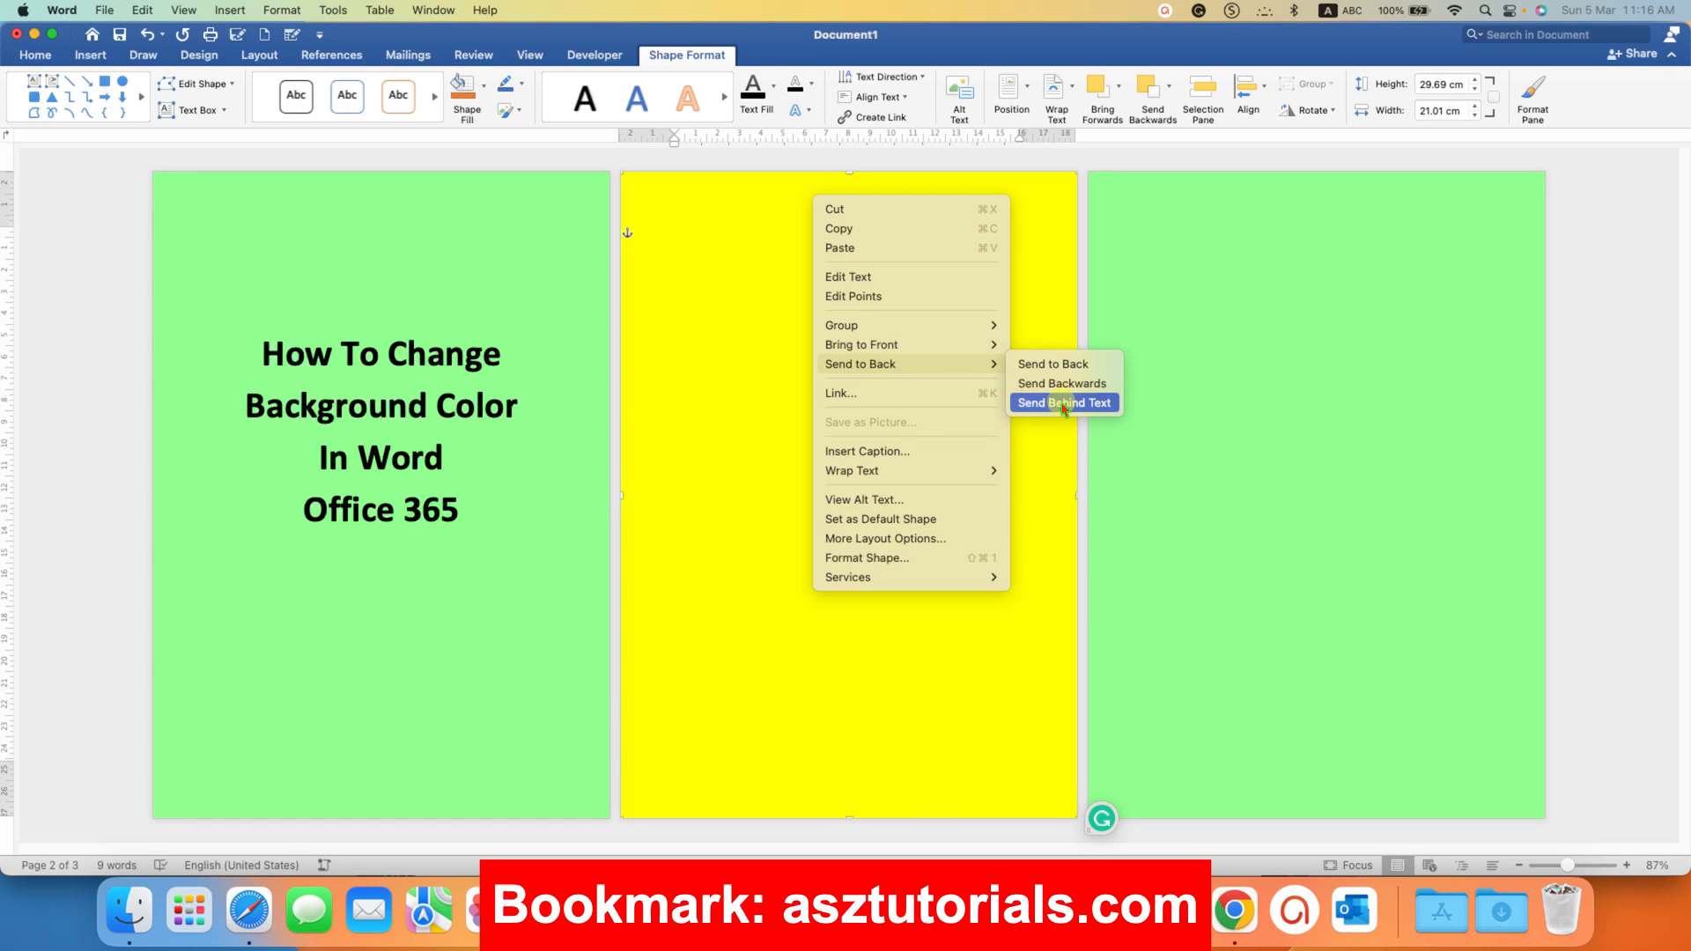
# Step: Send the yellow rectangle behind text and type 'fgfgsfdgdfg' over the yellow page
pyautogui.click(1064, 401)
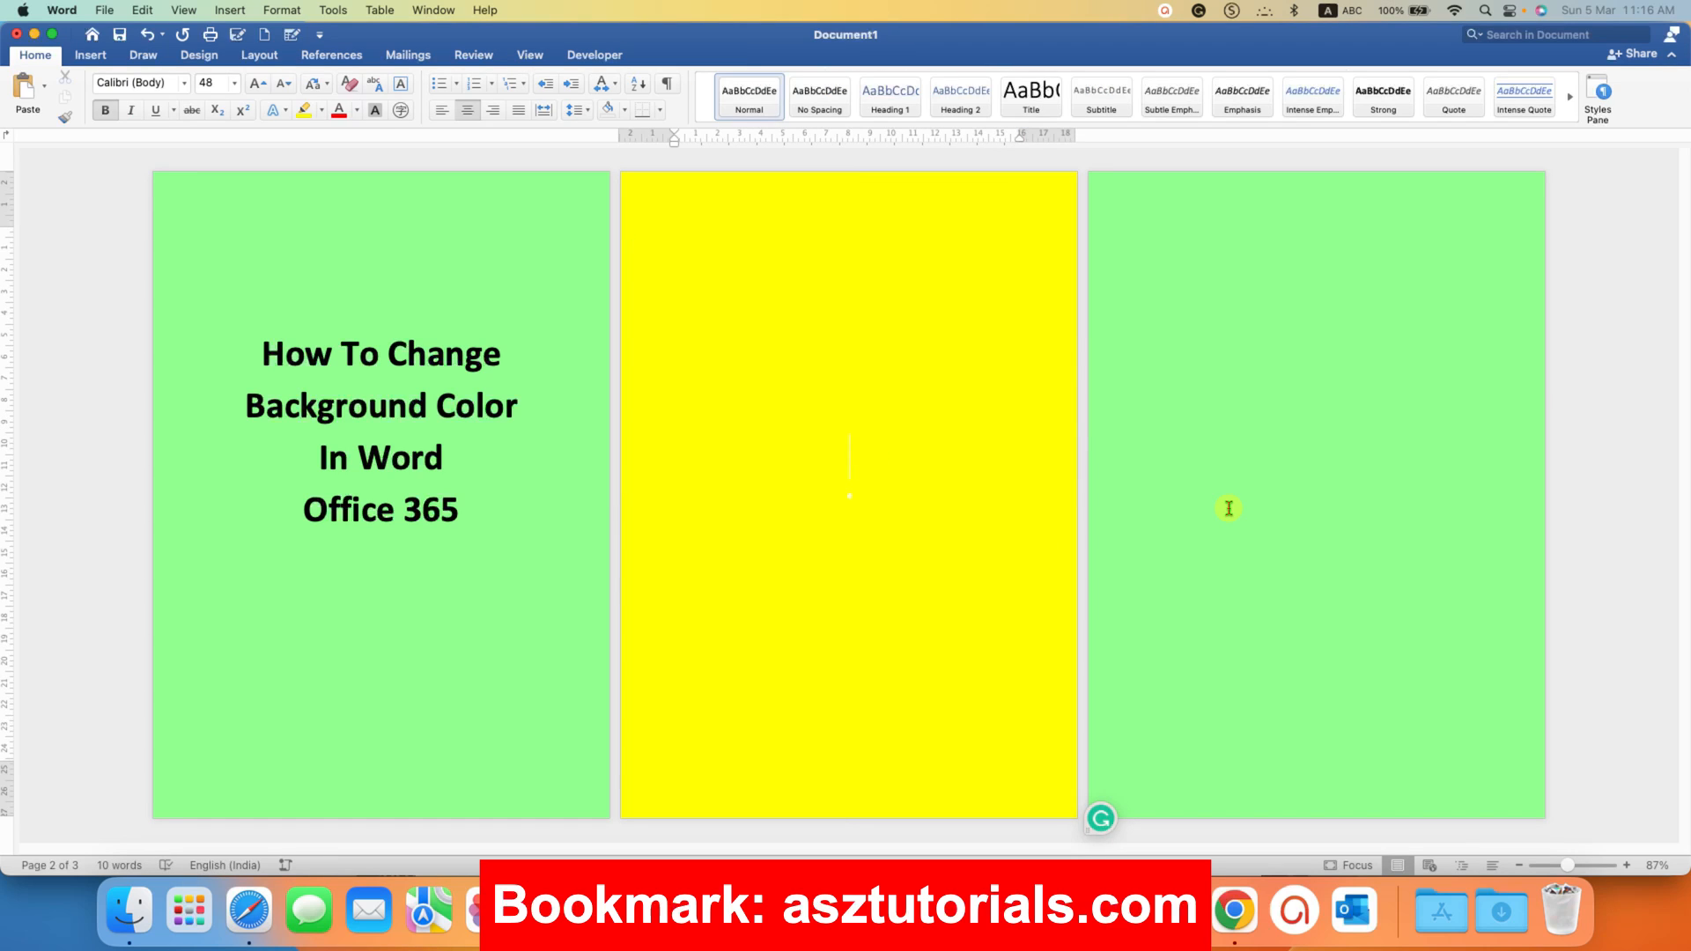
pyautogui.write('fgfgsfdgdfgfdg')
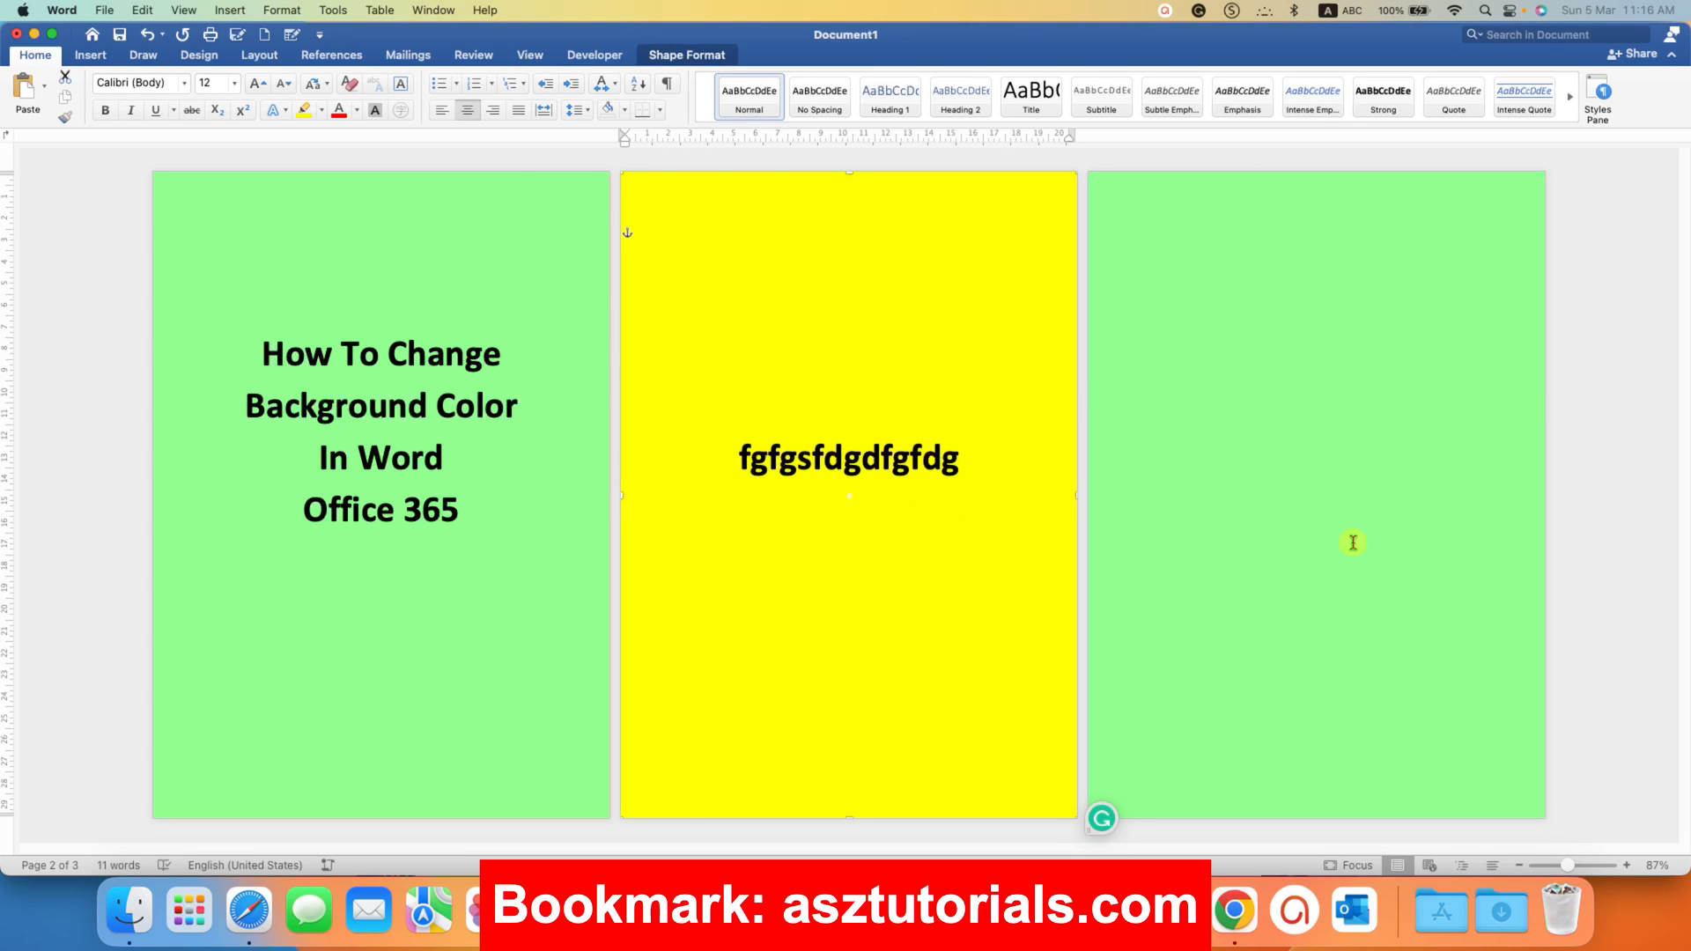
# Step: Draw a rectangle over the full third page and show its Format Shape settings
pyautogui.click(89, 54)
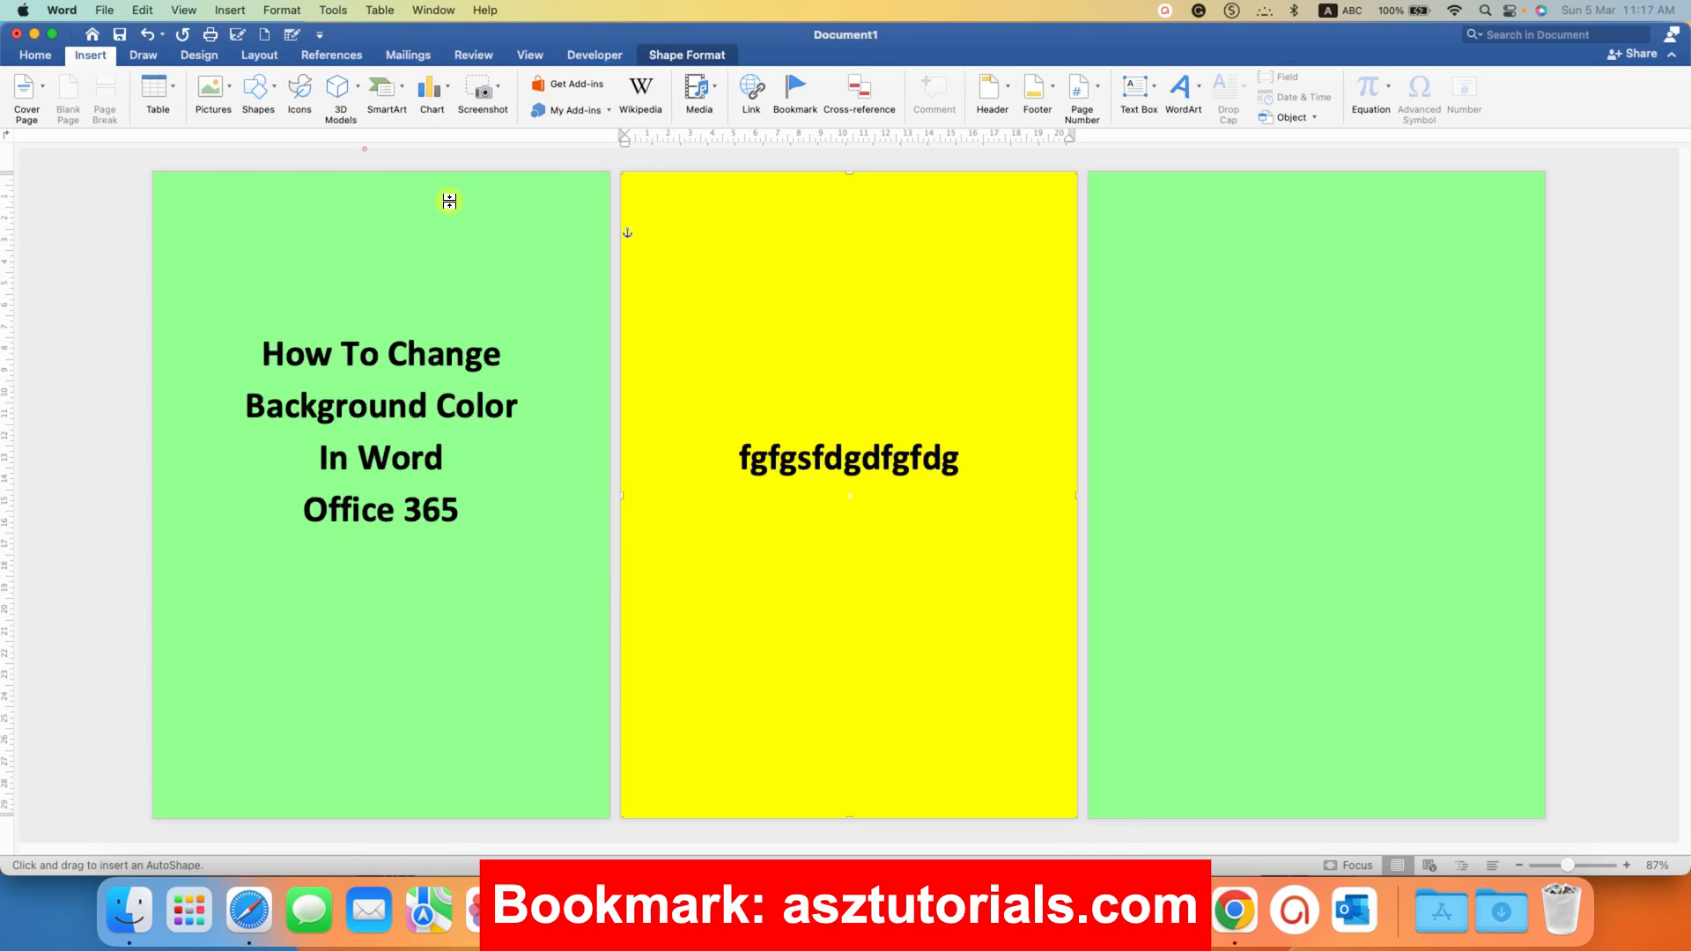
pyautogui.moveTo(1101, 187)
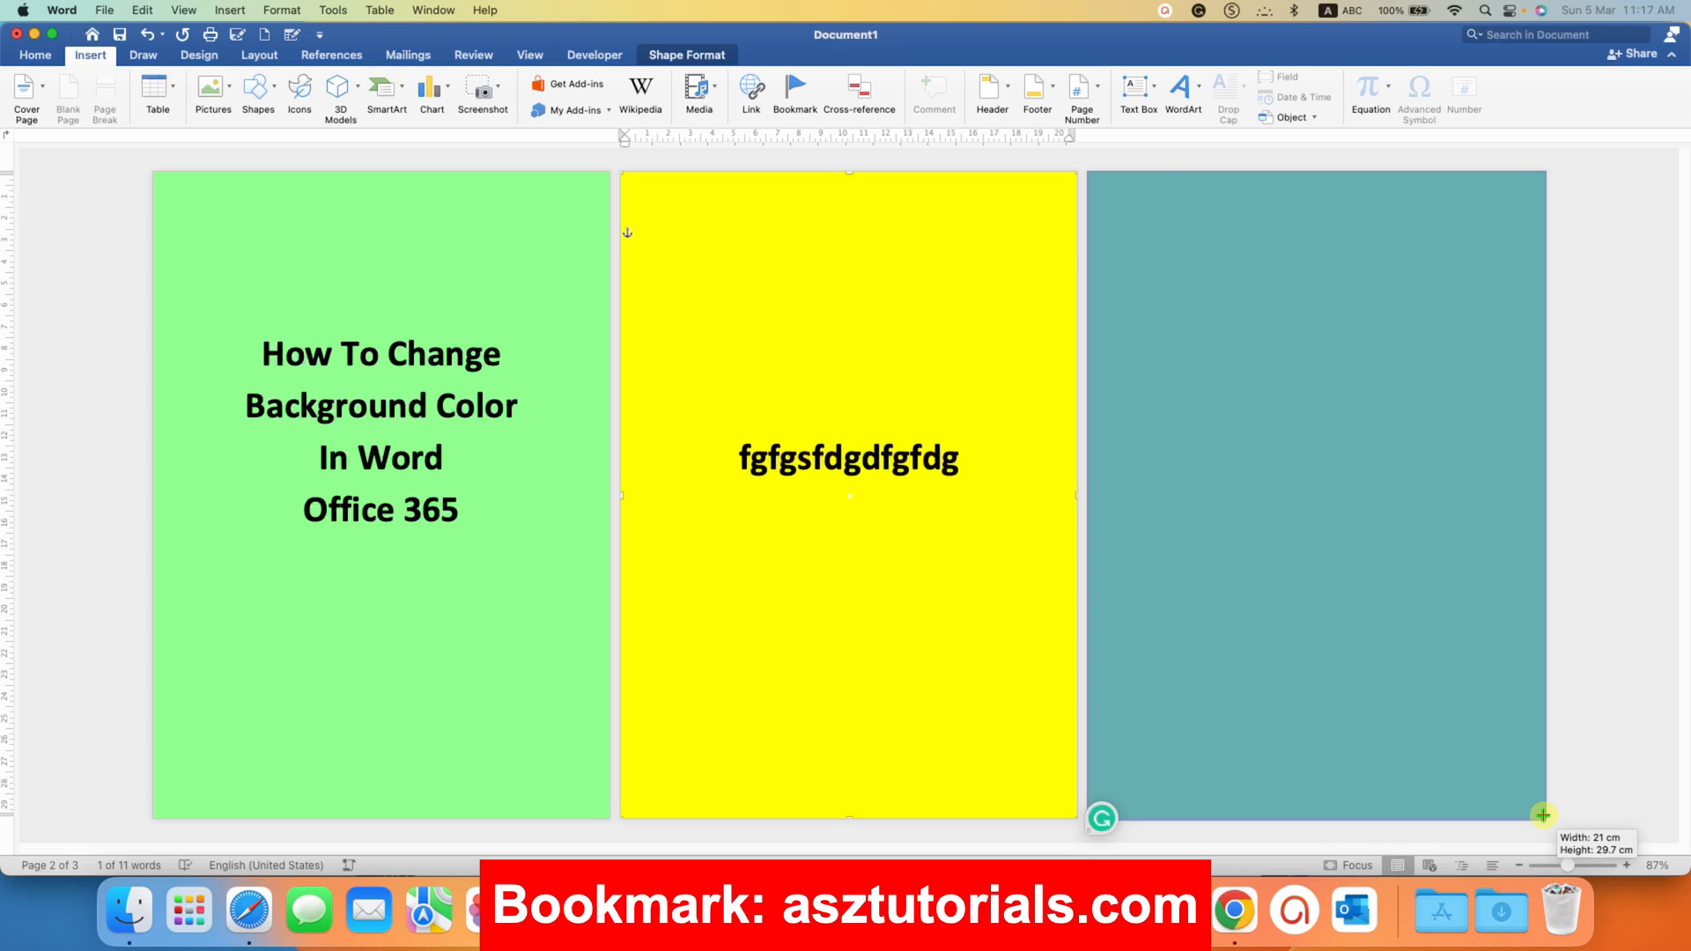
pyautogui.rightClick(1295, 486)
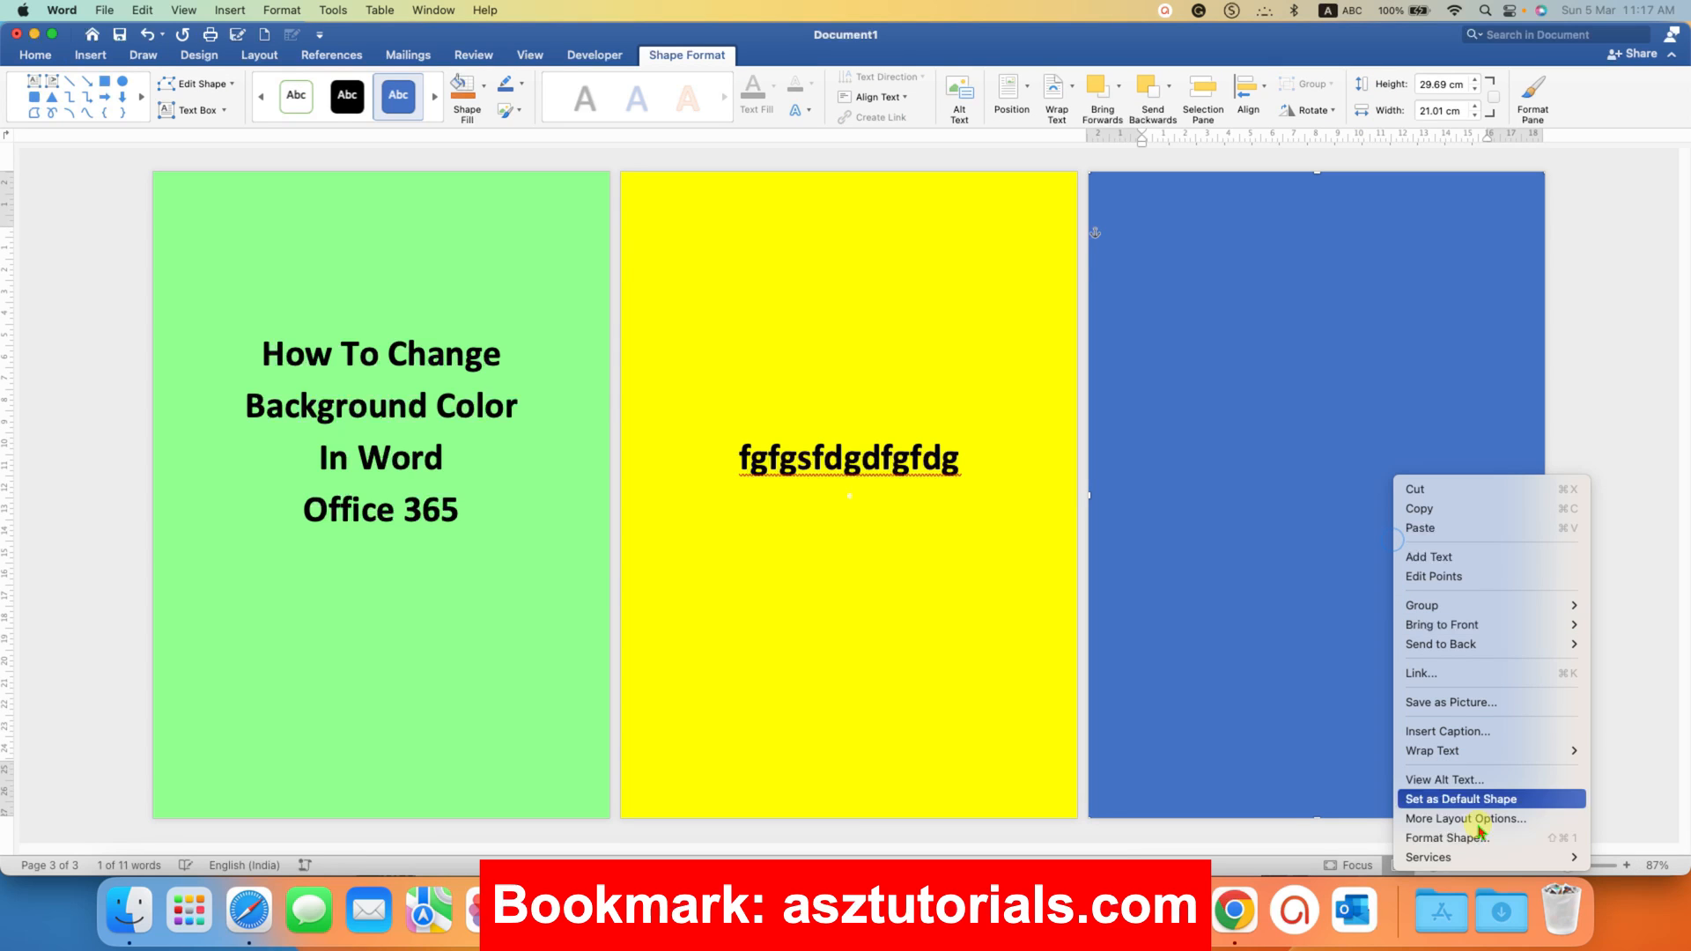
pyautogui.moveTo(1445, 839)
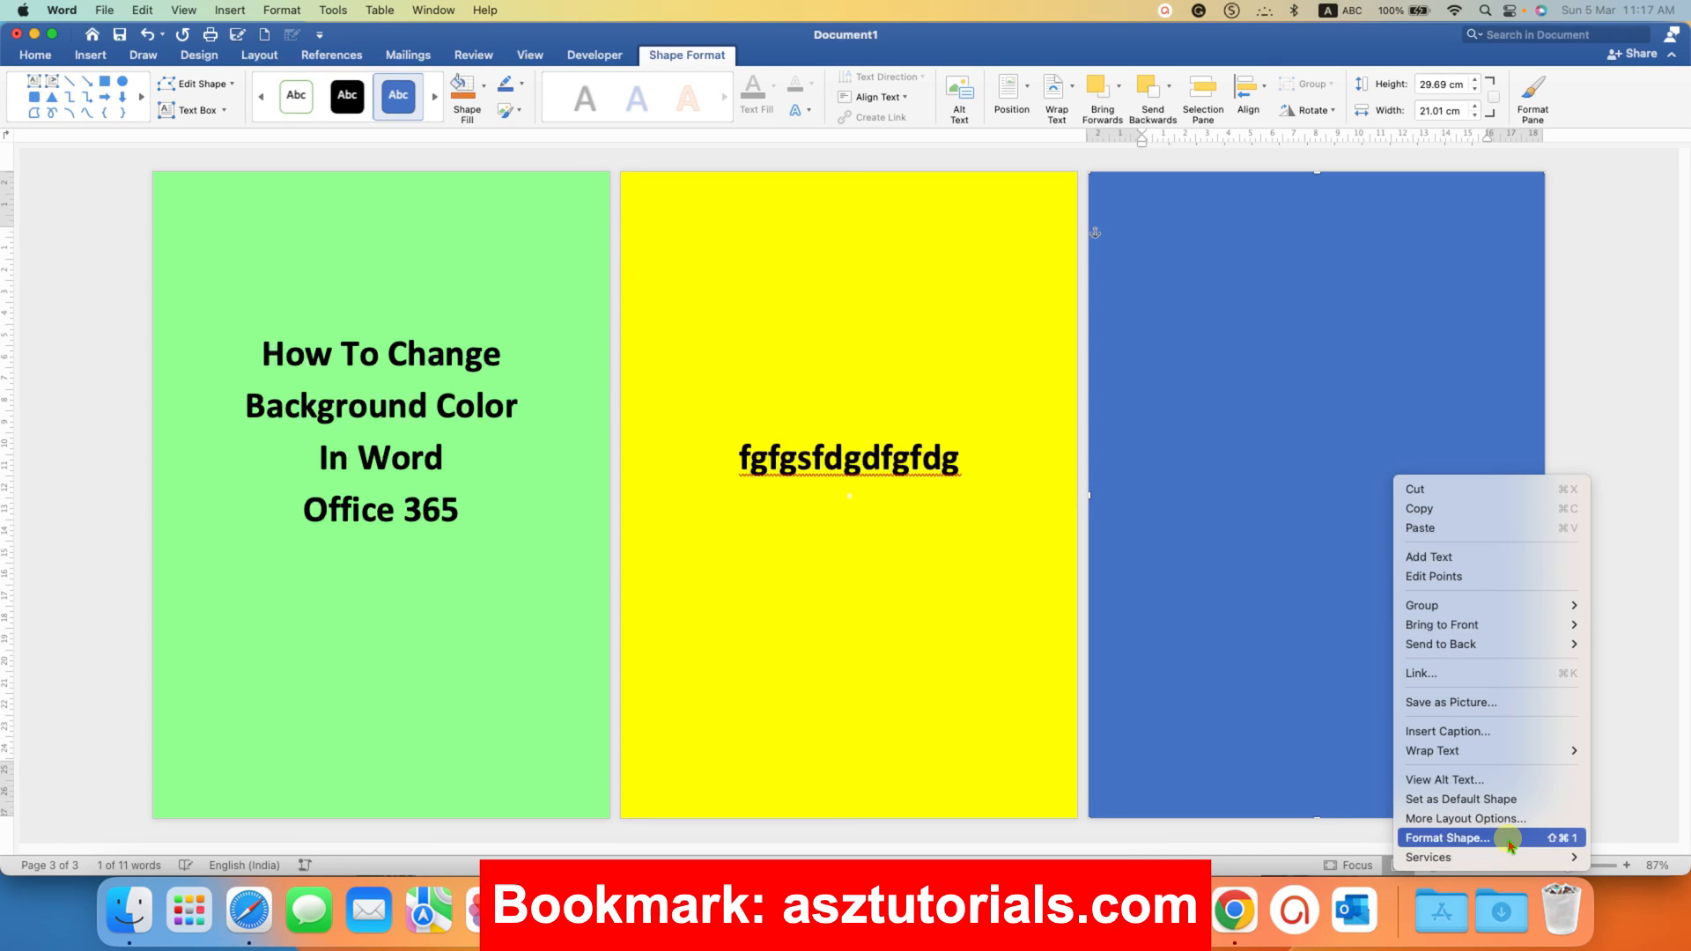
pyautogui.click(1446, 837)
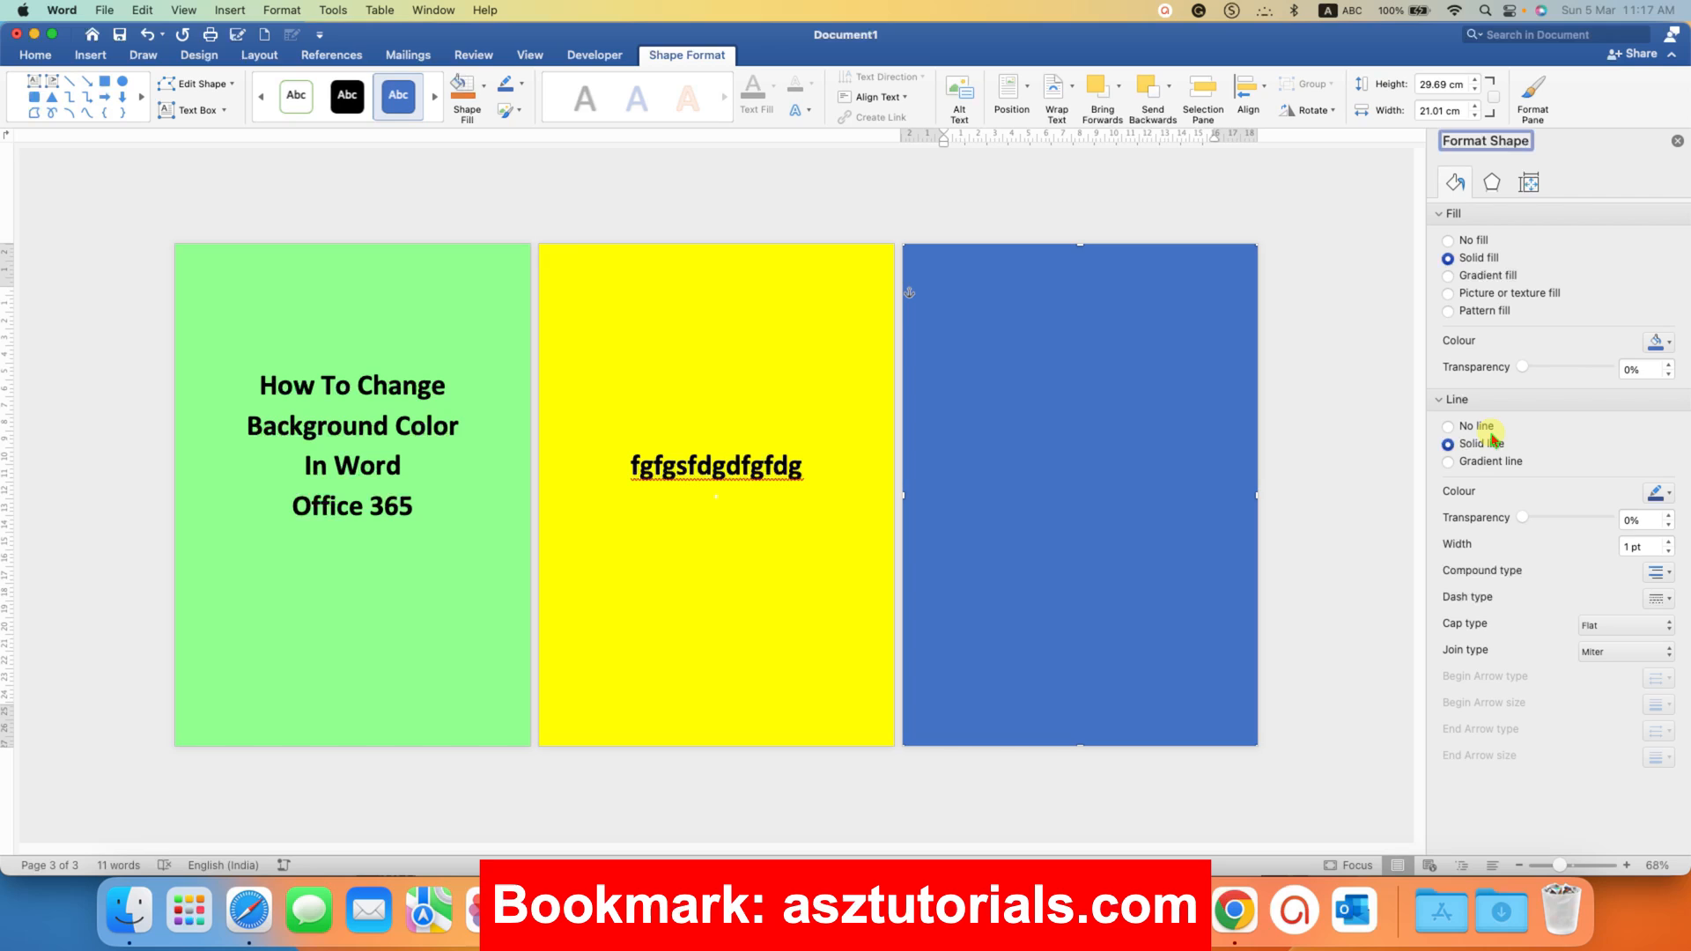
# Step: Remove the third-page rectangle's outline and apply the green radial preset gradient fill
pyautogui.click(1448, 426)
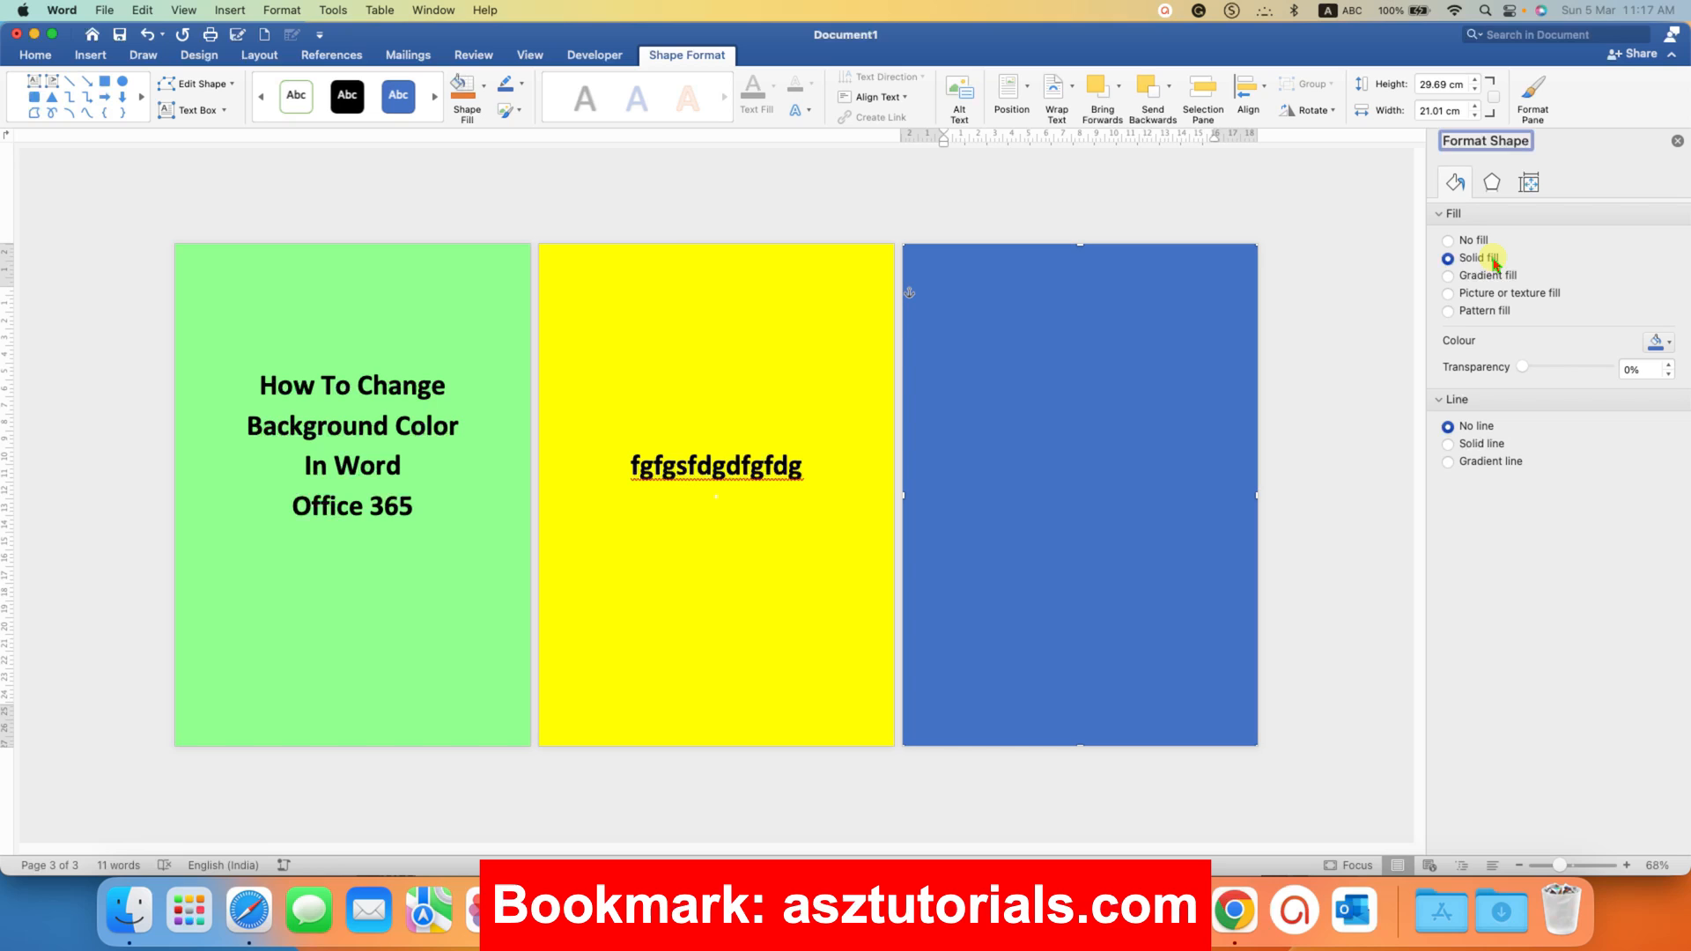
pyautogui.click(1448, 275)
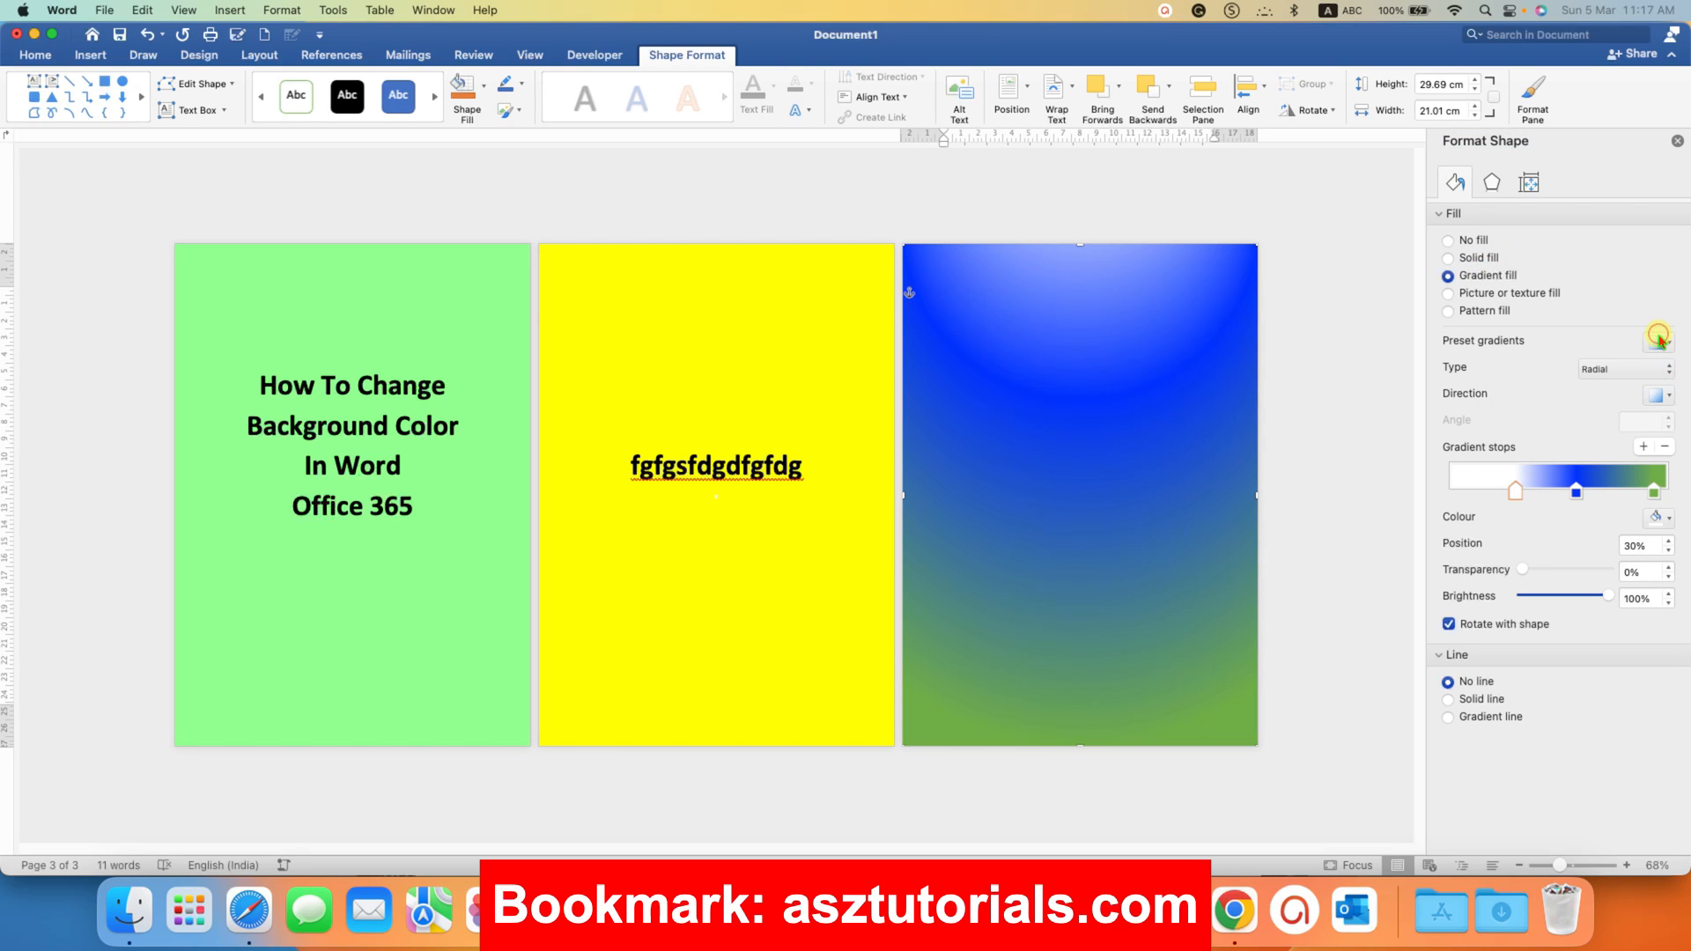
pyautogui.click(1654, 368)
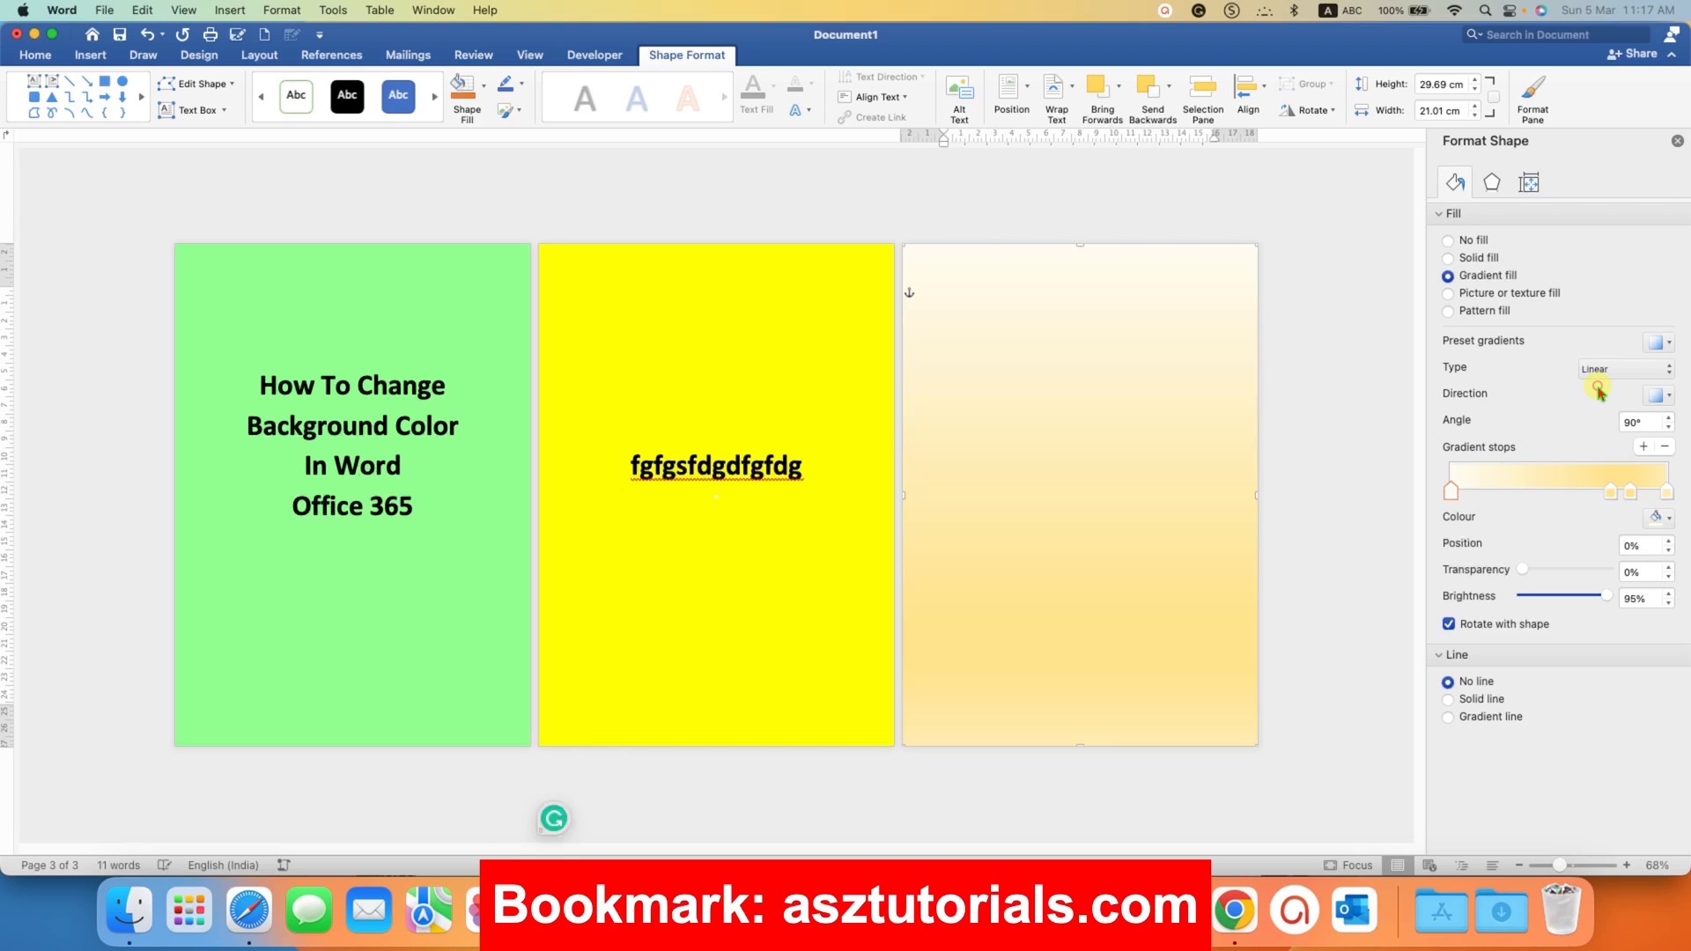
pyautogui.click(1660, 344)
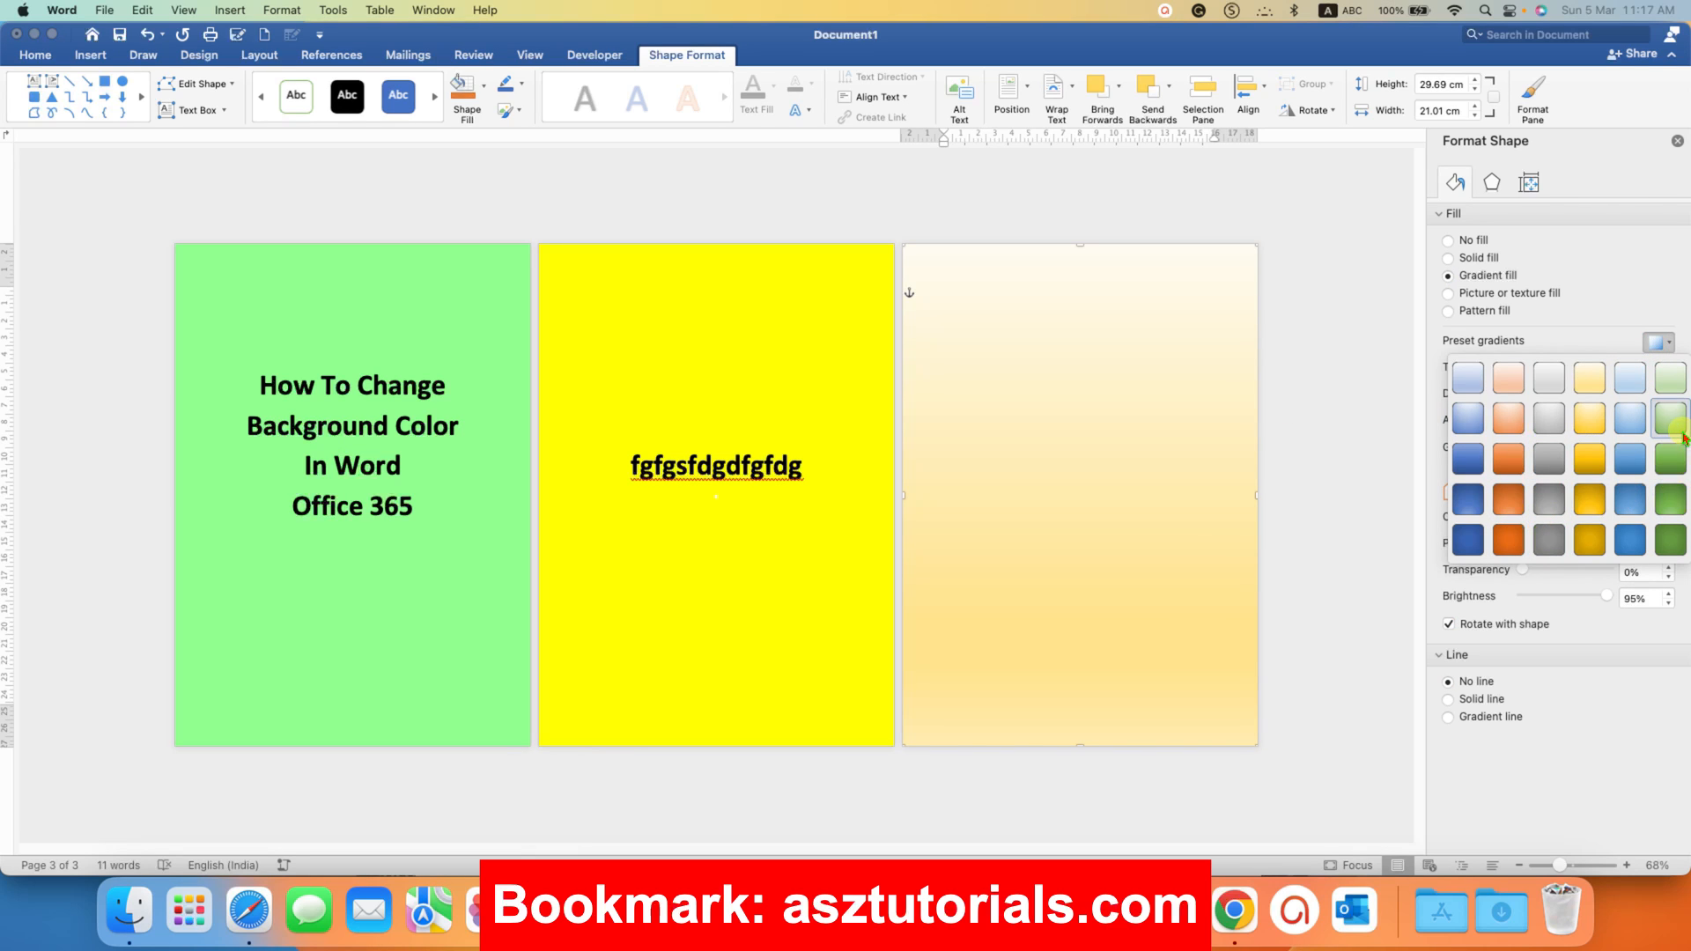
pyautogui.click(1669, 419)
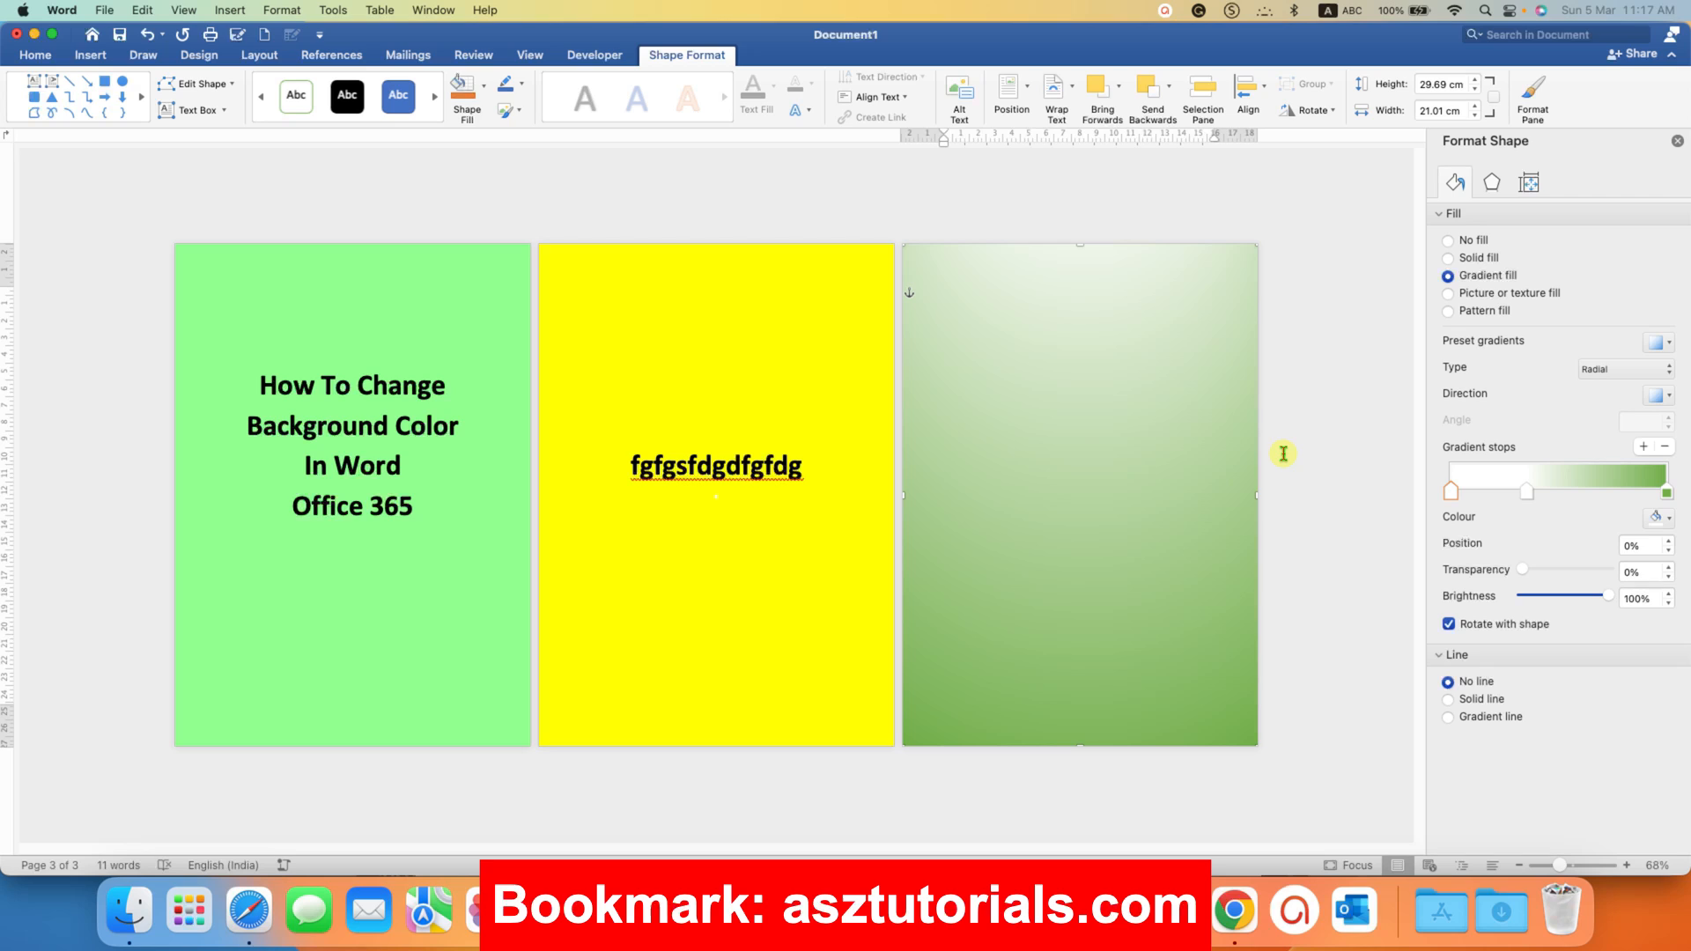
pyautogui.moveTo(1267, 438)
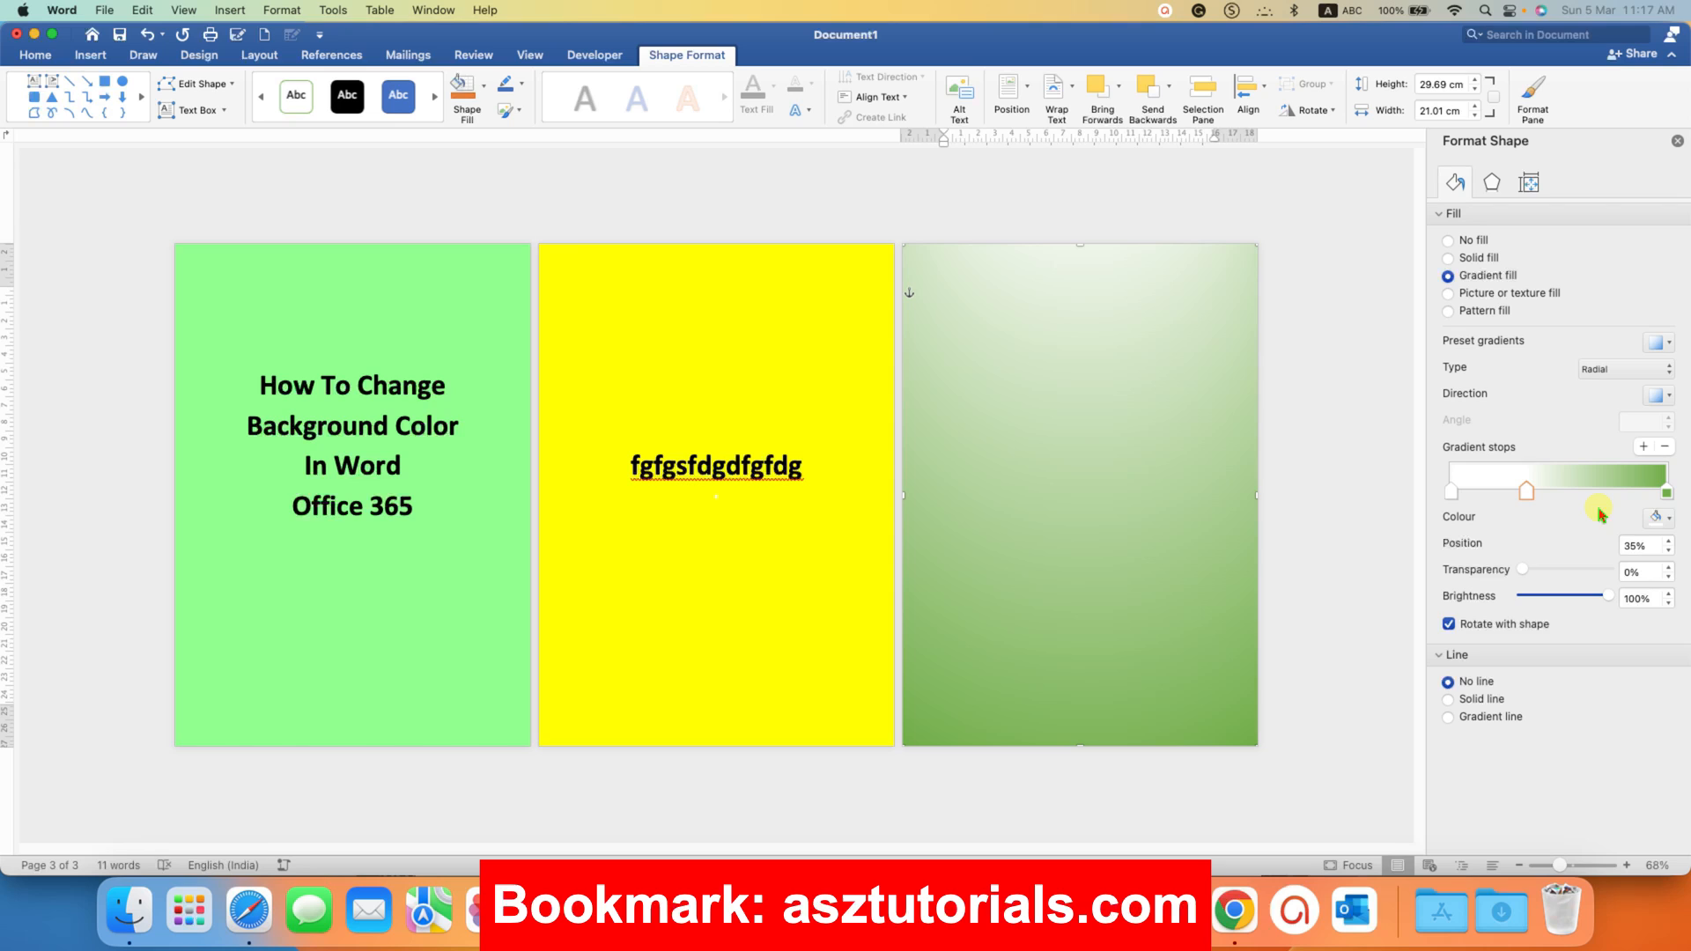
# Step: Recolour gradient stops dark blue and light blue and move the dark blue stop to 30 percent
pyautogui.click(1659, 516)
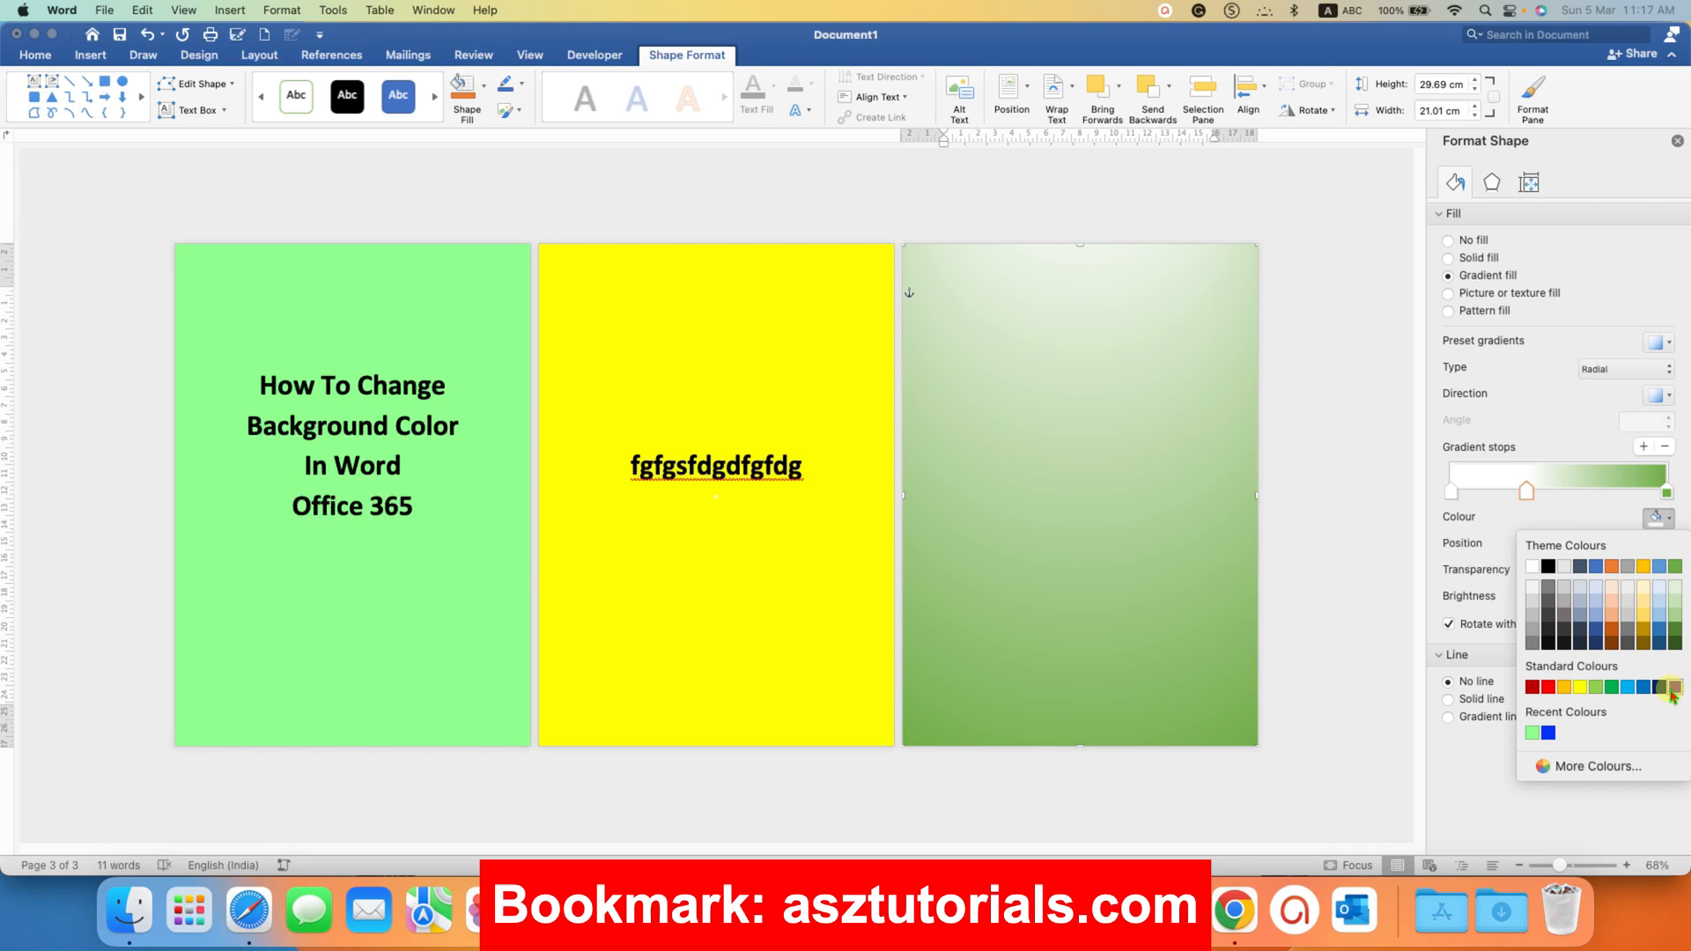
pyautogui.click(1638, 687)
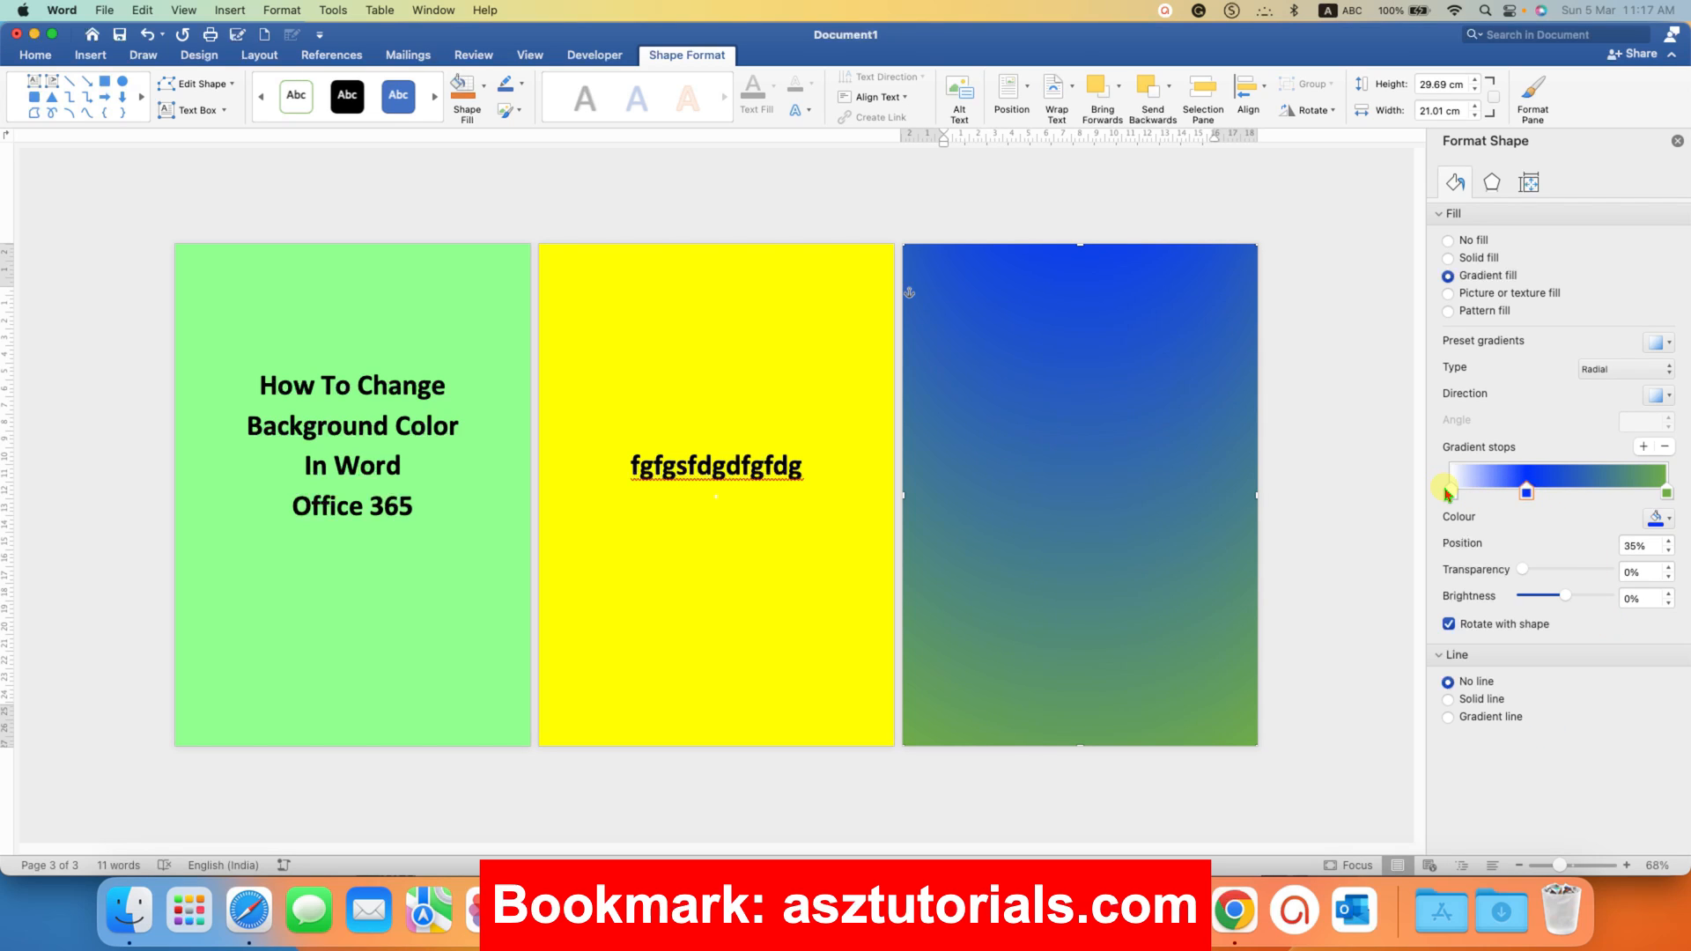
pyautogui.click(1659, 516)
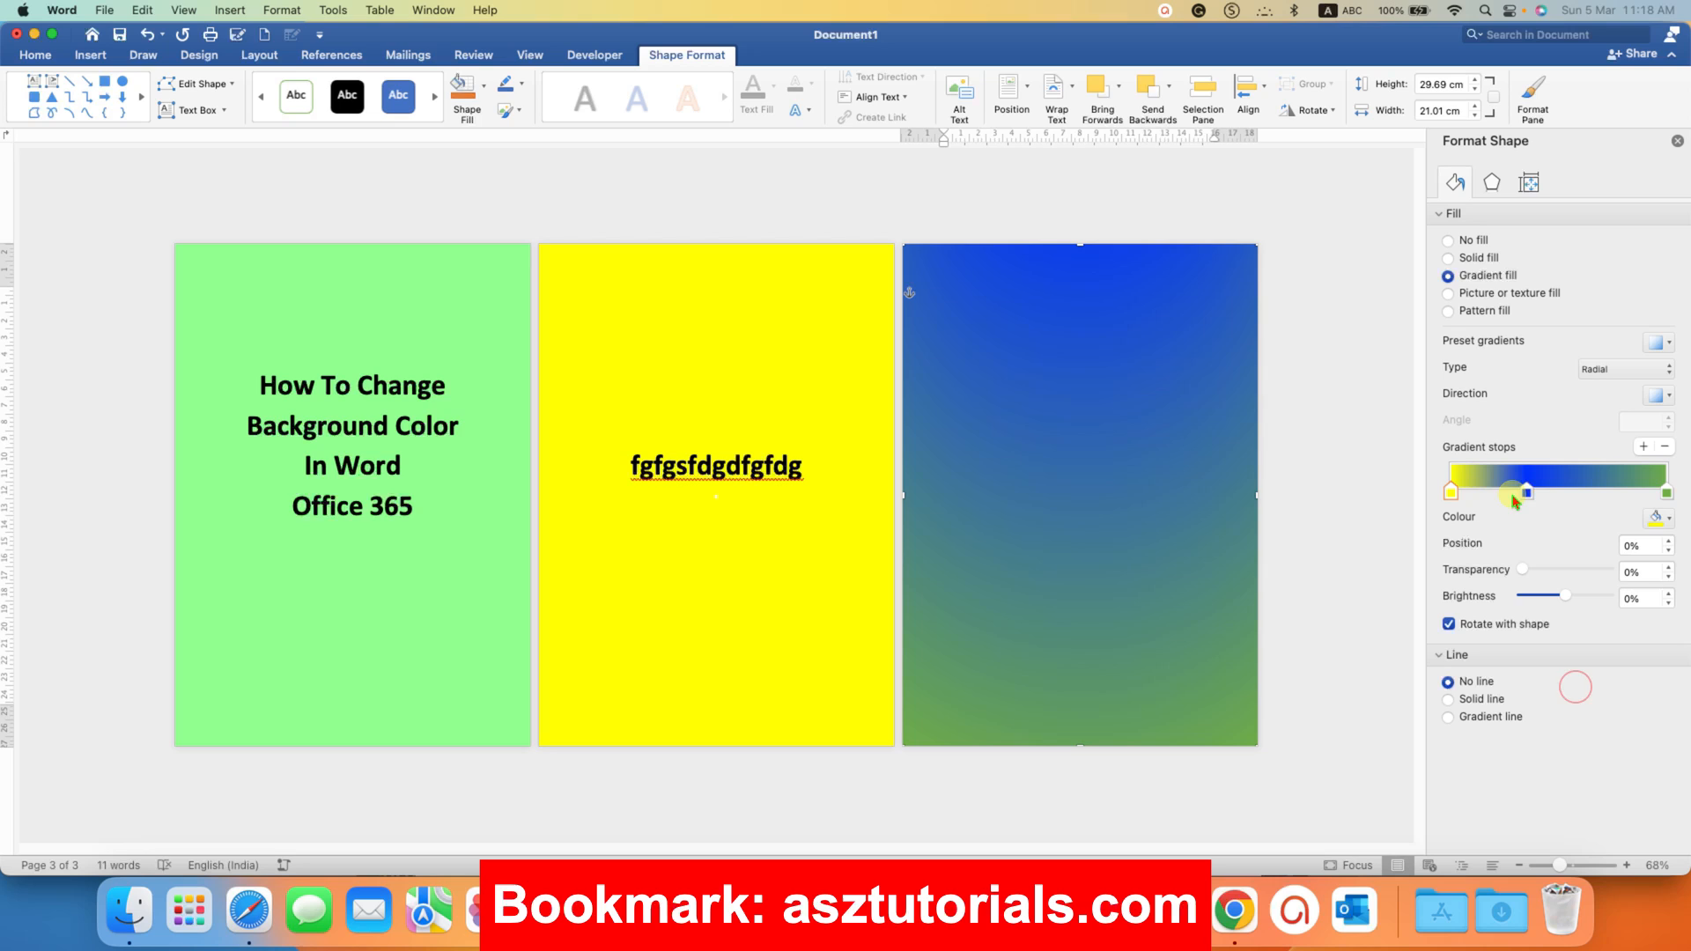
pyautogui.moveTo(1514, 492); pyautogui.dragTo(1531, 492)
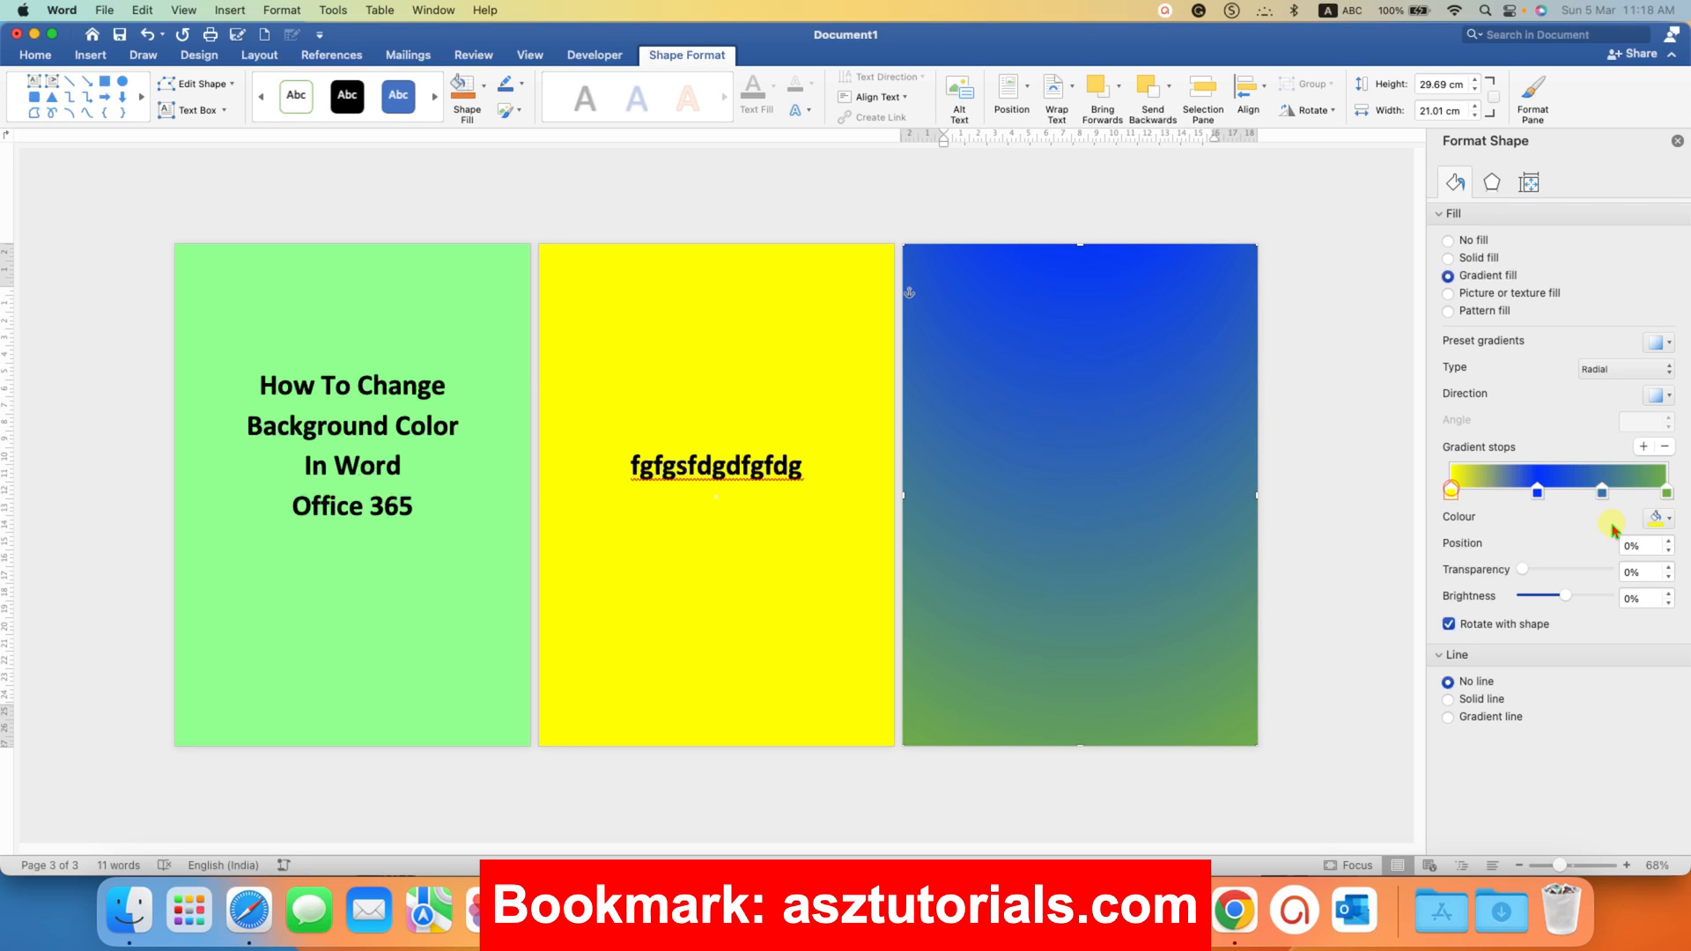
pyautogui.click(1658, 516)
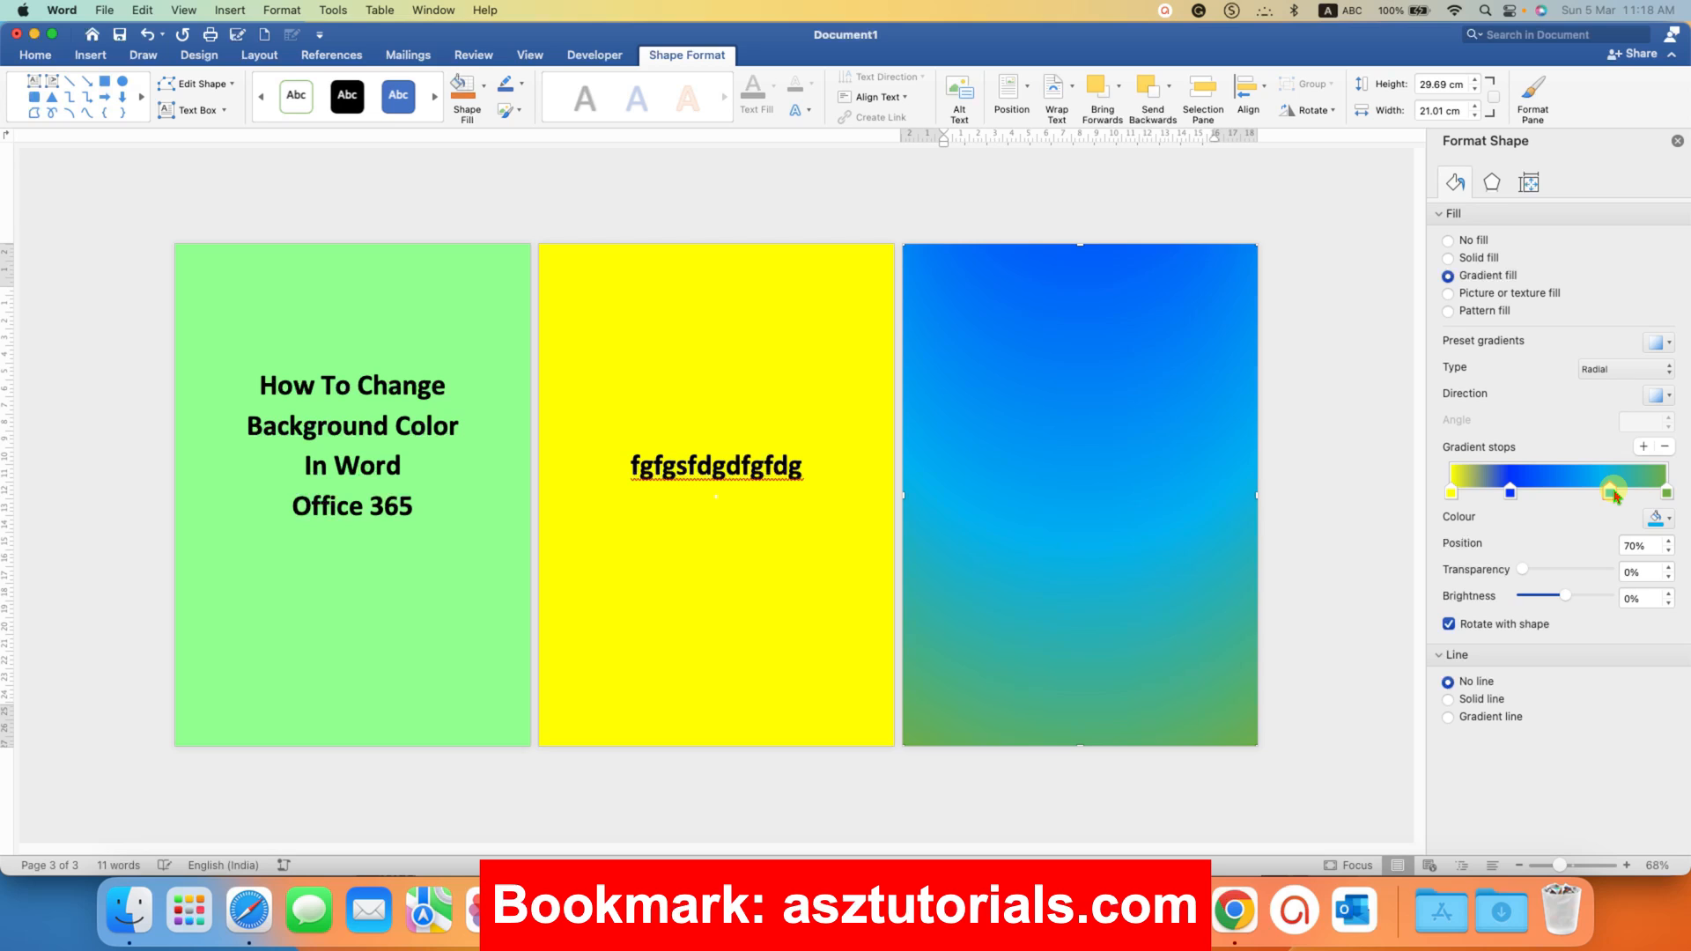
pyautogui.moveTo(1585, 493); pyautogui.dragTo(1513, 494)
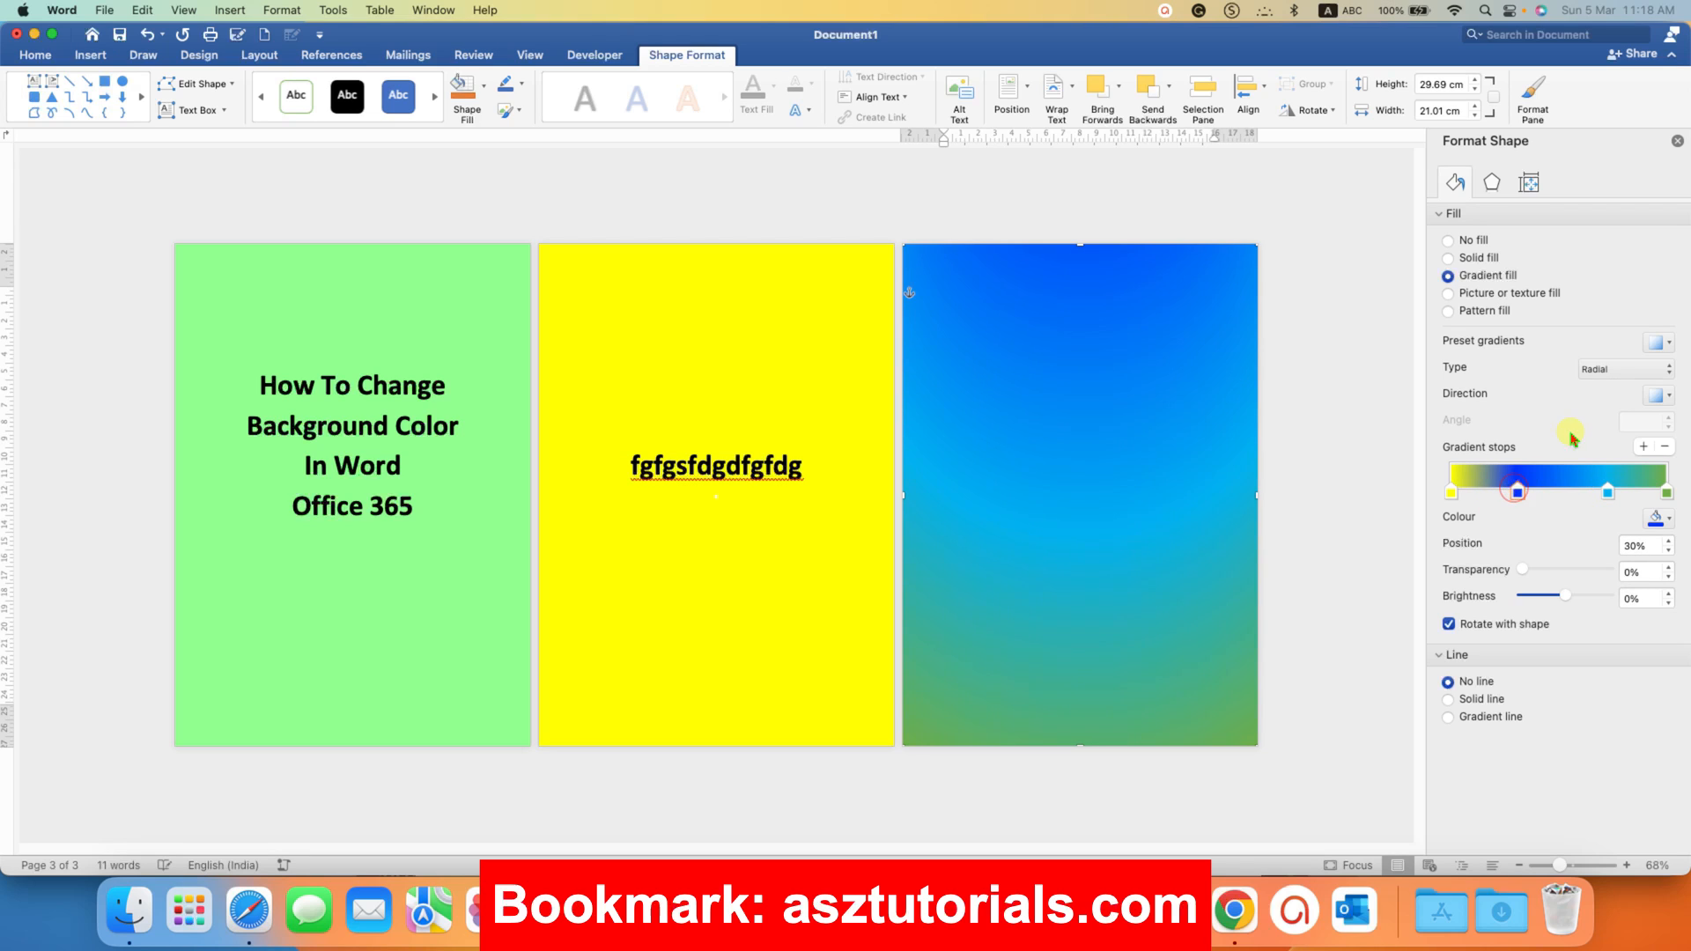